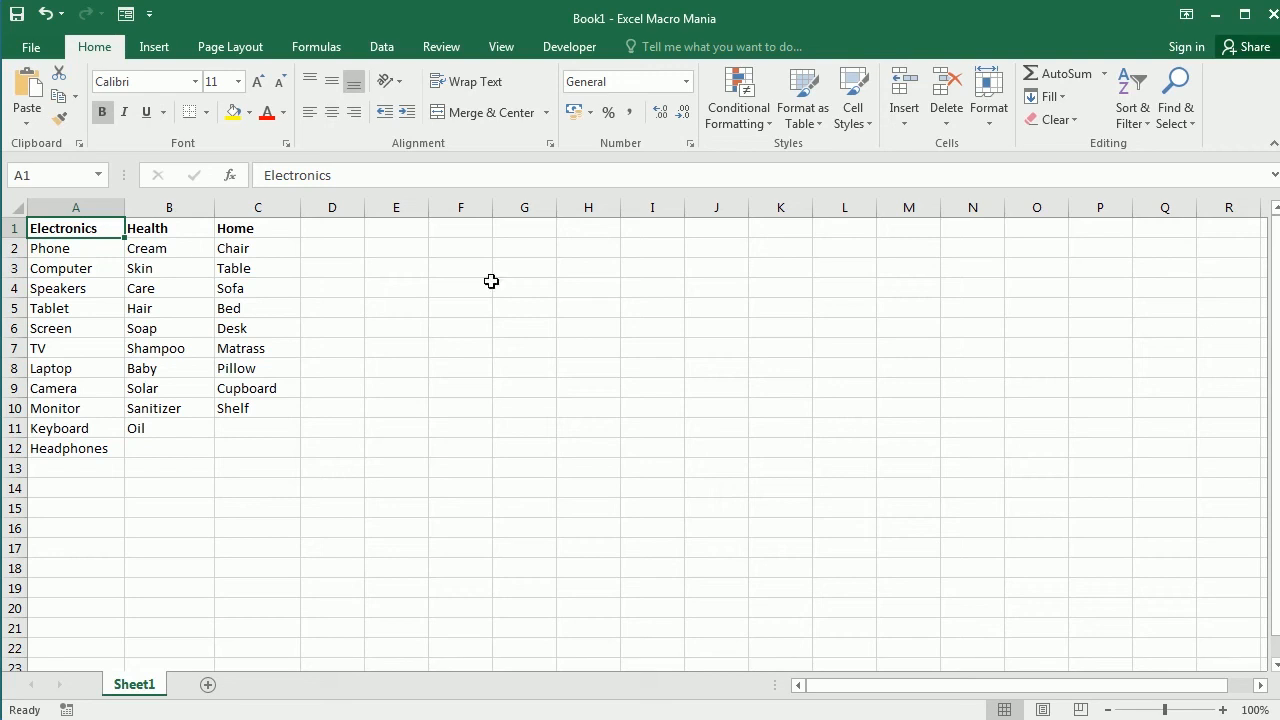
Step: Review the Electronics and Home columns on the sheet, then show the Developer tools
left_click(75, 207)
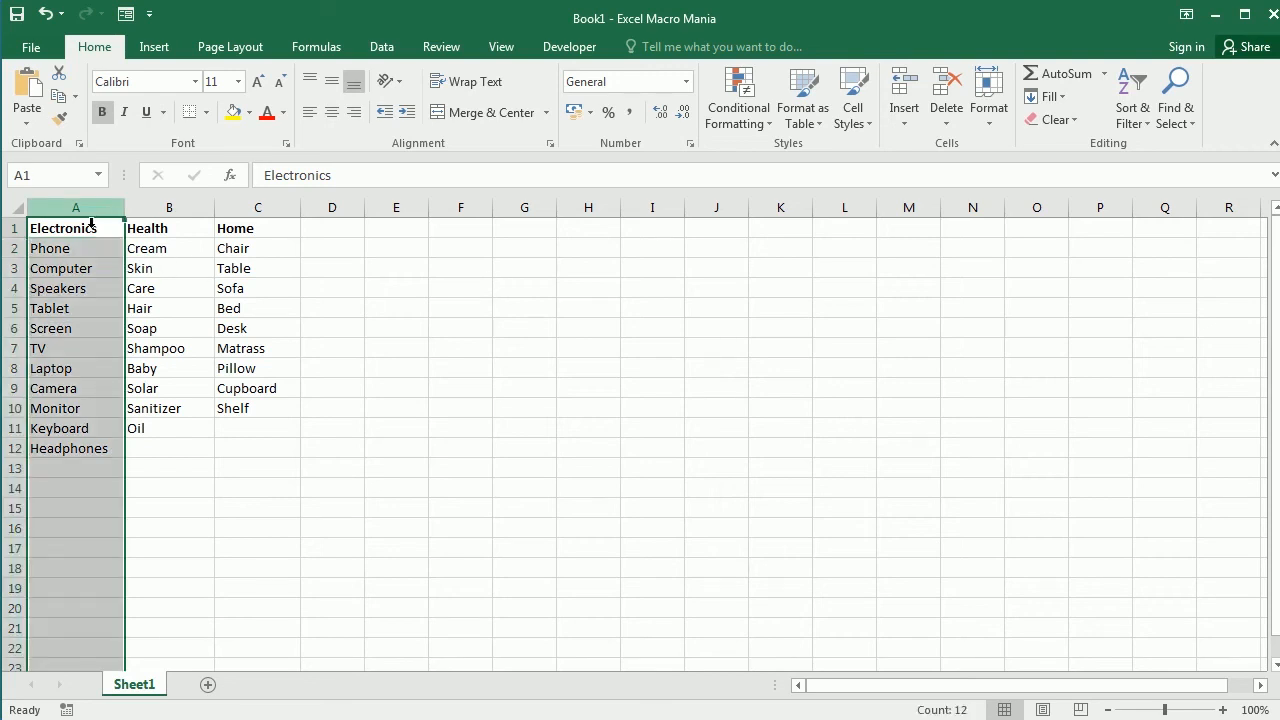
left_click(258, 228)
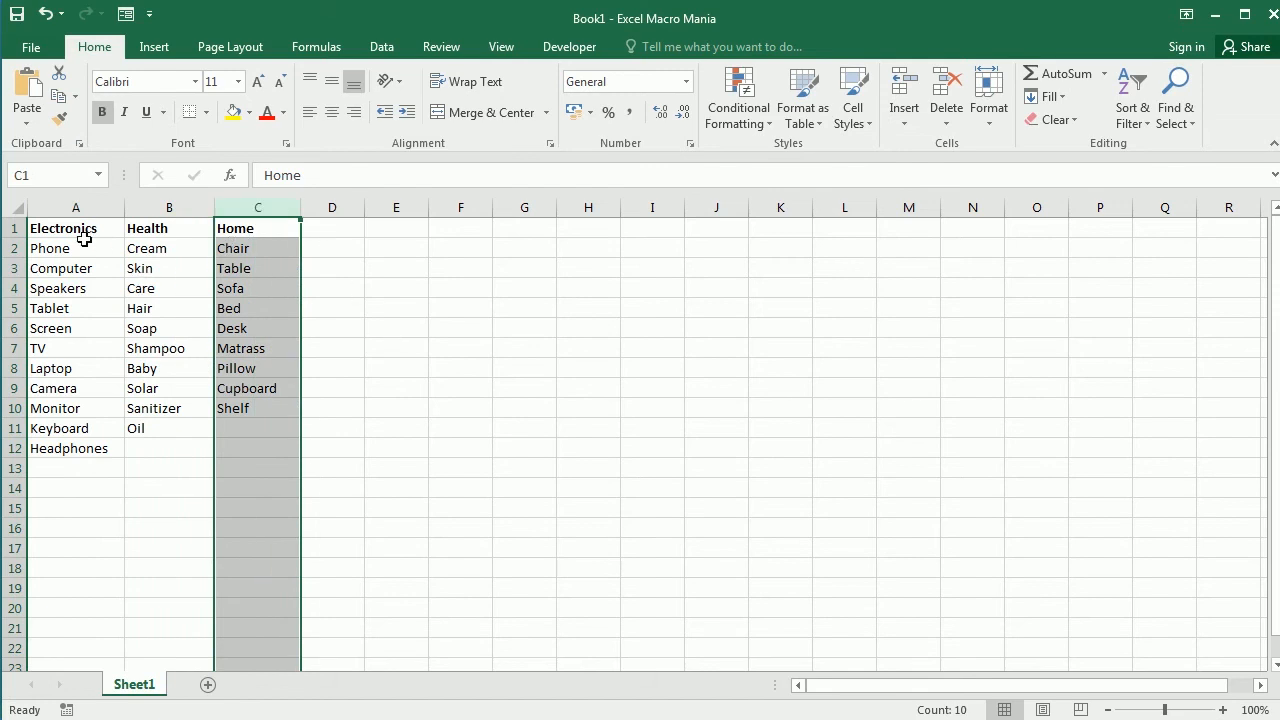
left_click(75, 207)
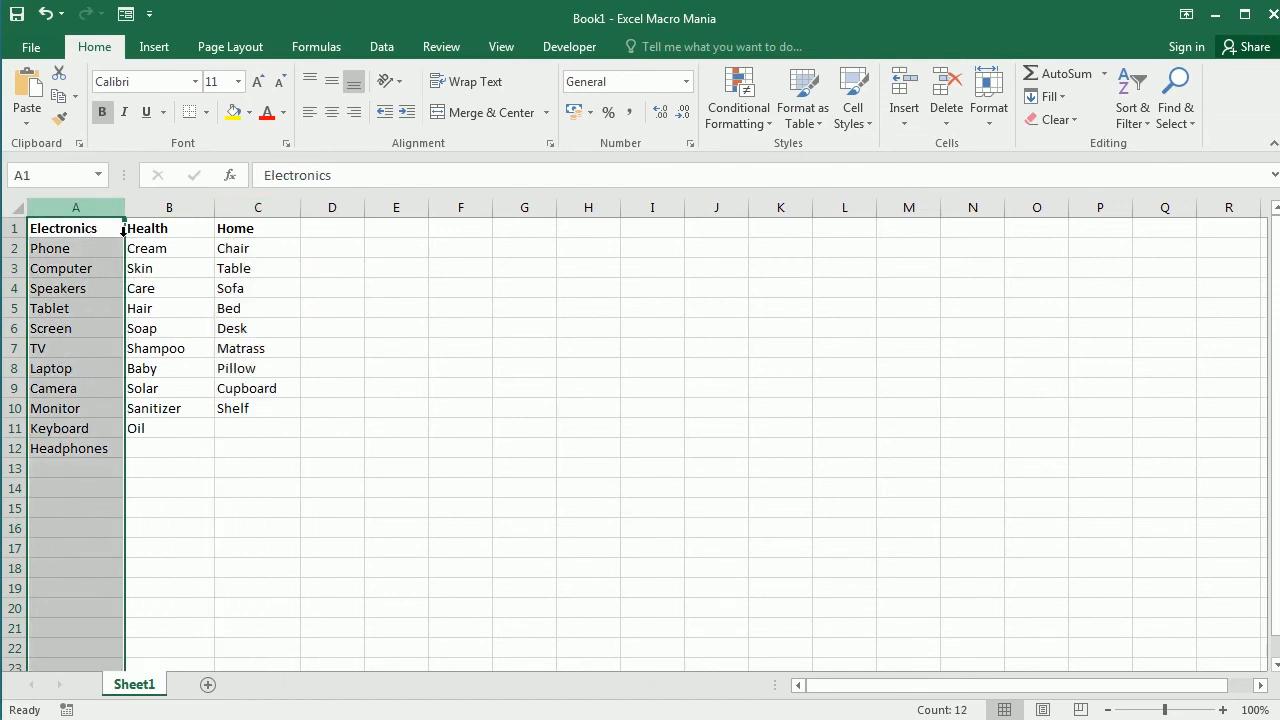
mouse_move(190, 358)
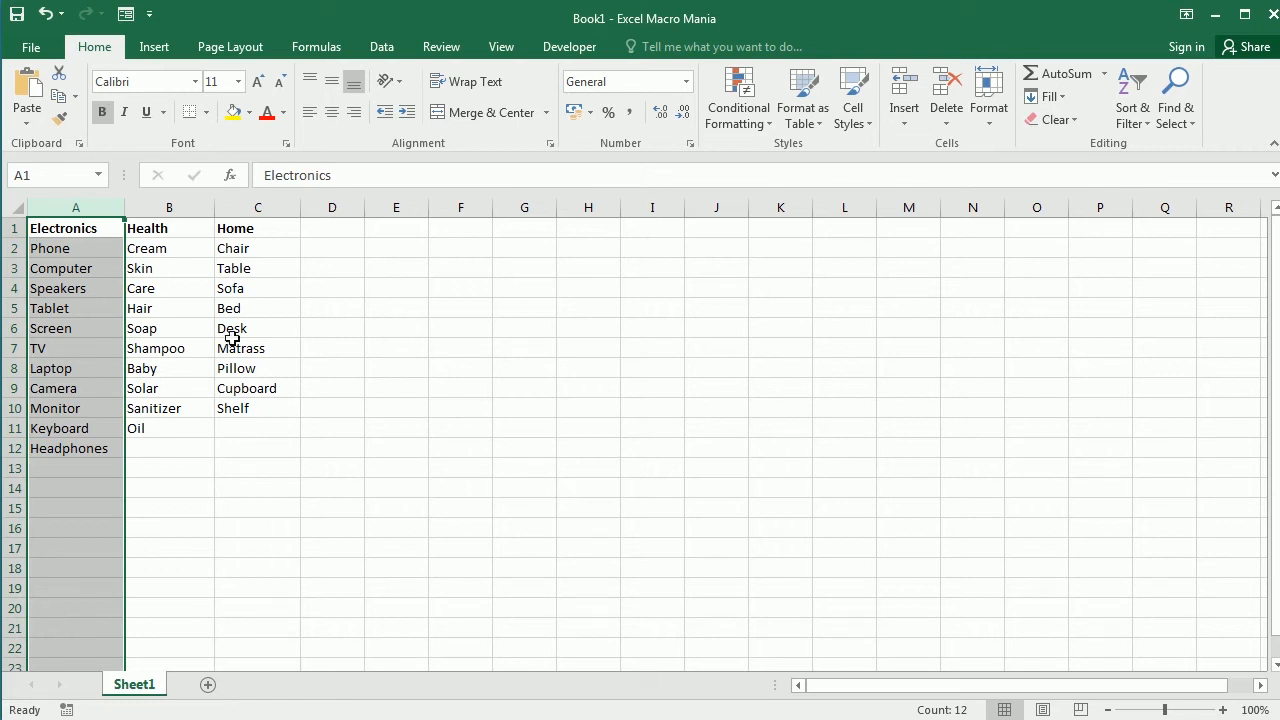
left_click(569, 46)
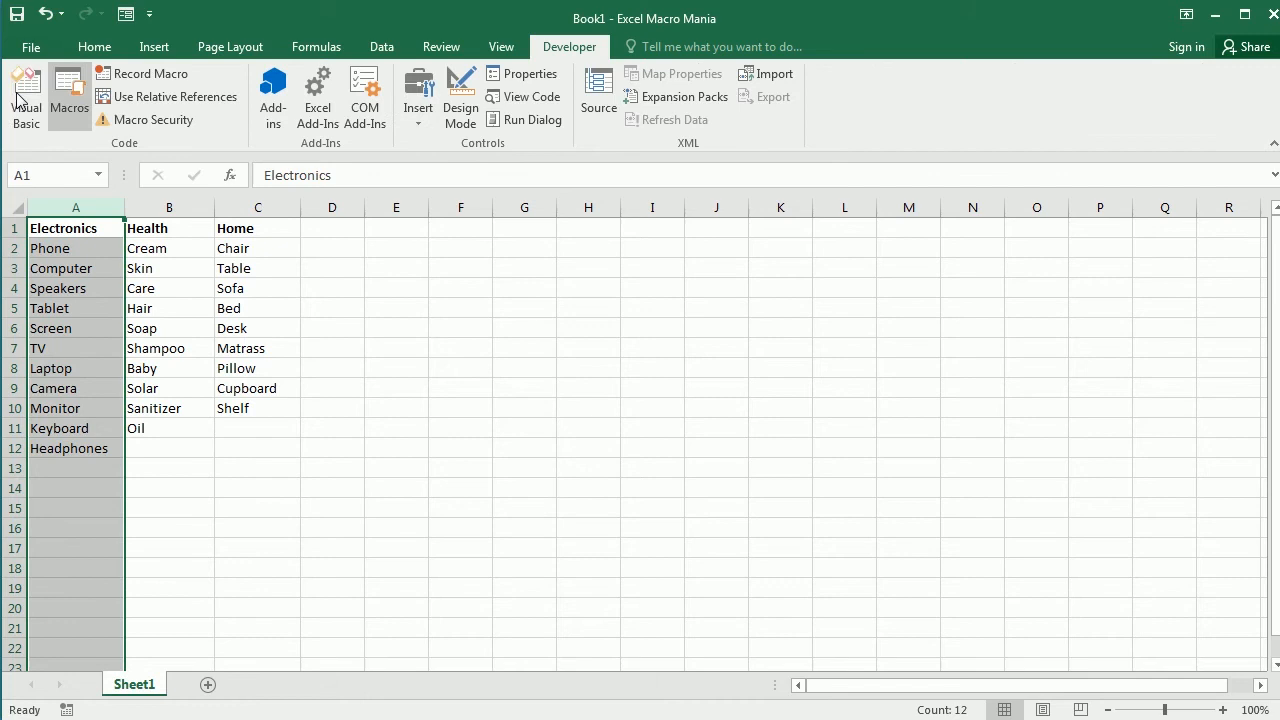
Step: Insert a new module in the Visual Basic editor and begin Sub CopyColumnsToSheets()
left_click(26, 90)
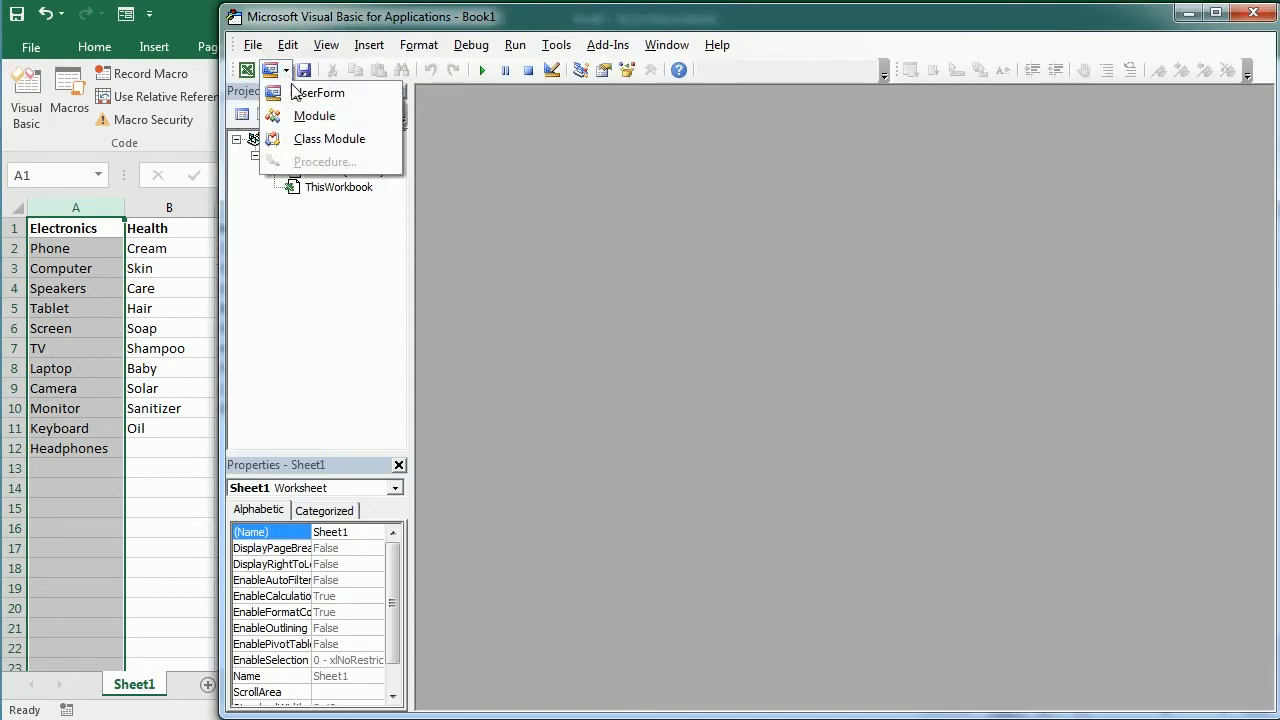
left_click(314, 115)
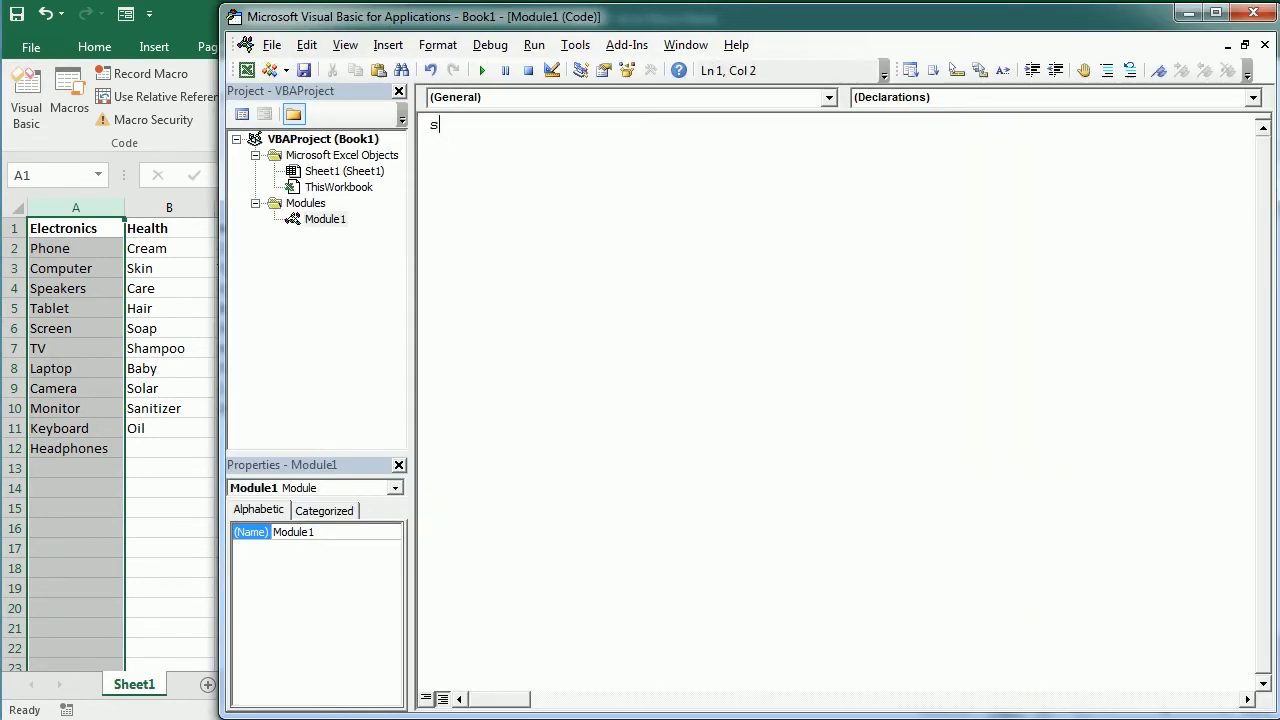
type("ub")
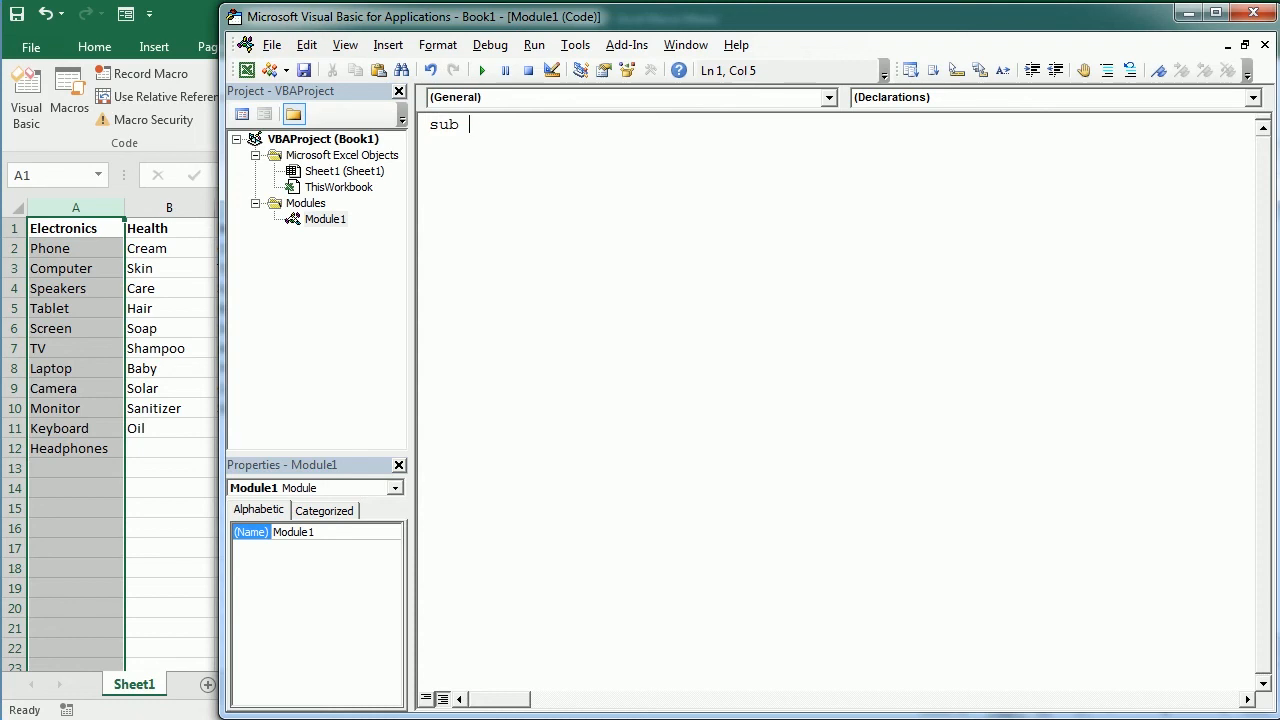
type("CopyColumnsToSheets(")
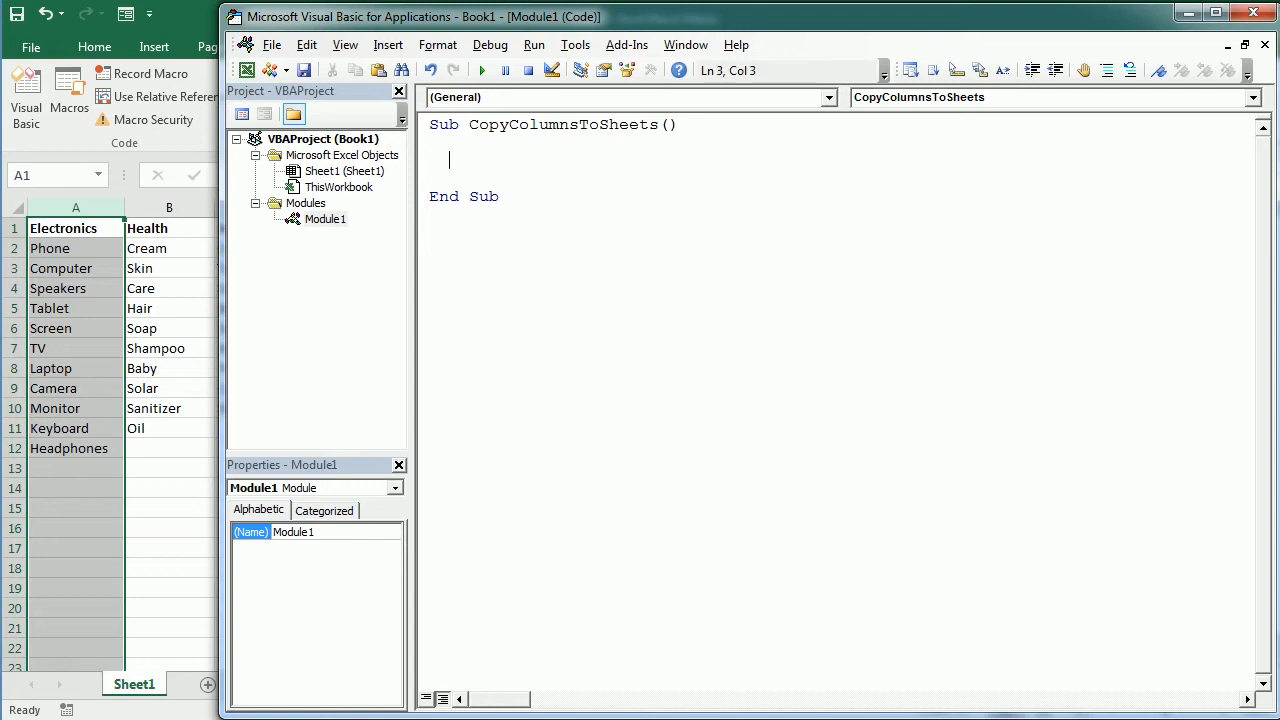
Step: Declare Dim refWS As Worksheet, col As Range, wsName As String
type("dim re")
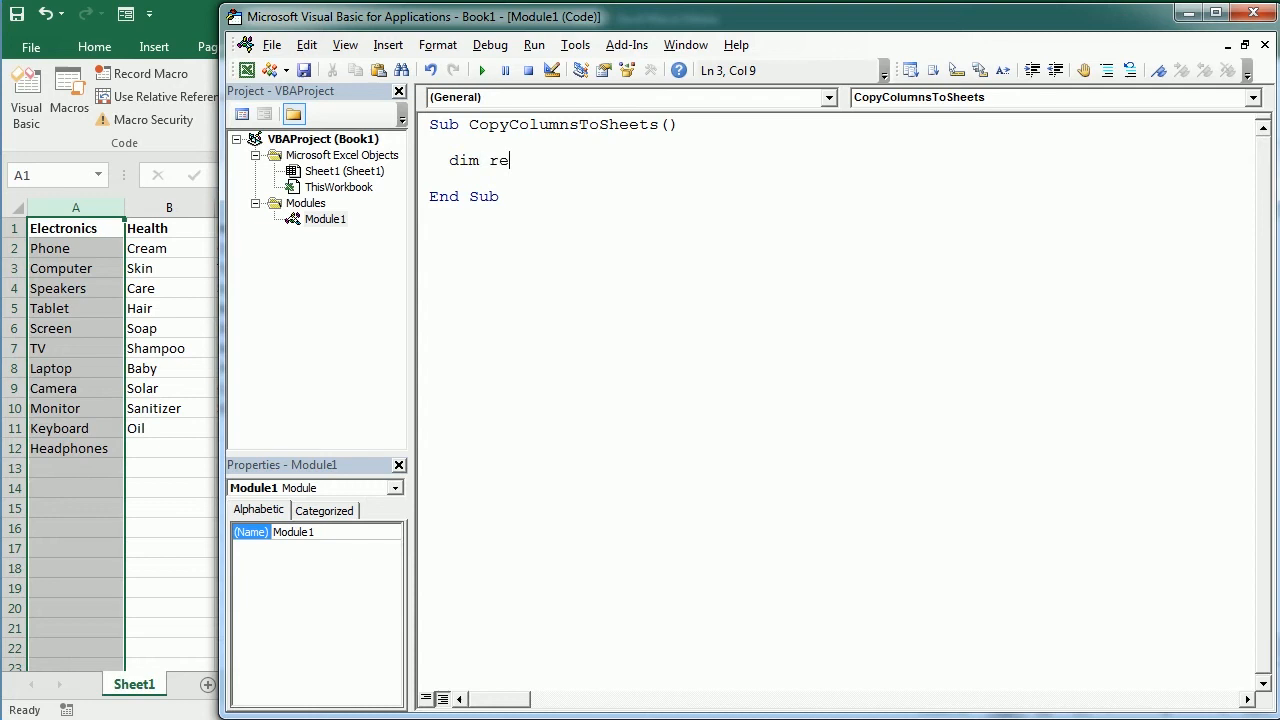
type("fWS")
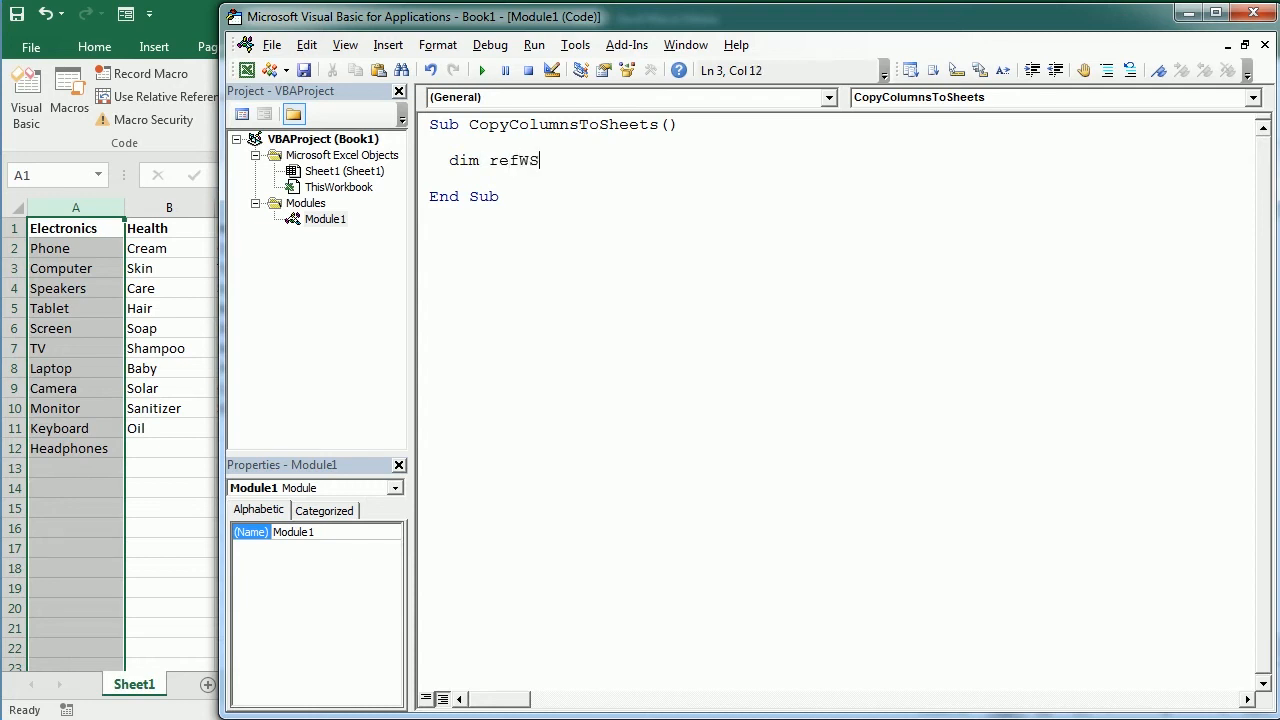
type("as worksheet, col as")
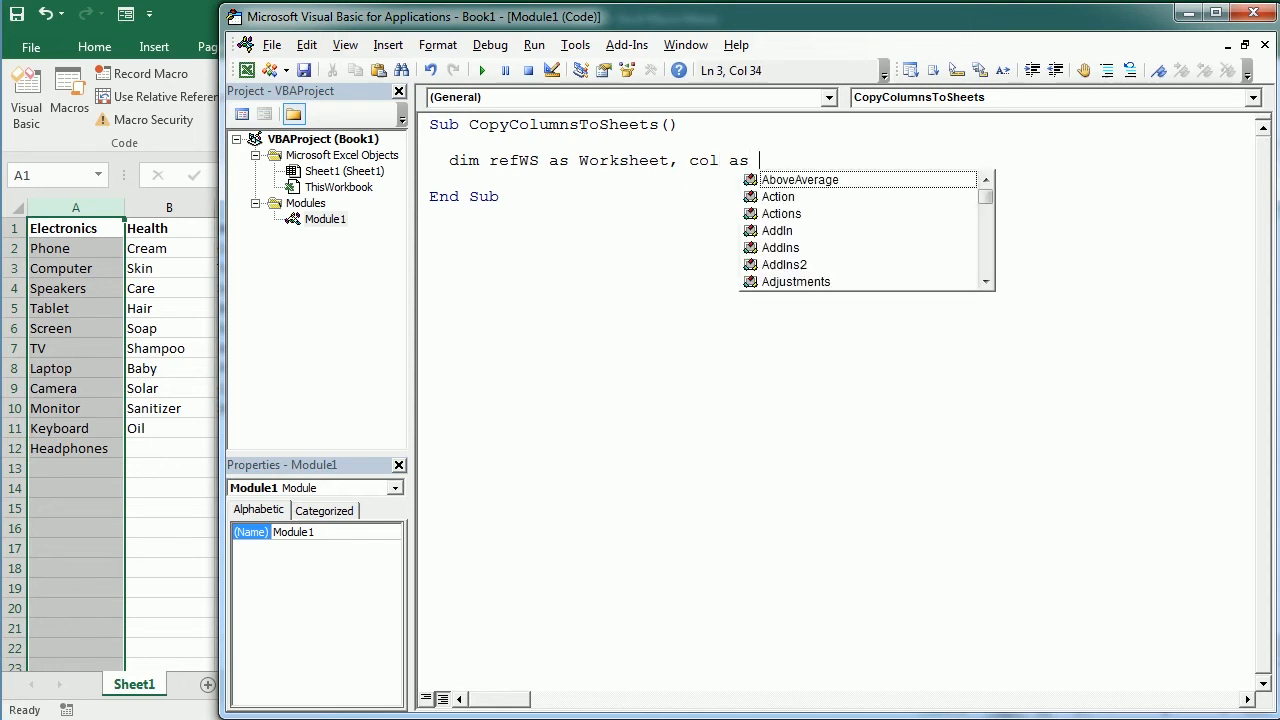
type("Range,")
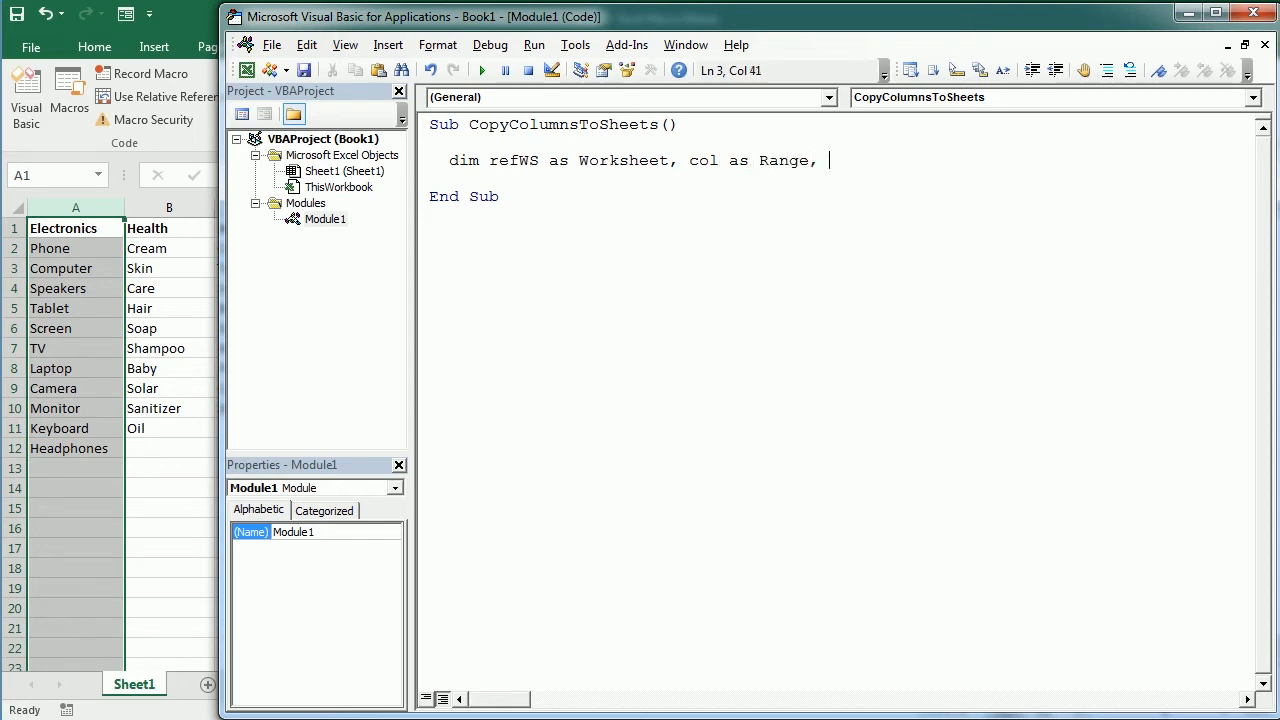
type("w")
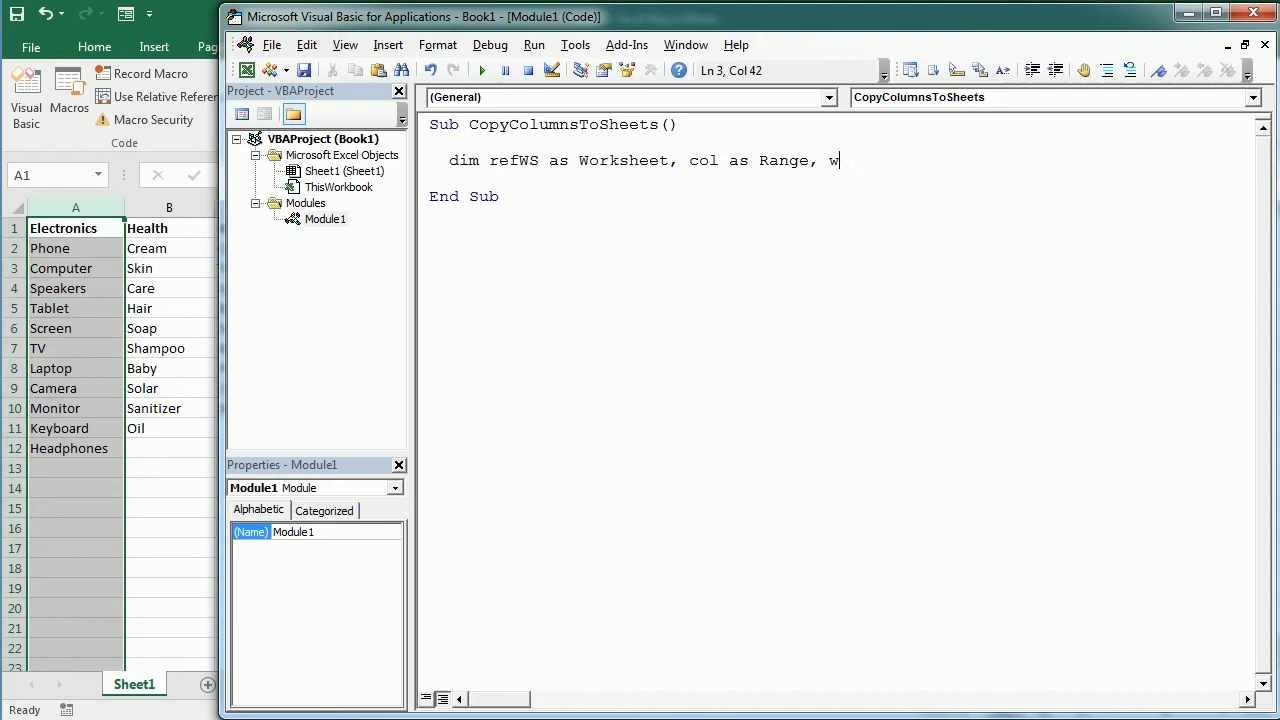
type("sName as s")
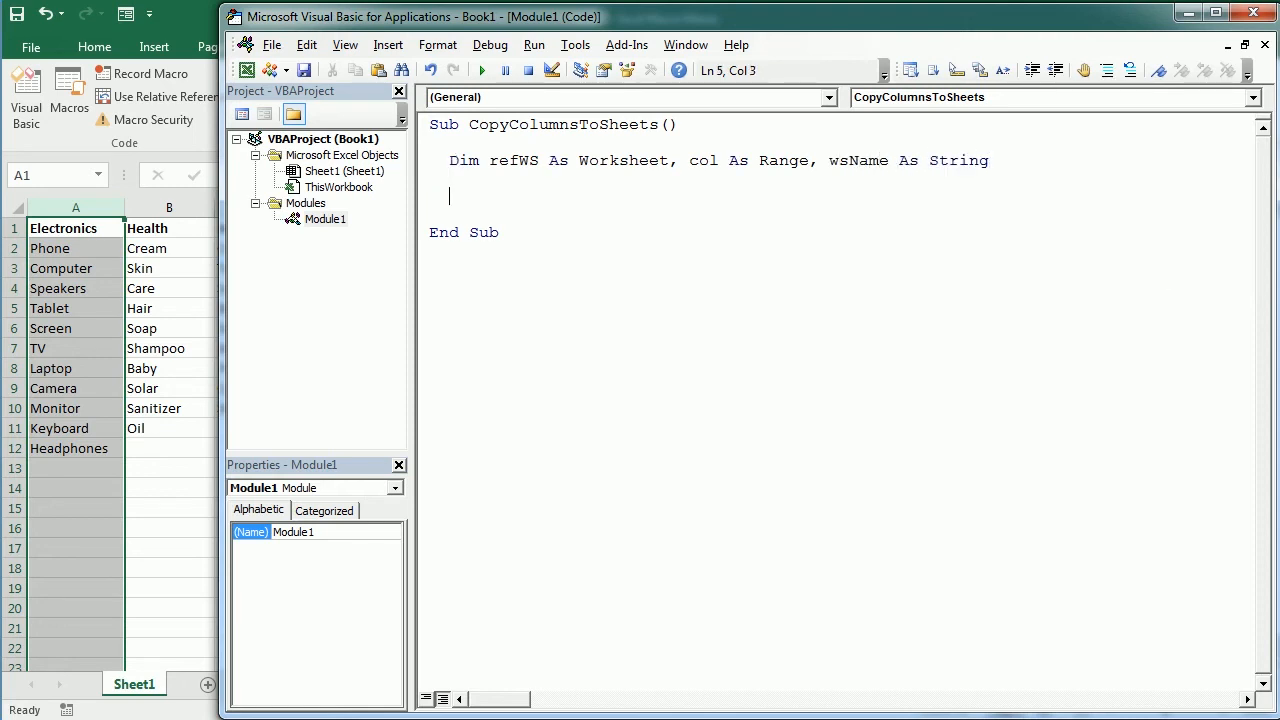
Step: Add the statement Set refWS = ActiveSheet below the declarations
type("se")
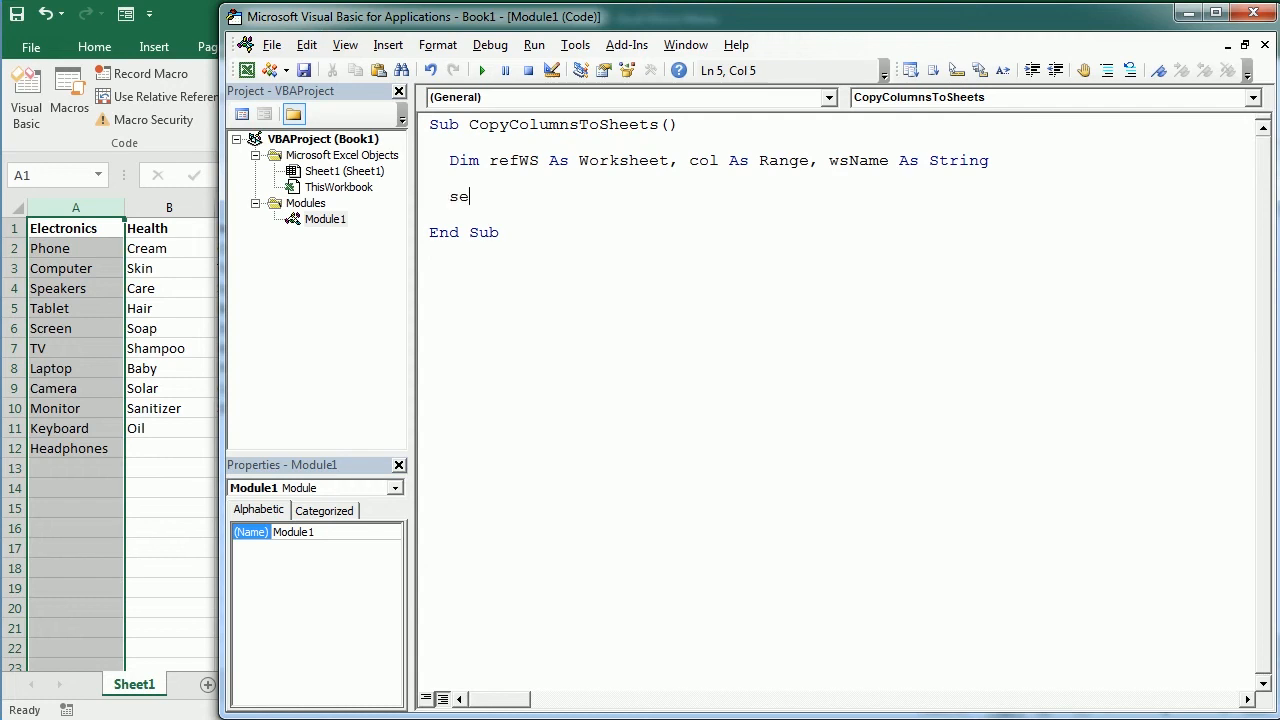
type("t refWS = ActiveSheet")
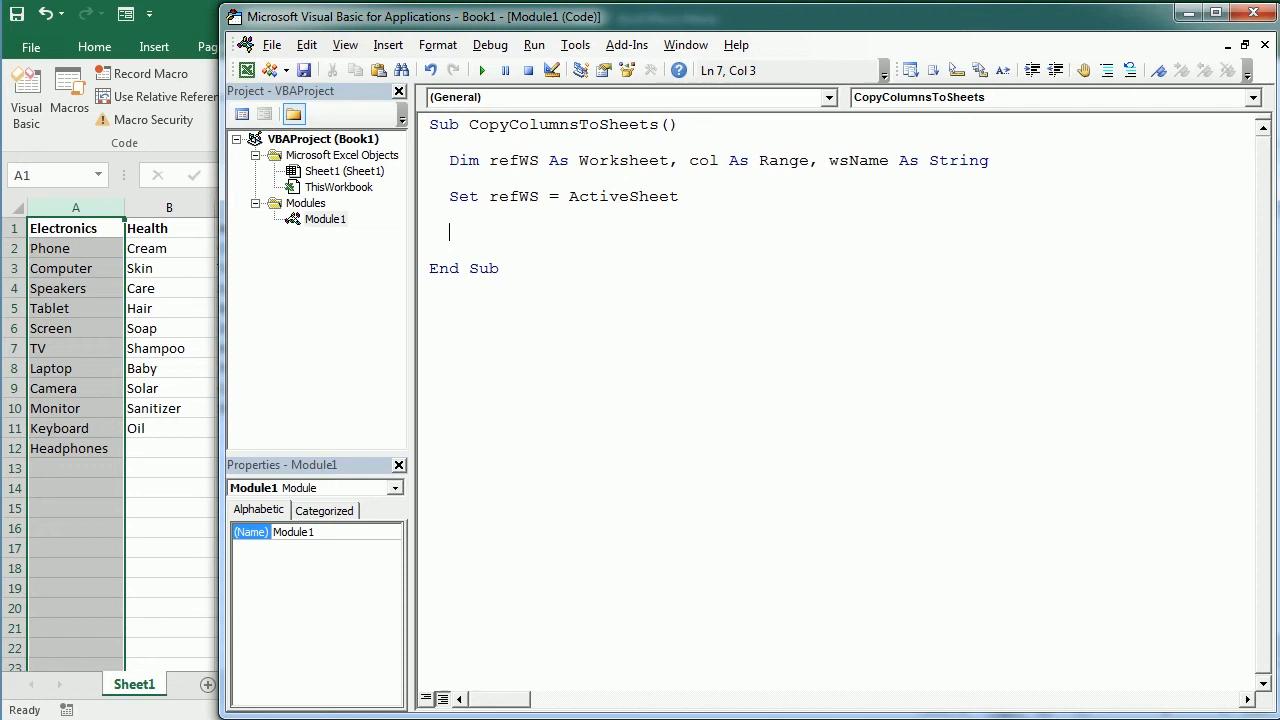
left_click(498, 196)
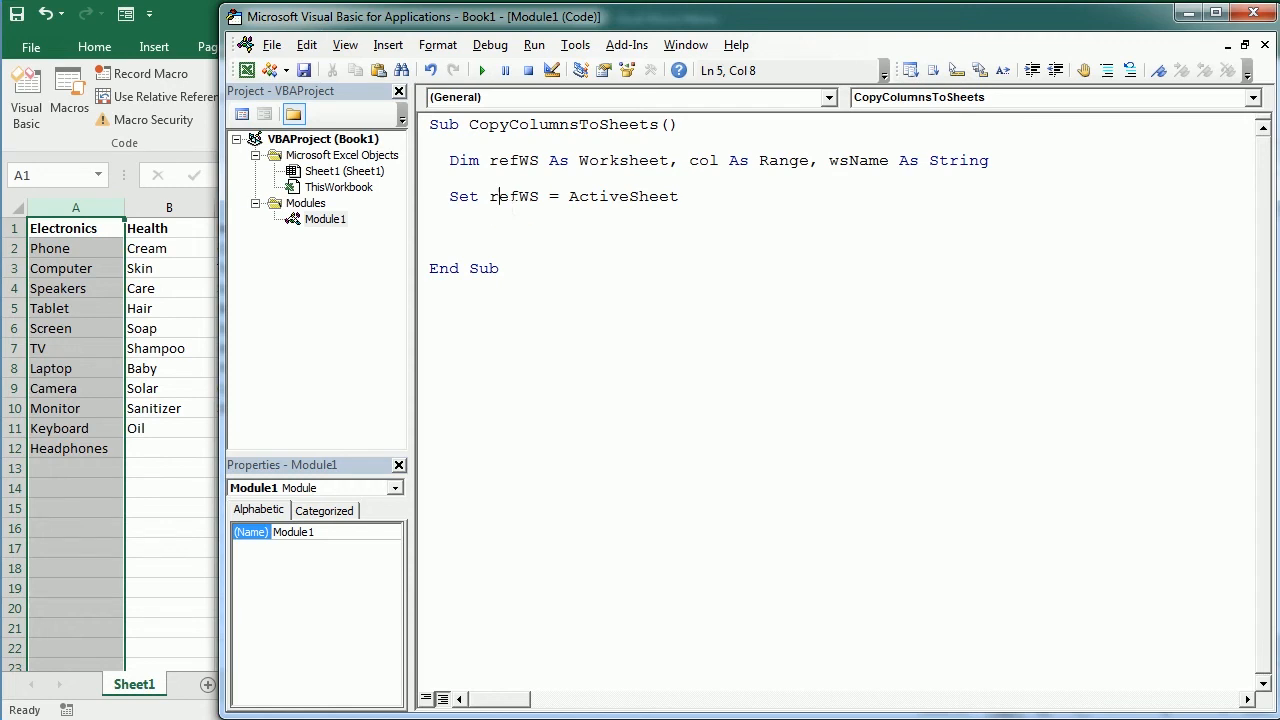
double_click(513, 196)
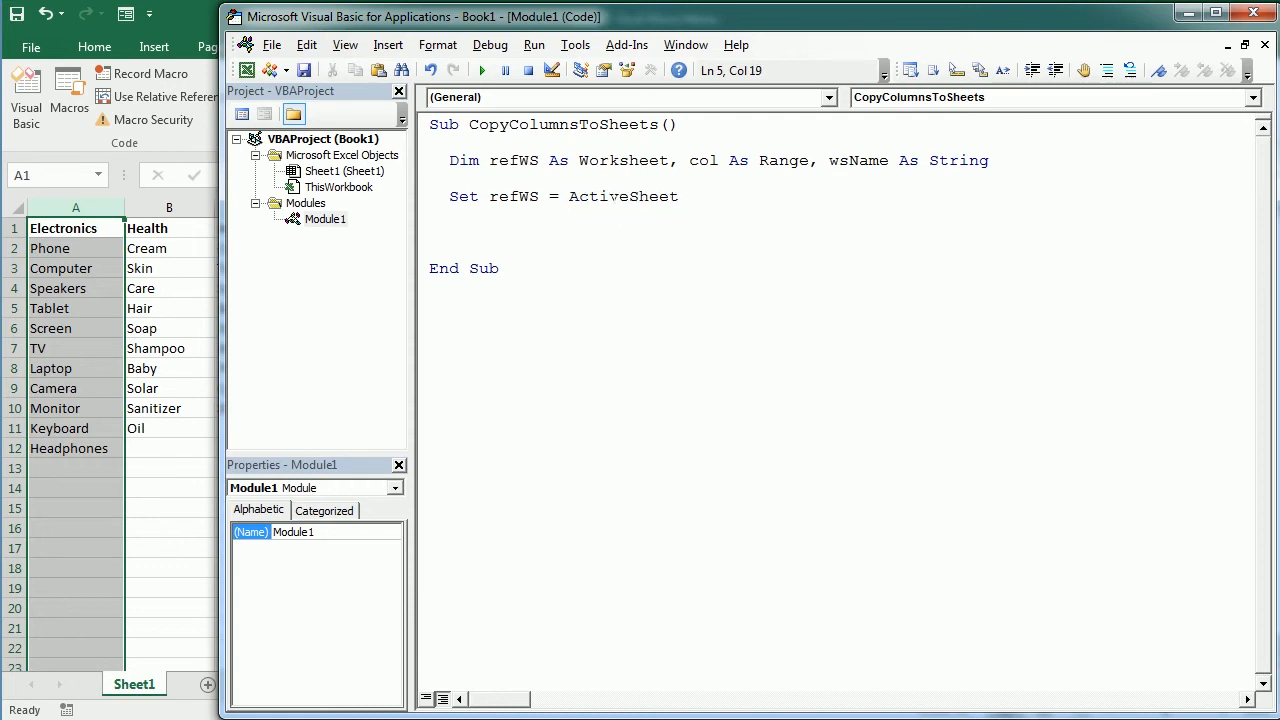
key("Return")
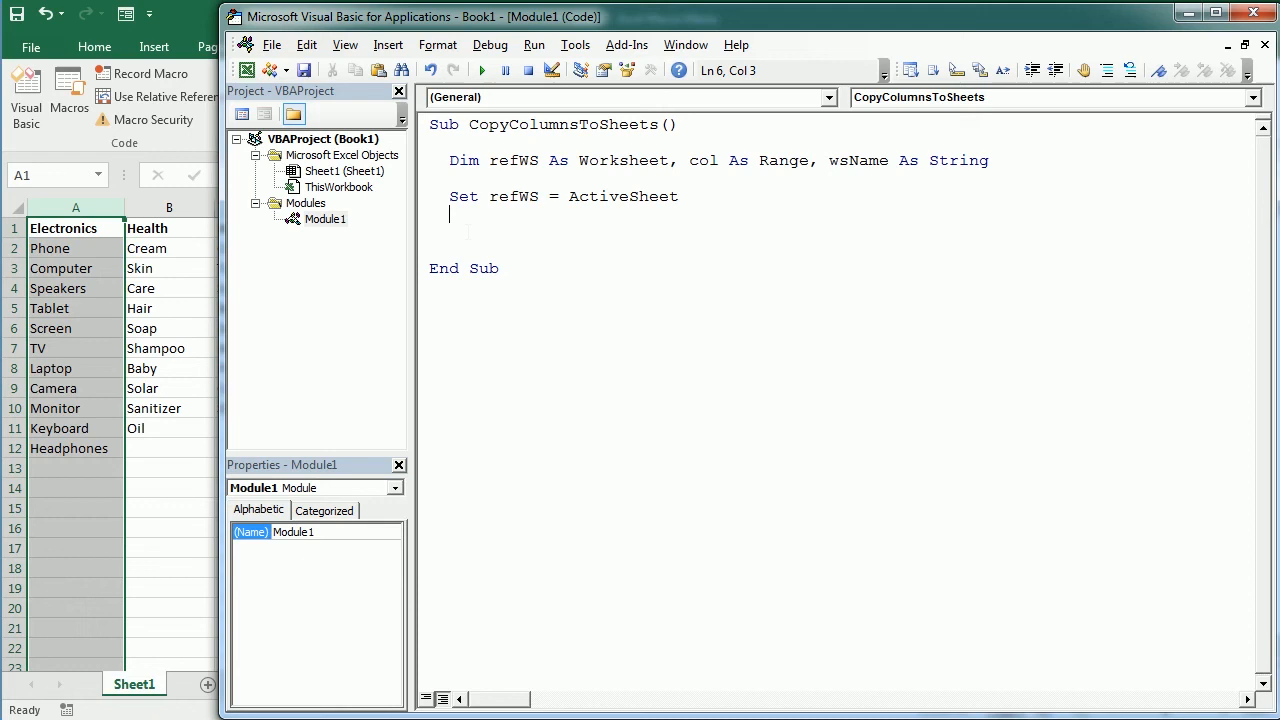
Step: Write the loop header For Each col In refWS.UsedRange.Columns
type("for e")
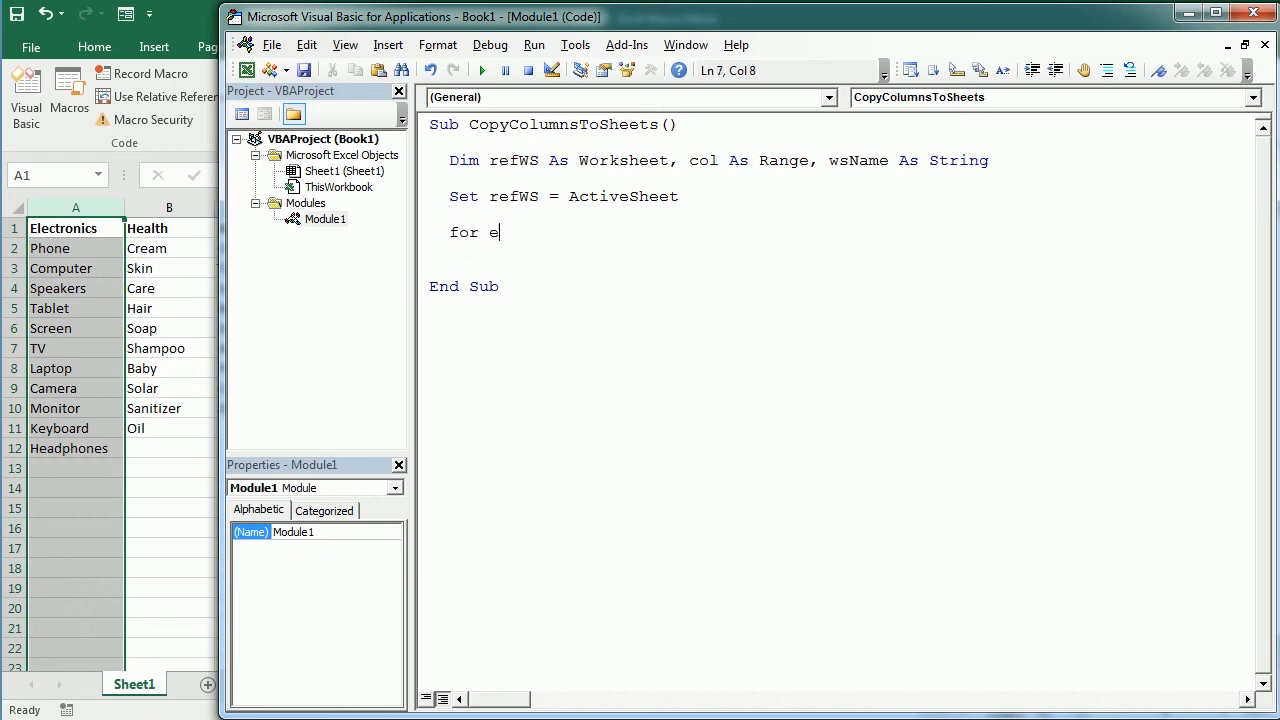
type("ach")
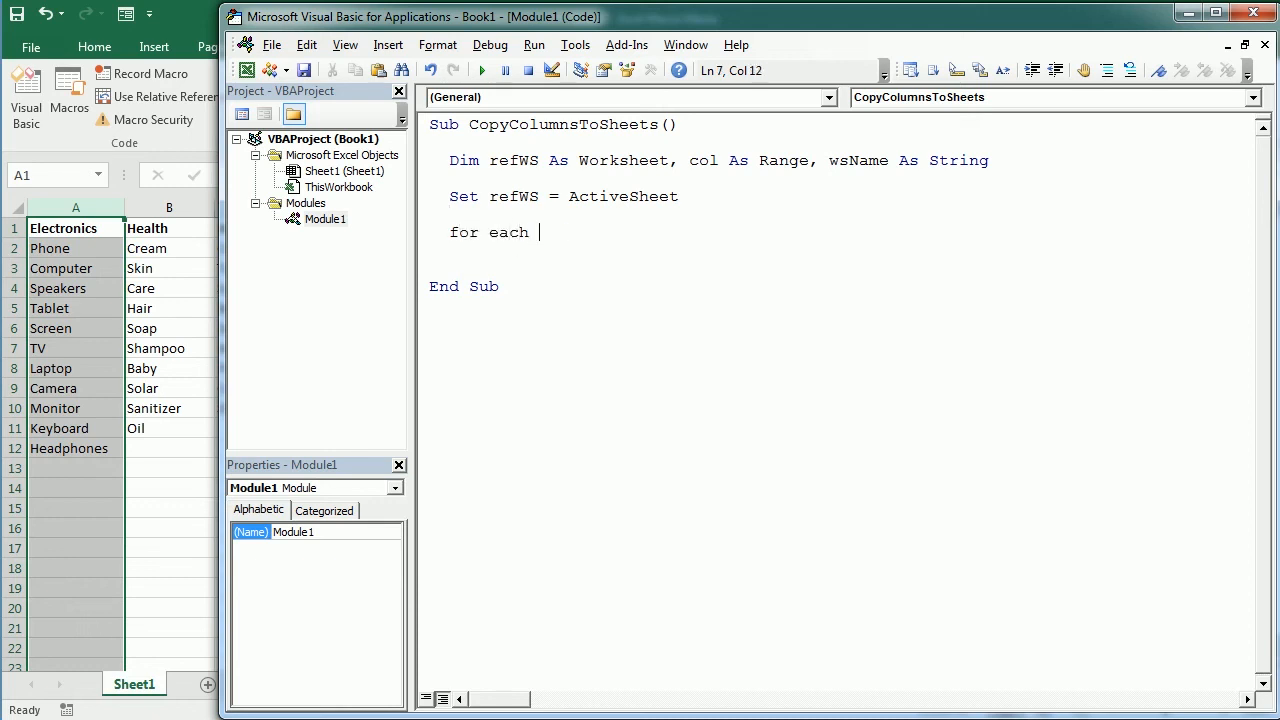
type("col")
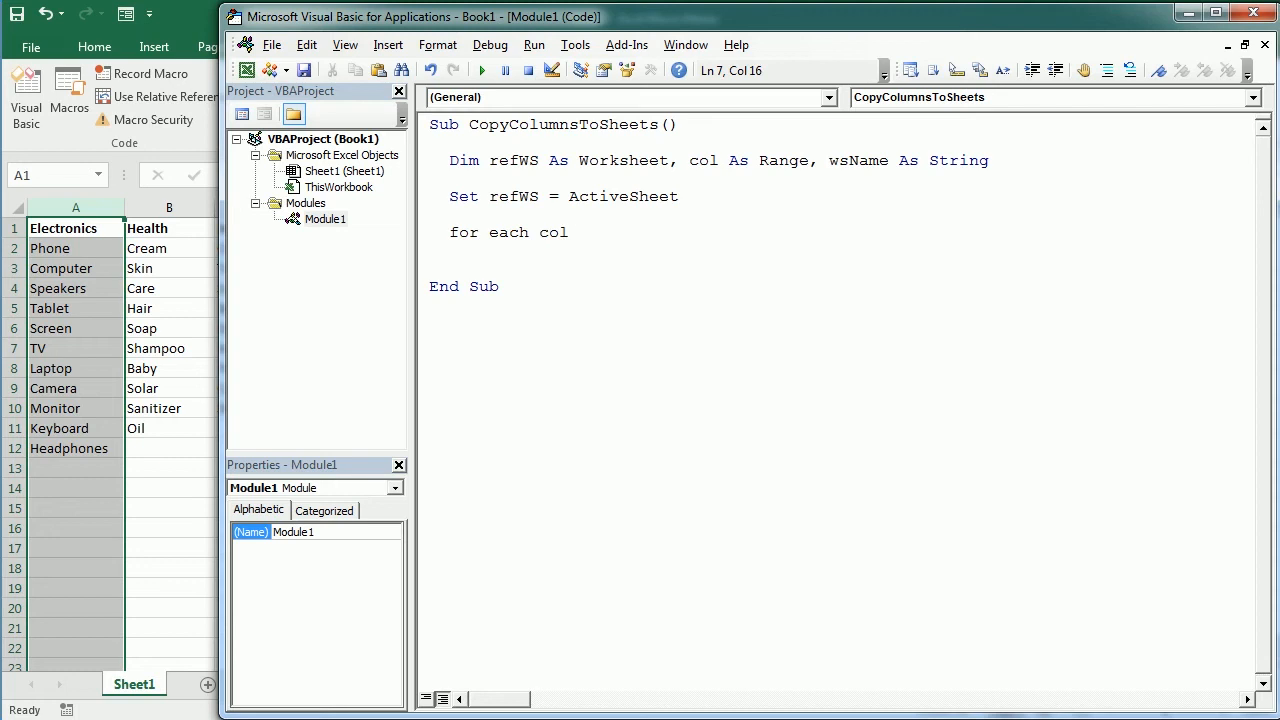
type("in r")
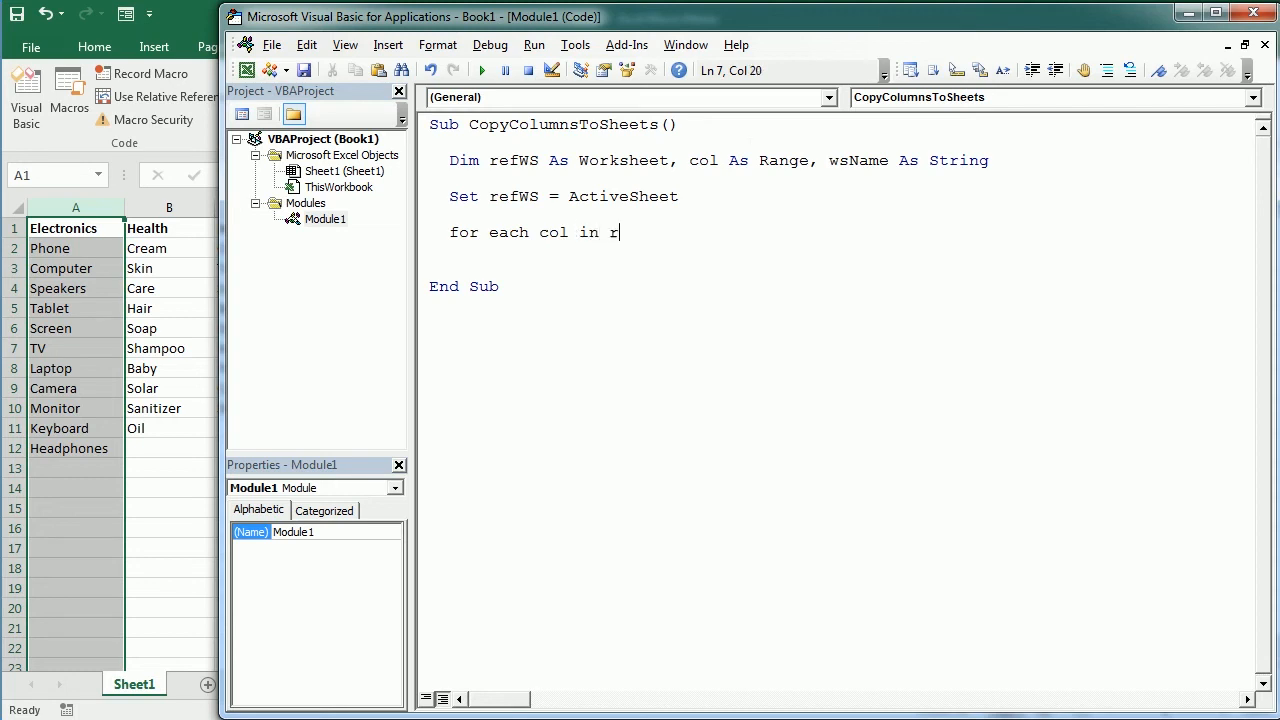
type("efWS")
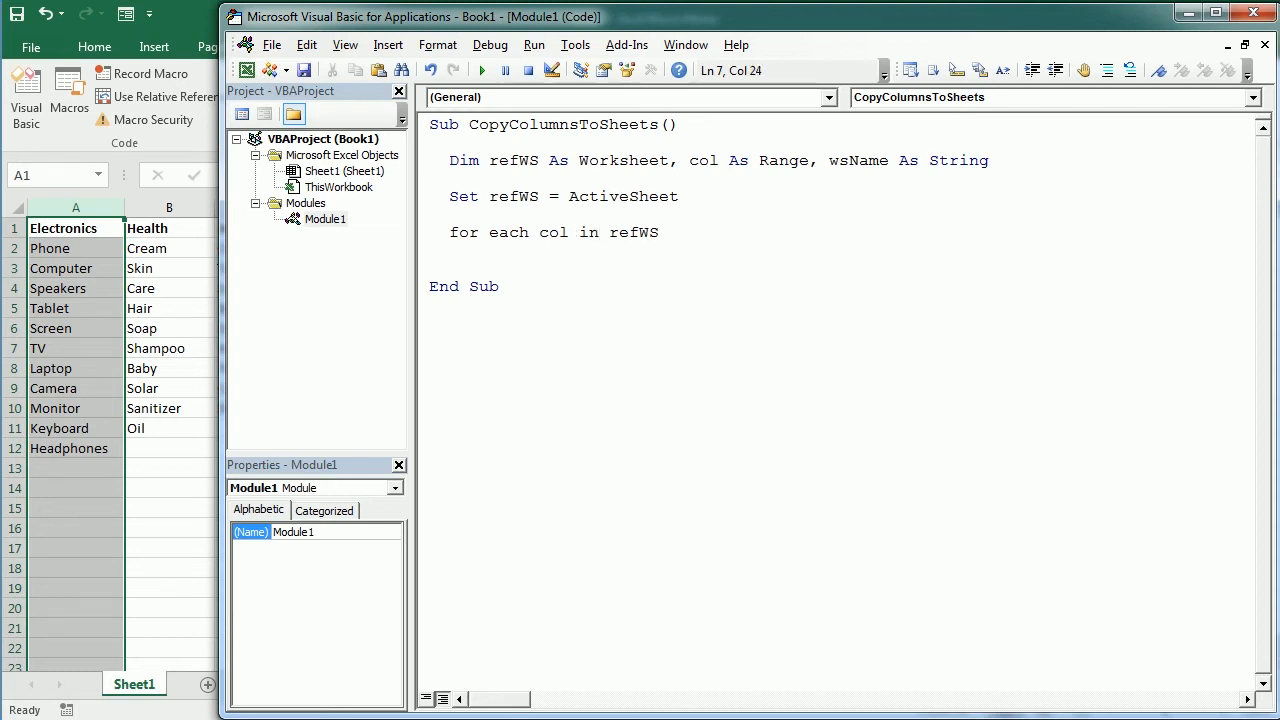
type(".usedr")
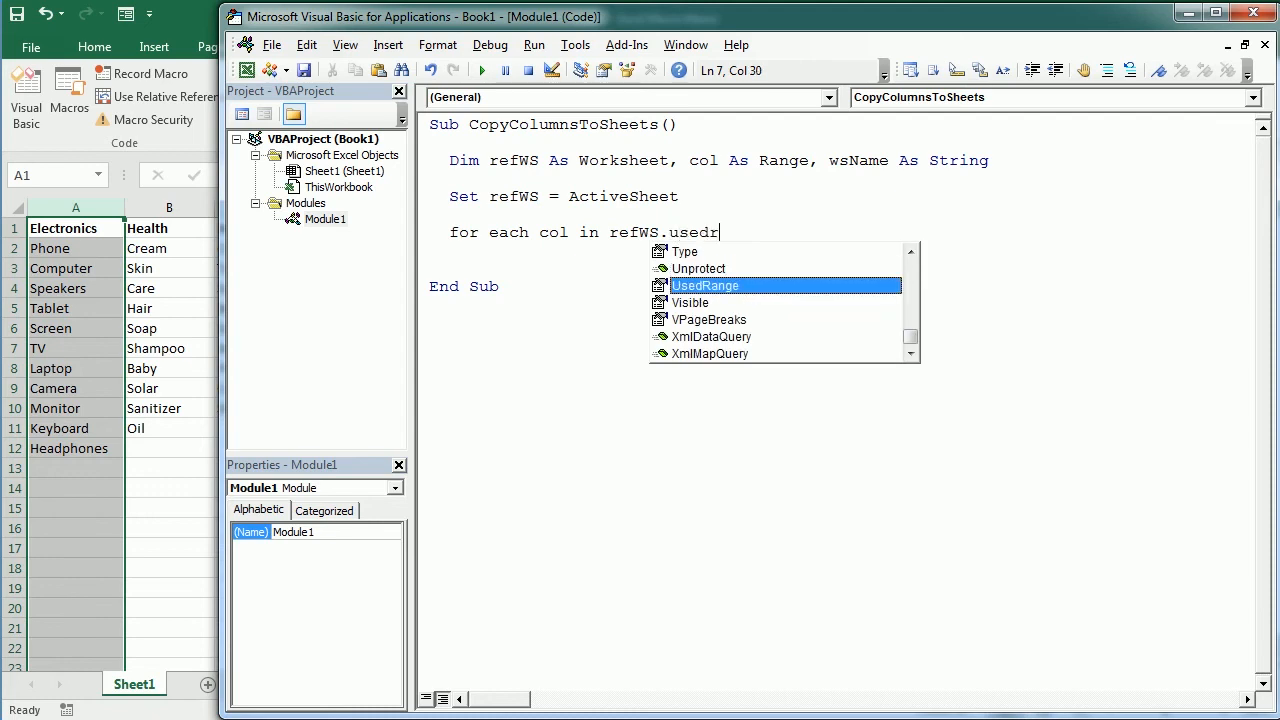
type("ange.col")
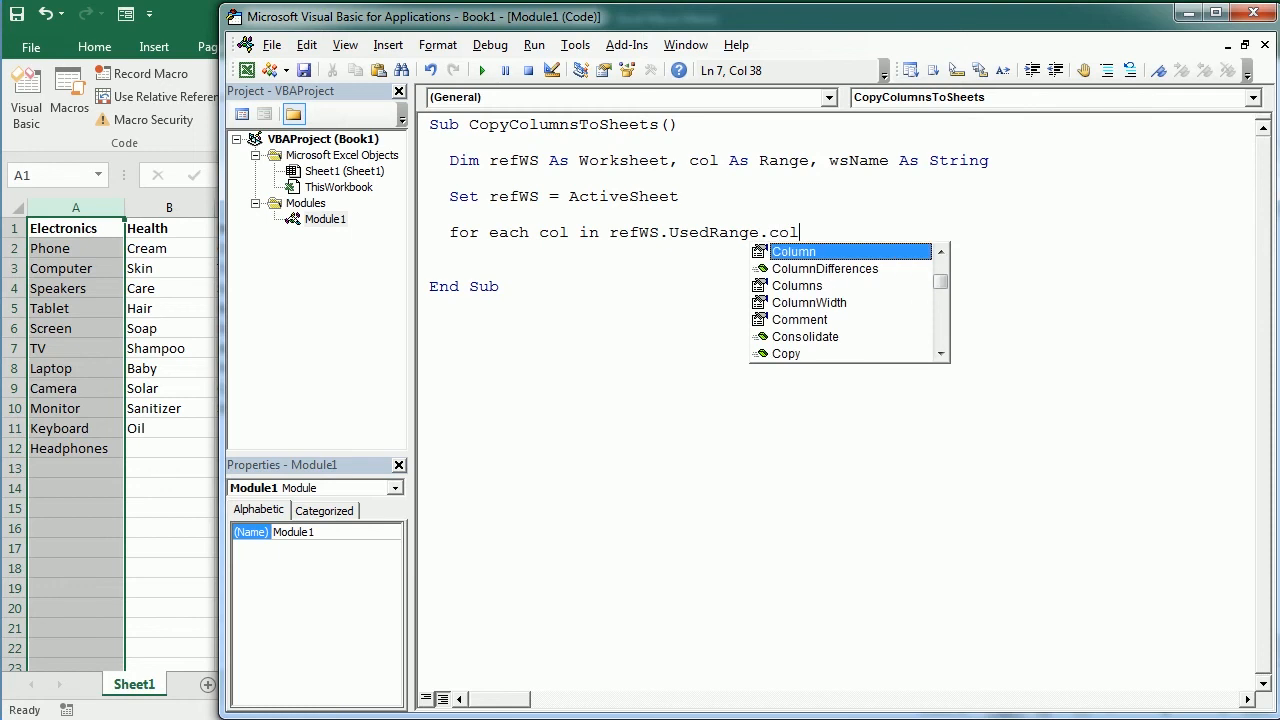
type("umns")
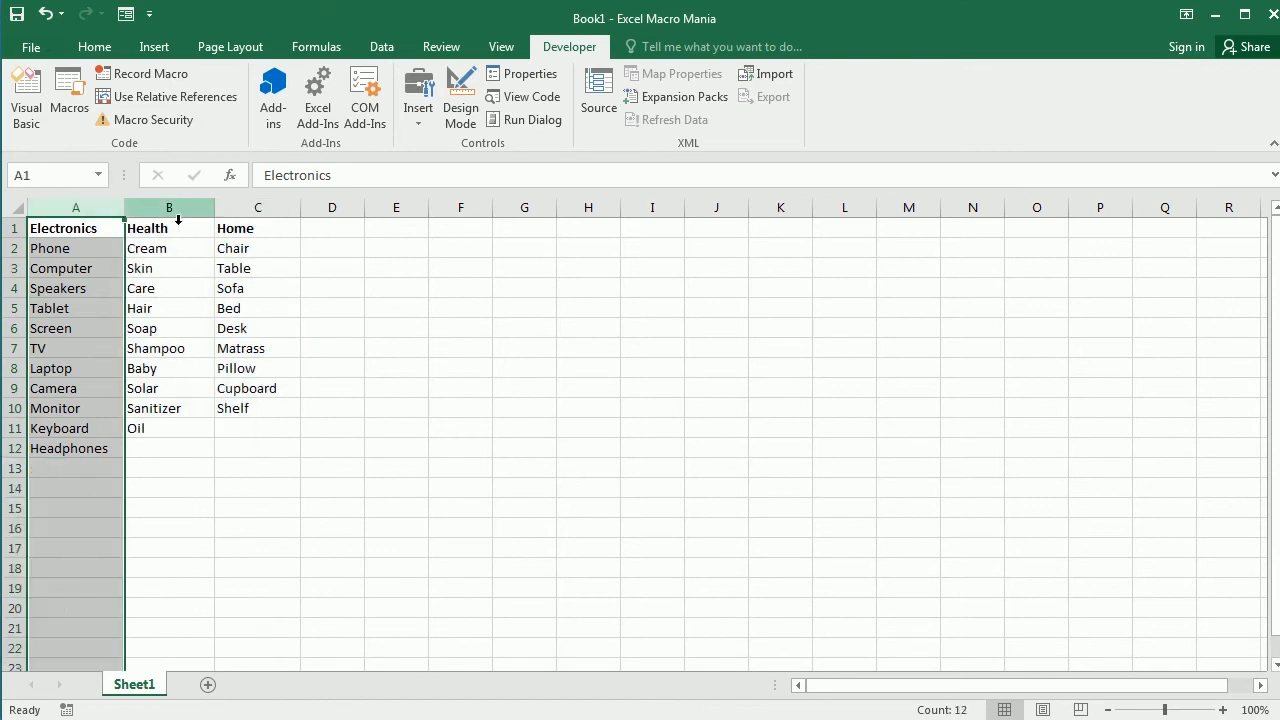
Step: Look over the Home and Electronics columns, then return to the macro code window
left_click(257, 207)
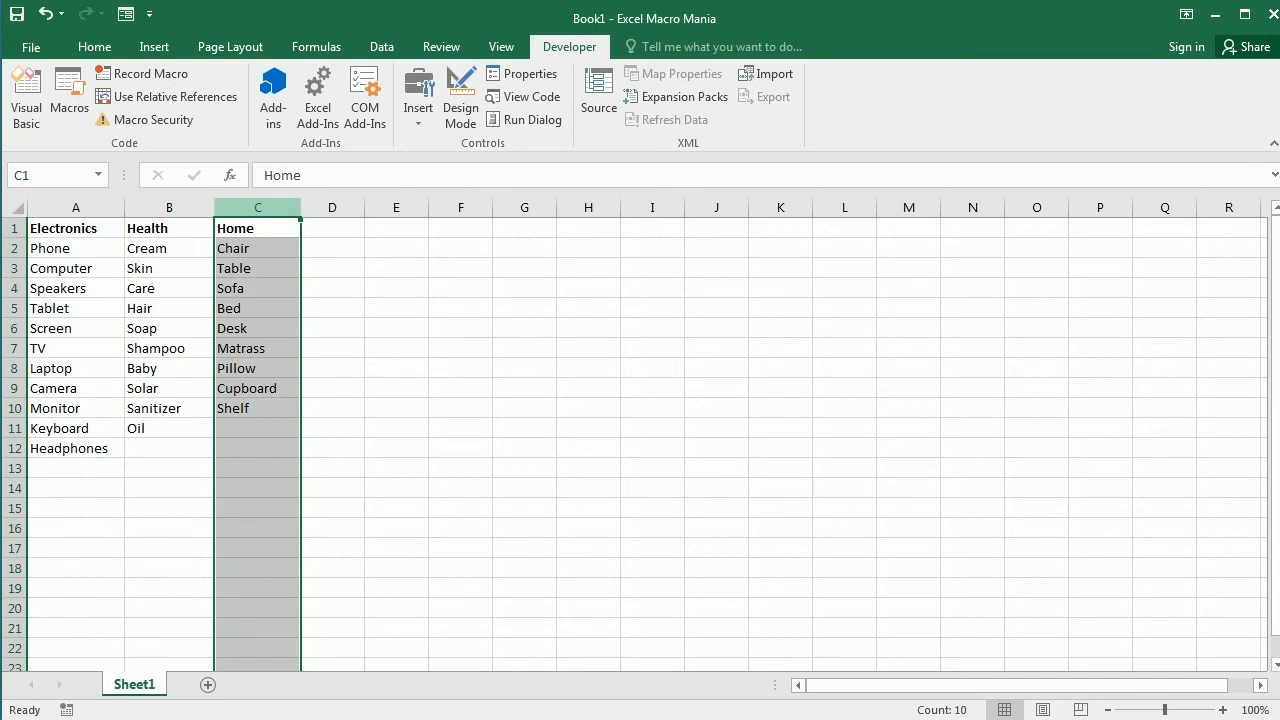
left_click(75, 228)
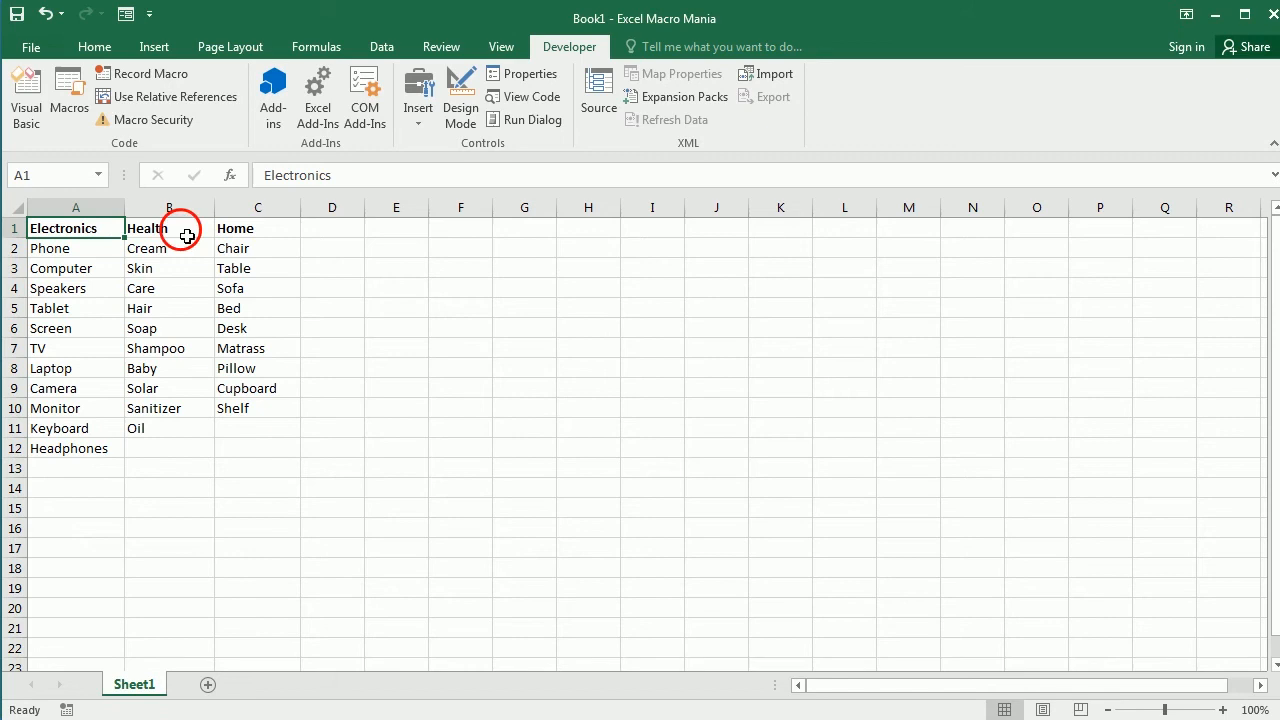
left_click(257, 228)
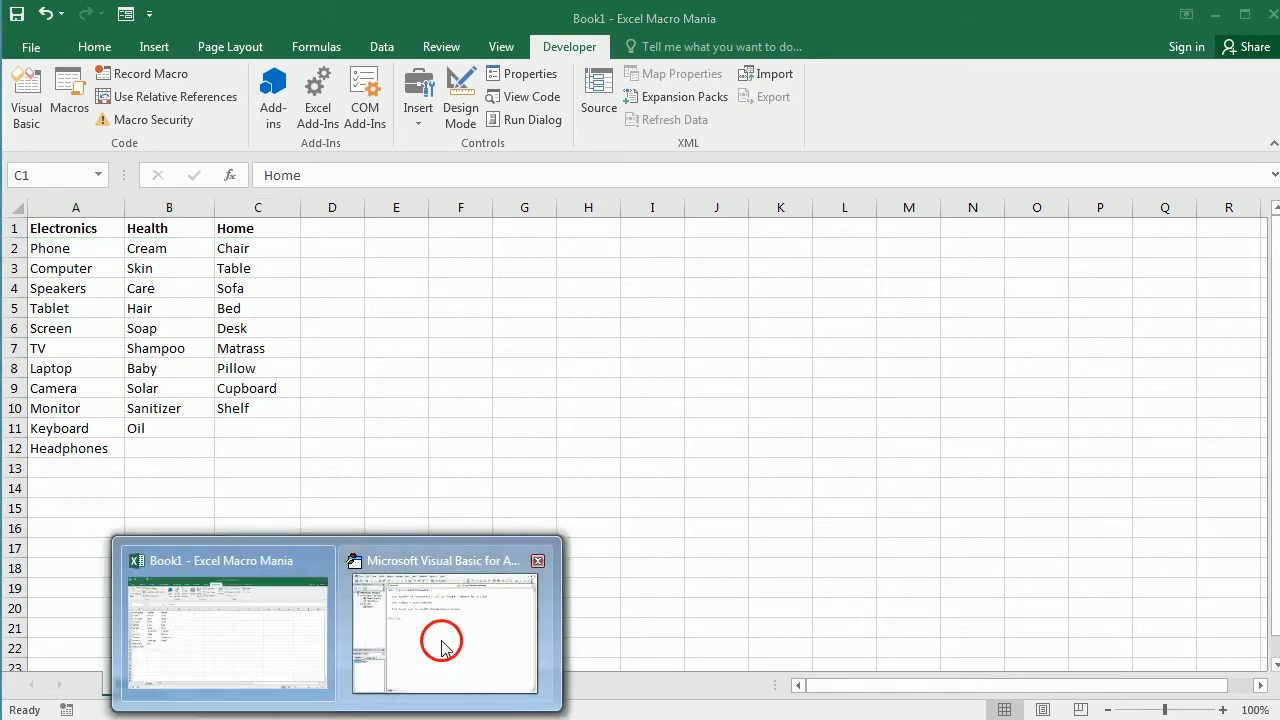
left_click(443, 625)
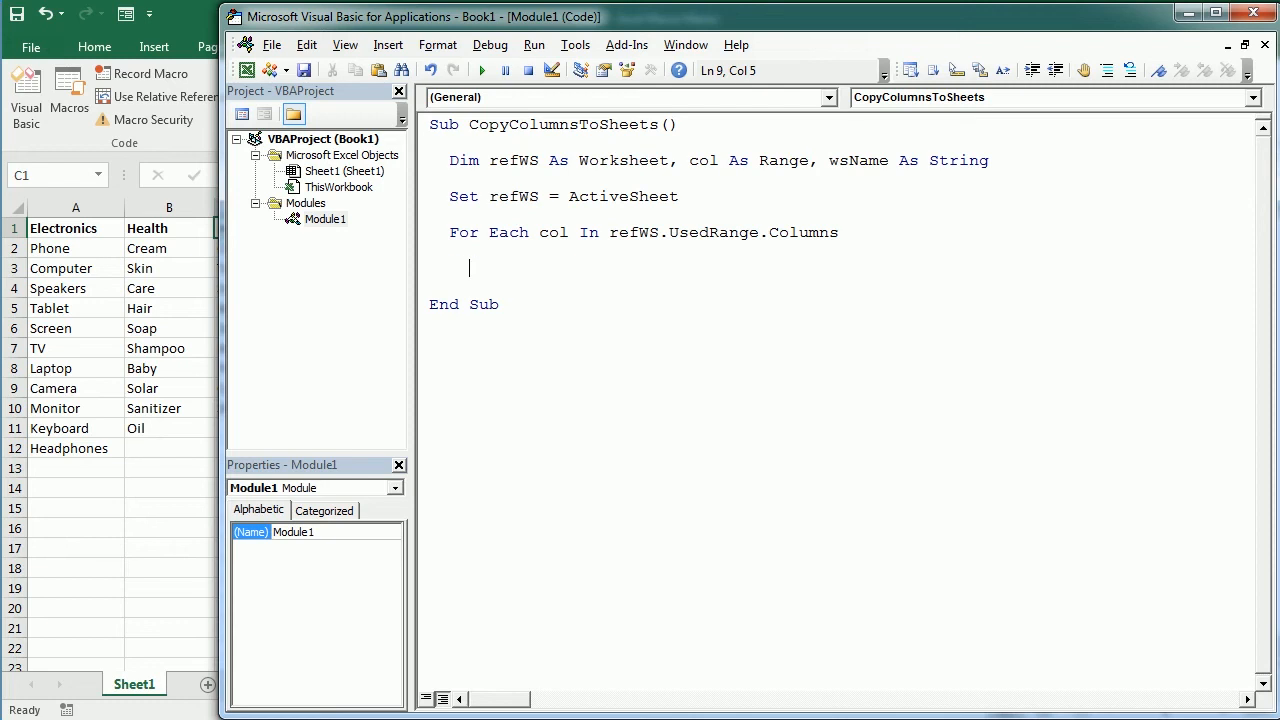
Step: Inside the loop, set wsName = refWS.Cells(1, col.Column).Value
type("wsNam")
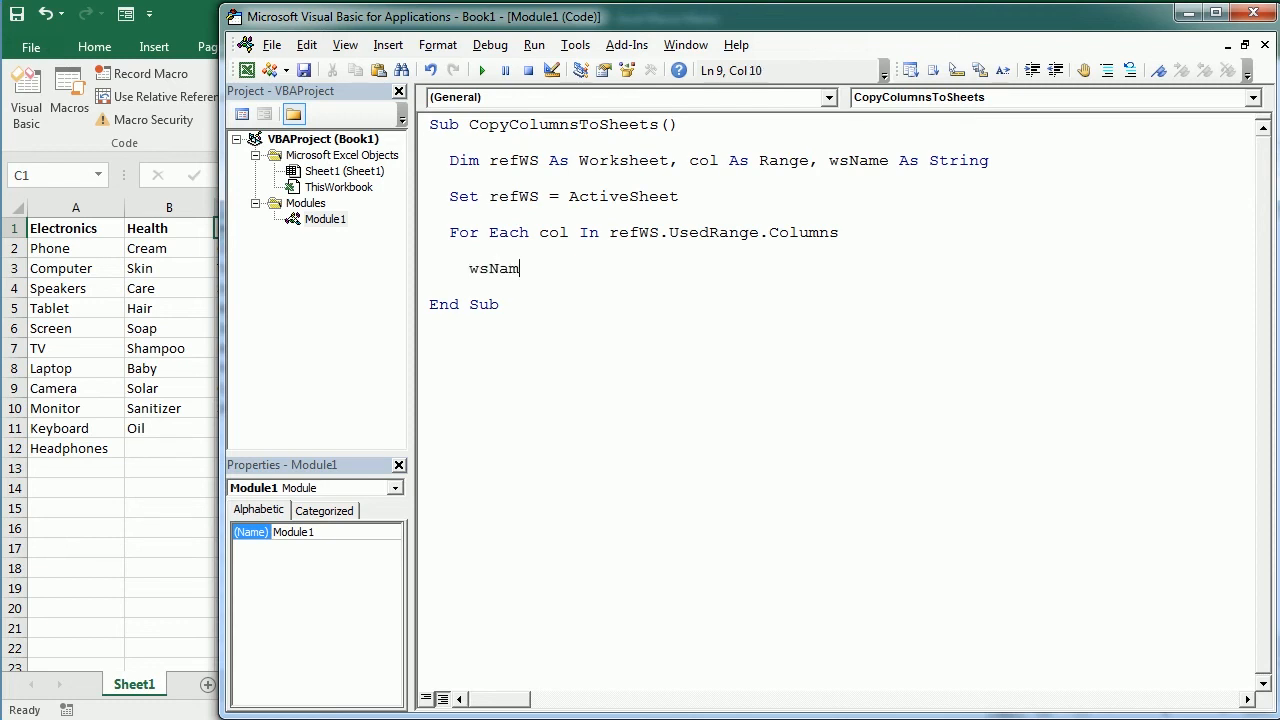
type("e=")
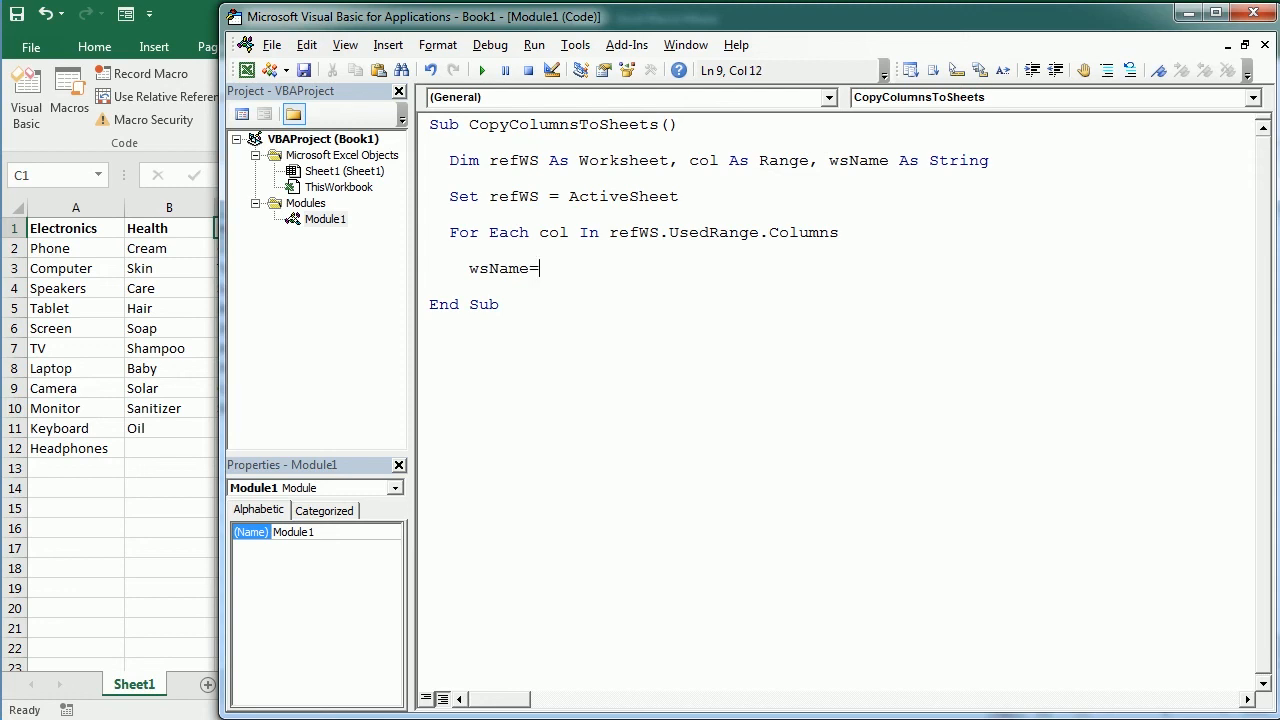
type("refWS")
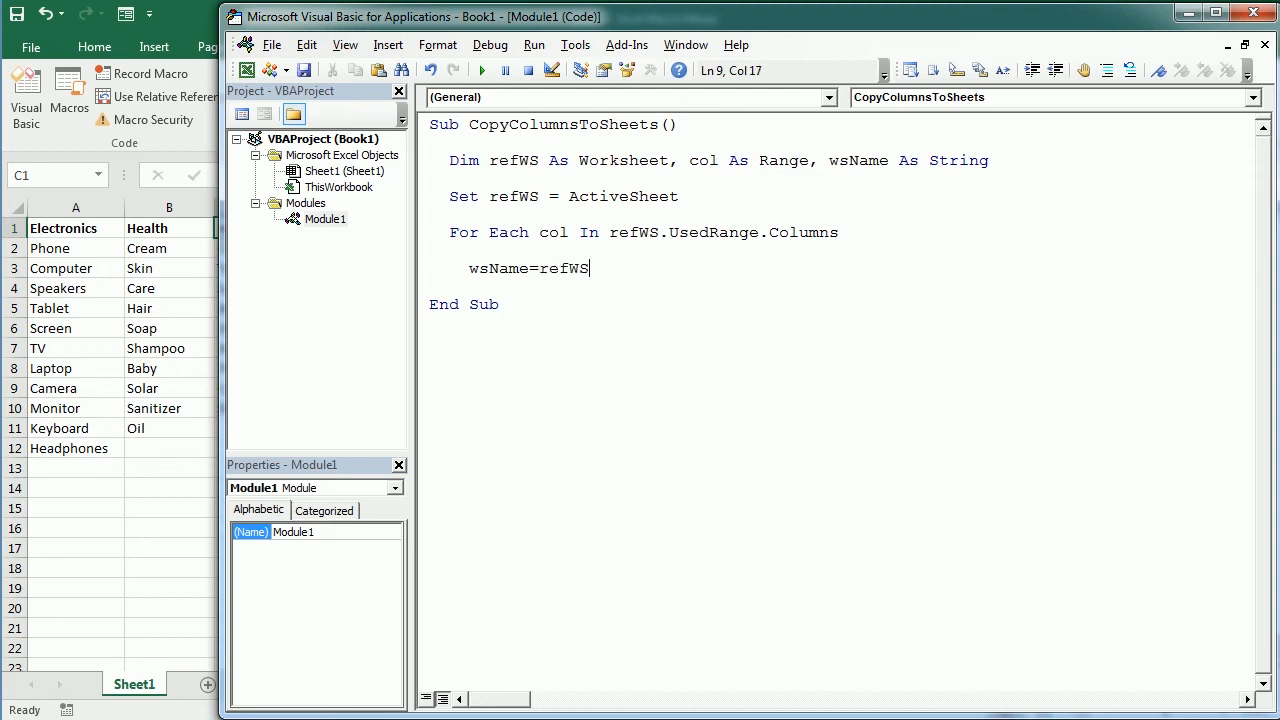
type(".Cells(")
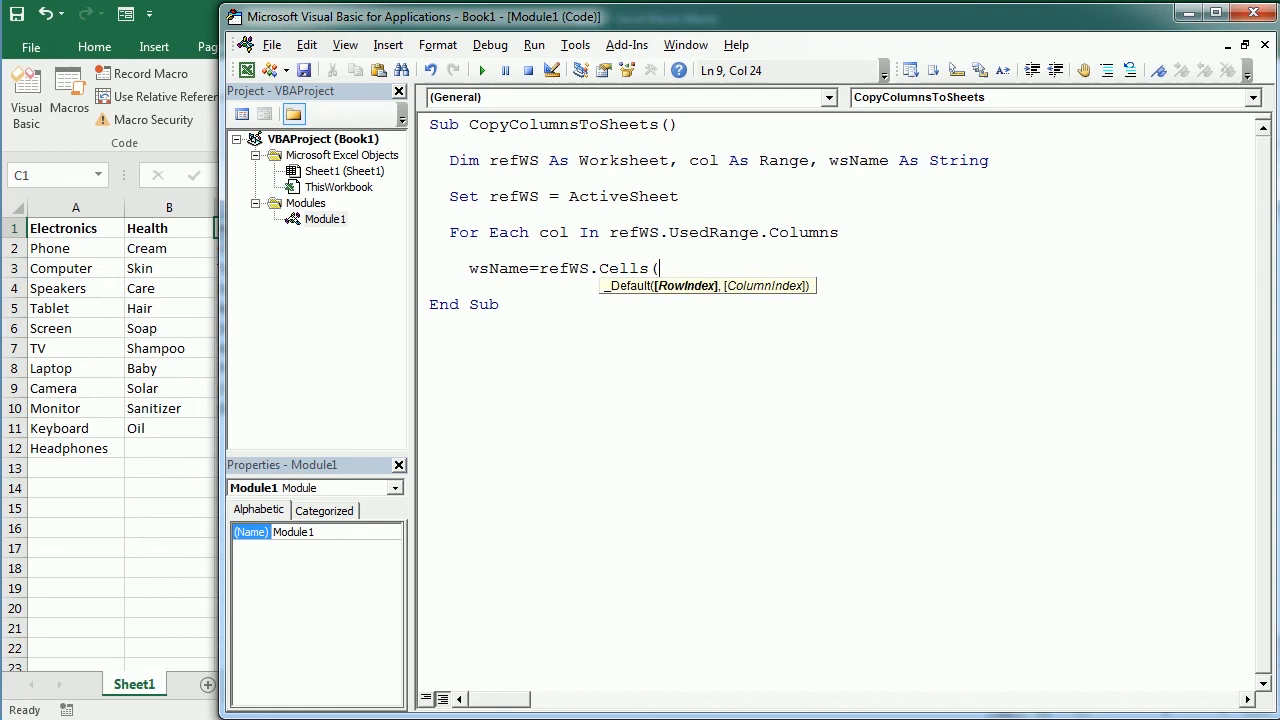
type("1")
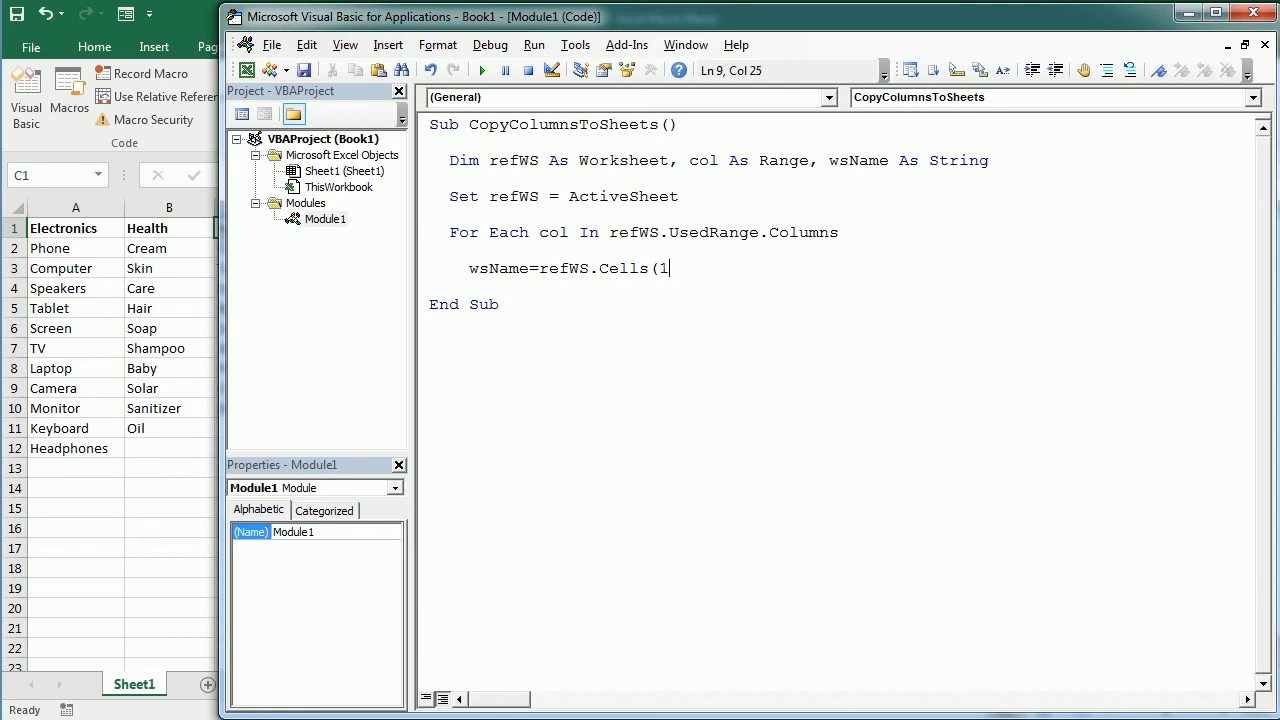
type(", col.column).Value")
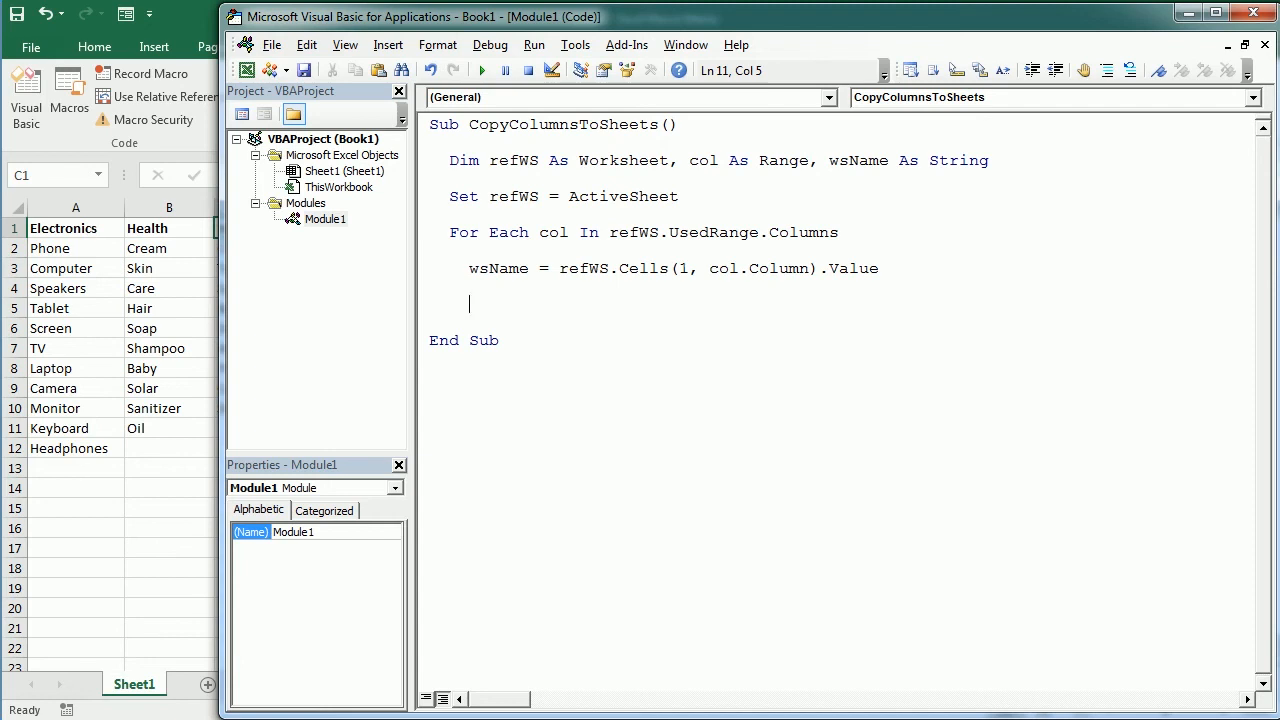
Step: Add Set ws = Sheets.Add inside the loop
type("set")
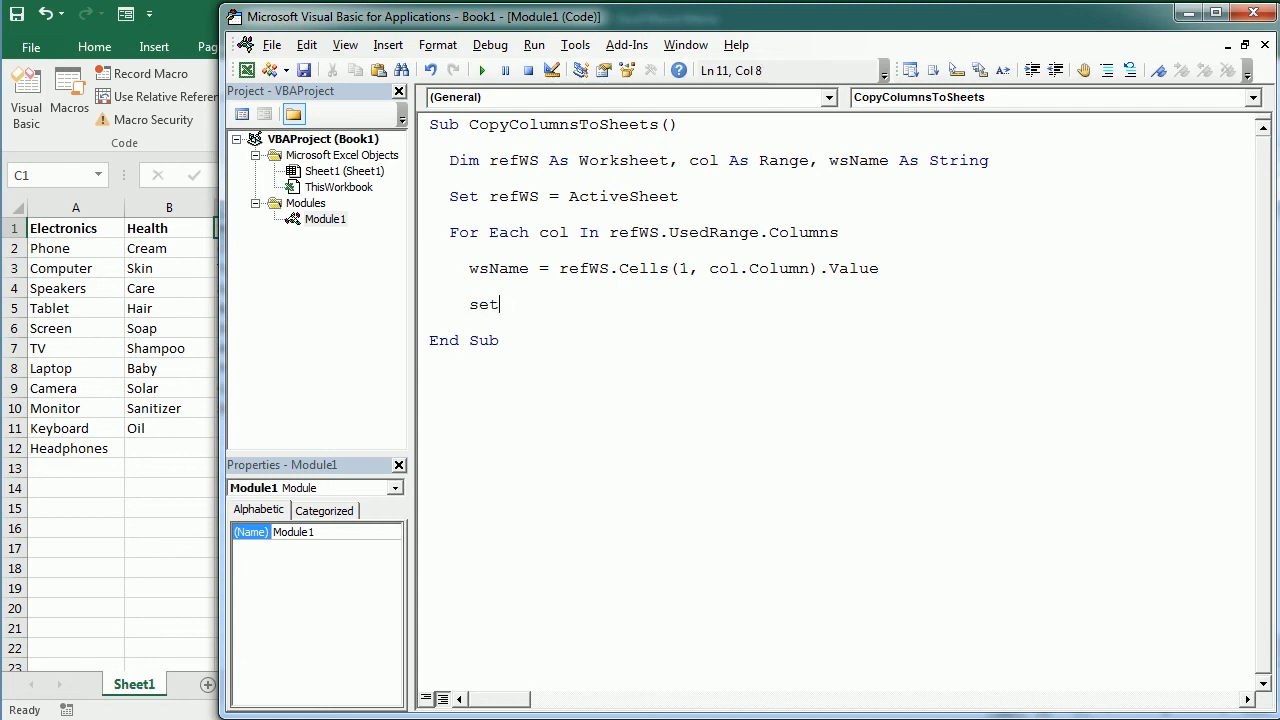
type("ws")
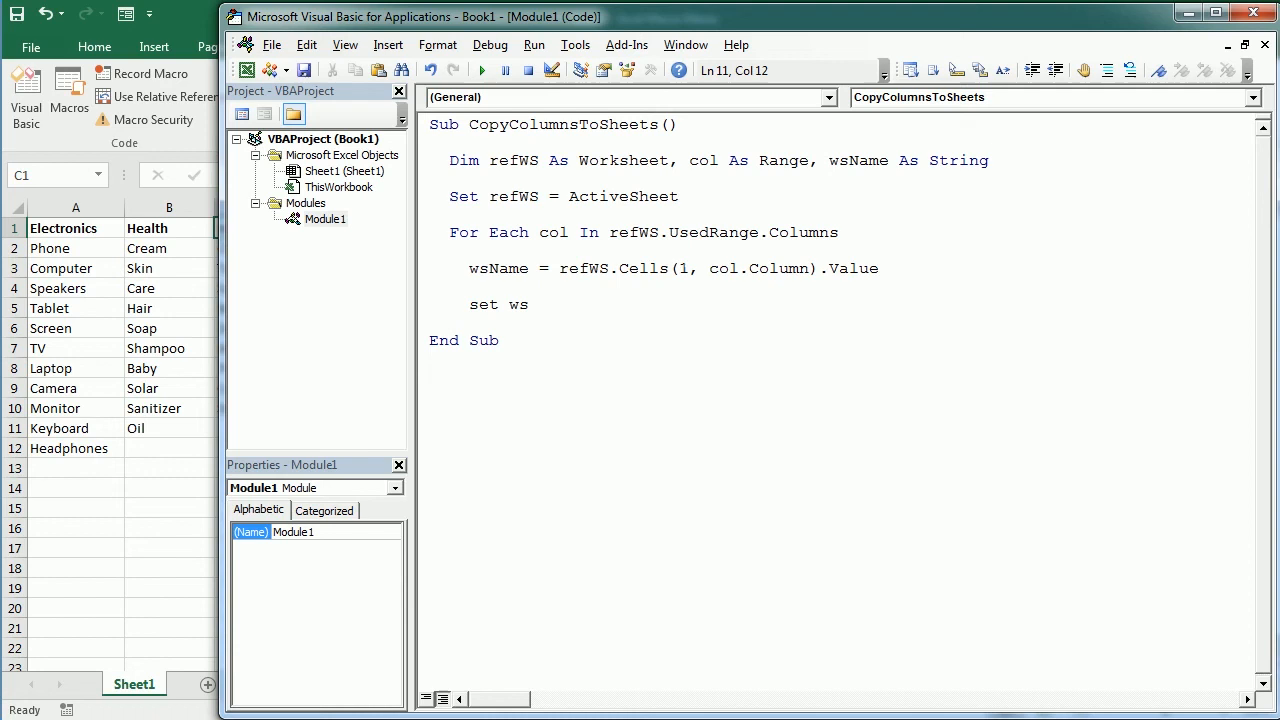
type("=")
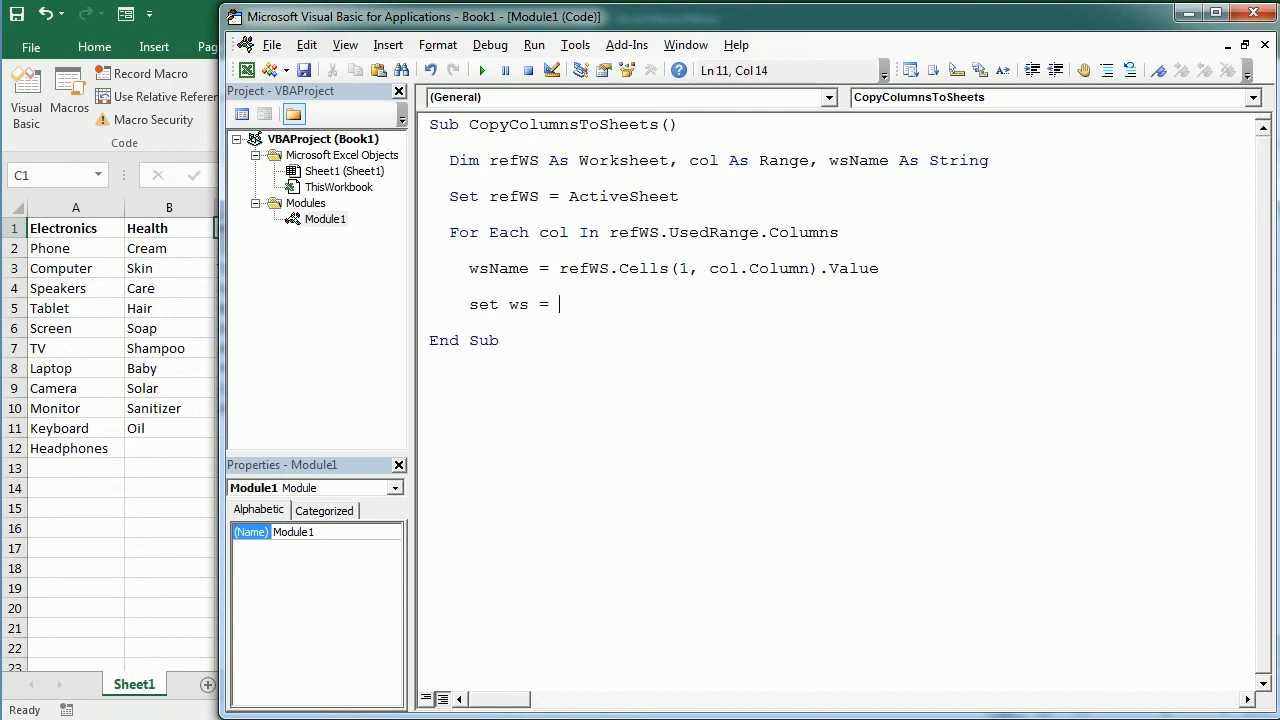
type("she")
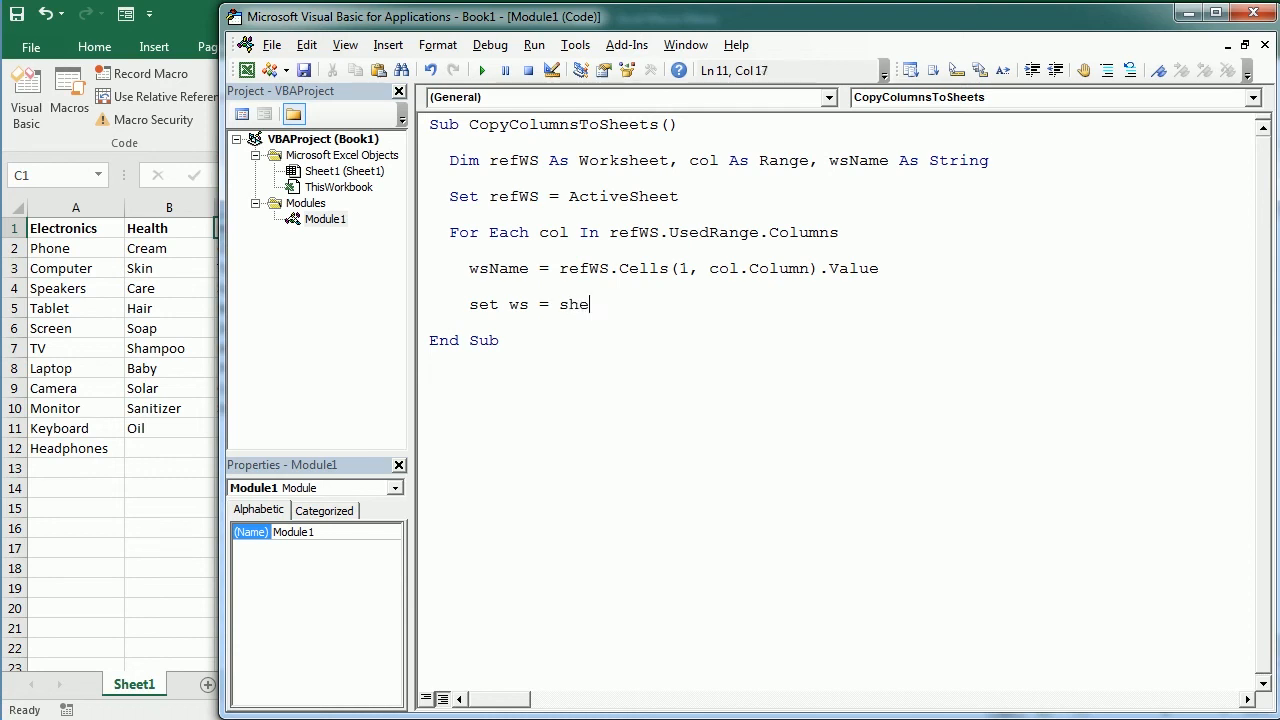
type("ets.Add")
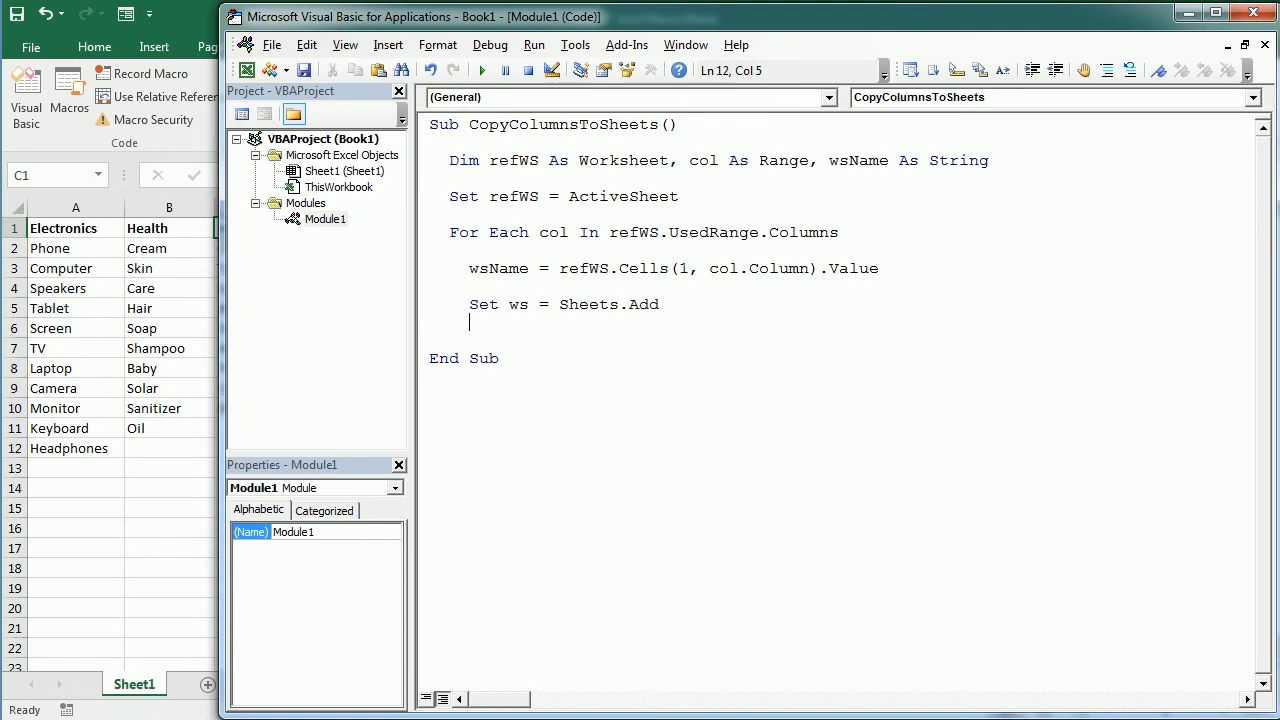
Step: Declare ws As Worksheet in the Dim line and begin a With ws block
double_click(518, 304)
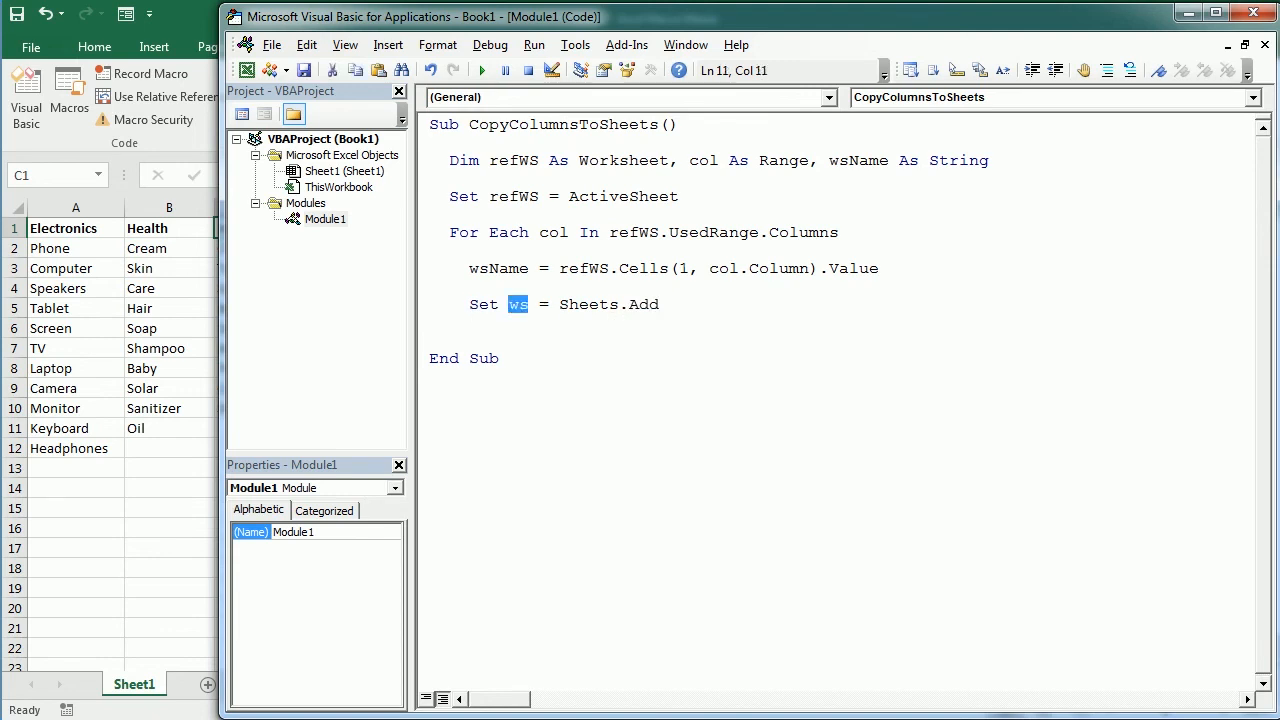
left_click(688, 160)
type("ws as workshe")
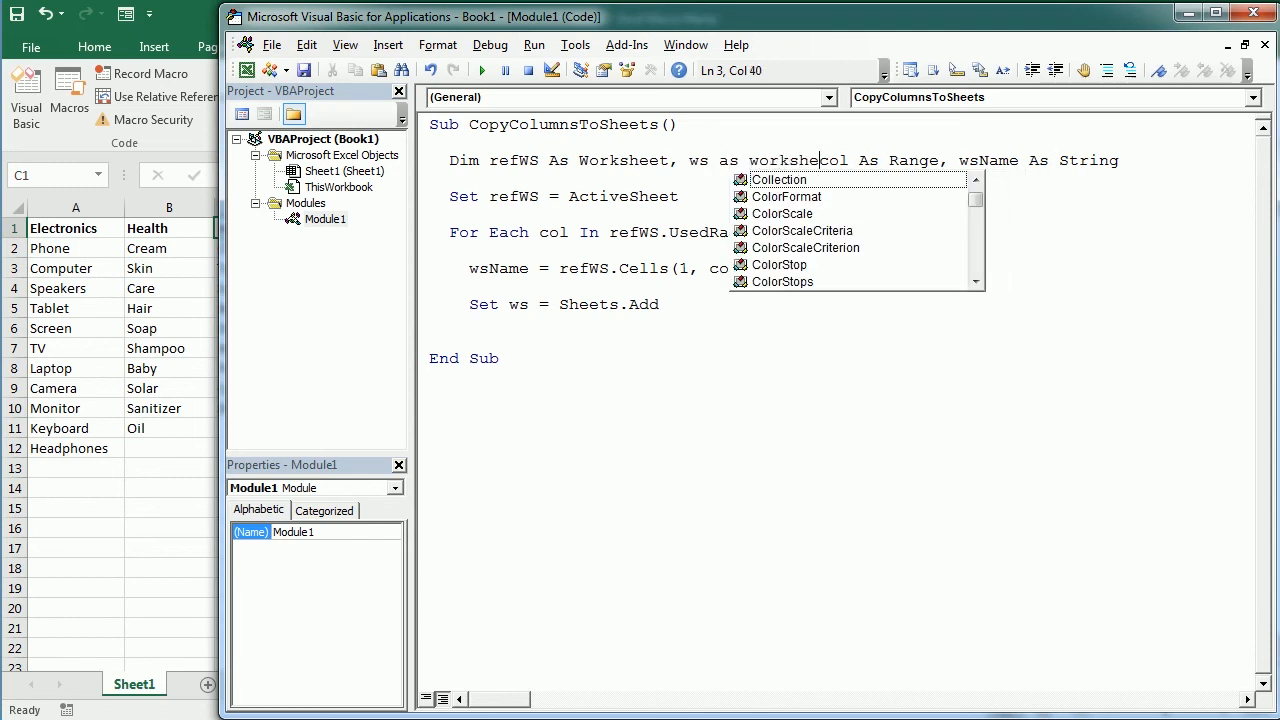
key("Escape")
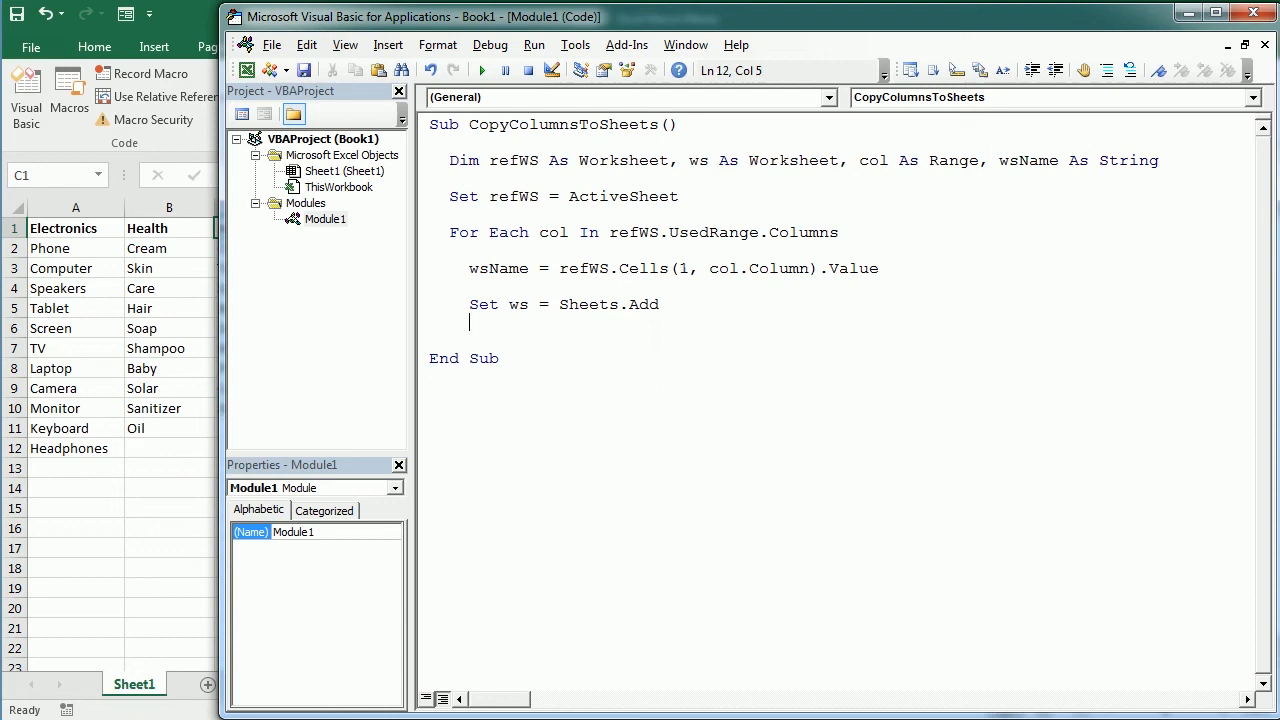
type("With ws")
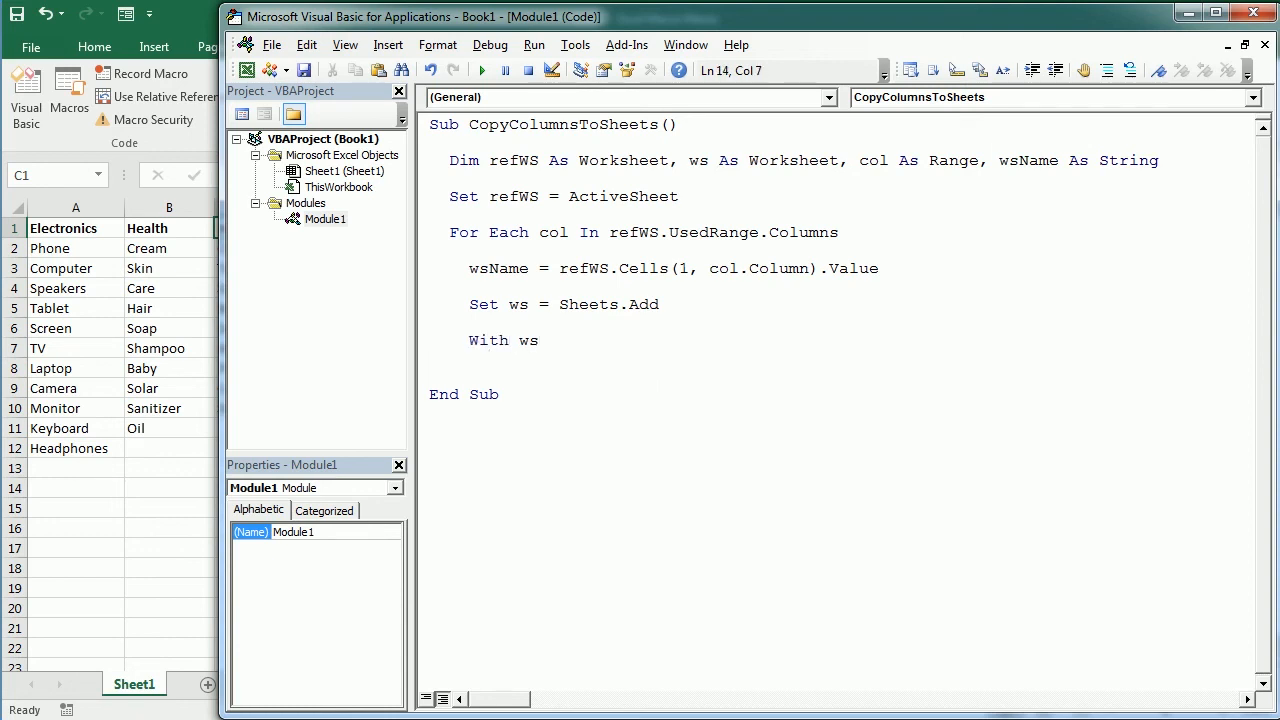
Step: Name each new sheet with .Name = wsName inside the With block
type(".Name =")
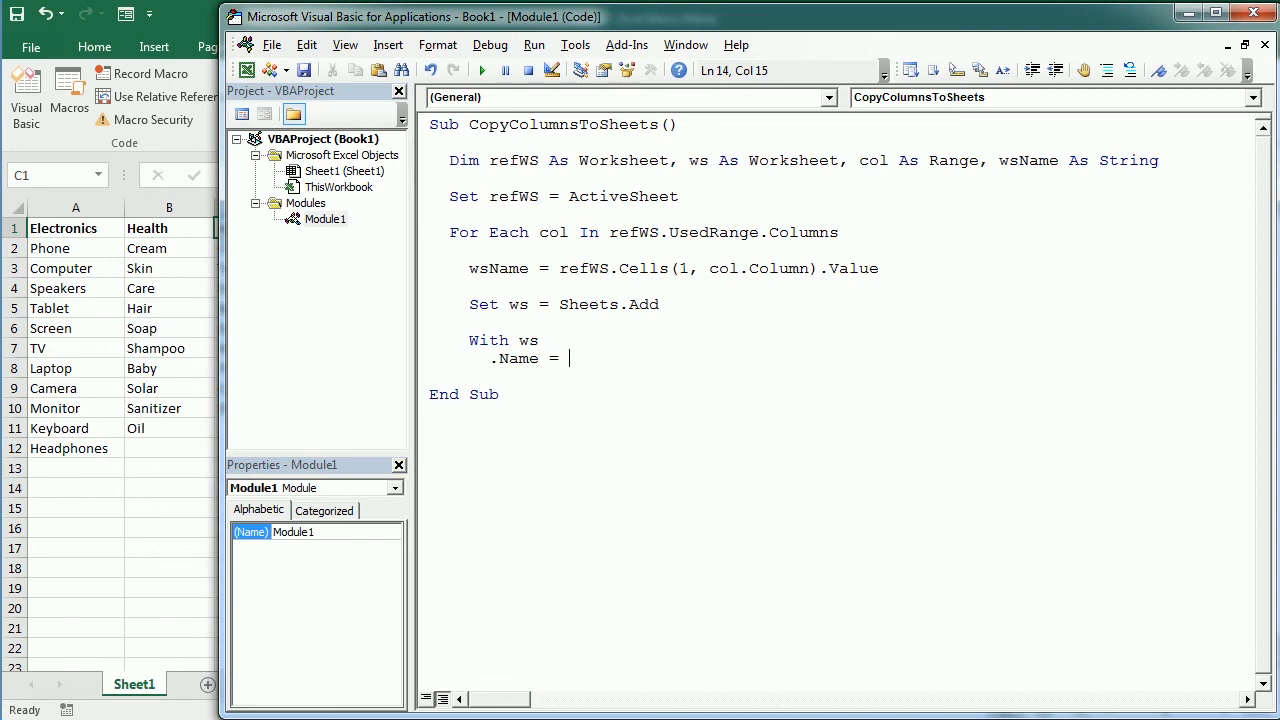
type("wsName")
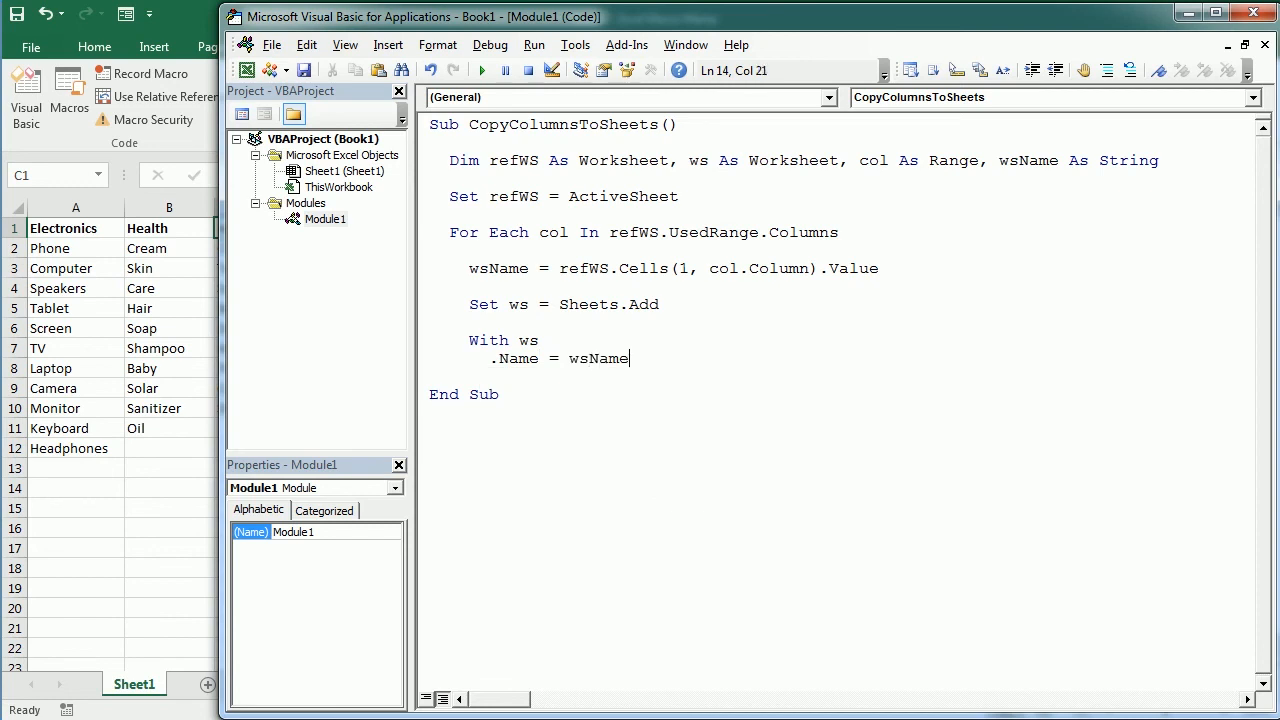
left_click(489, 268)
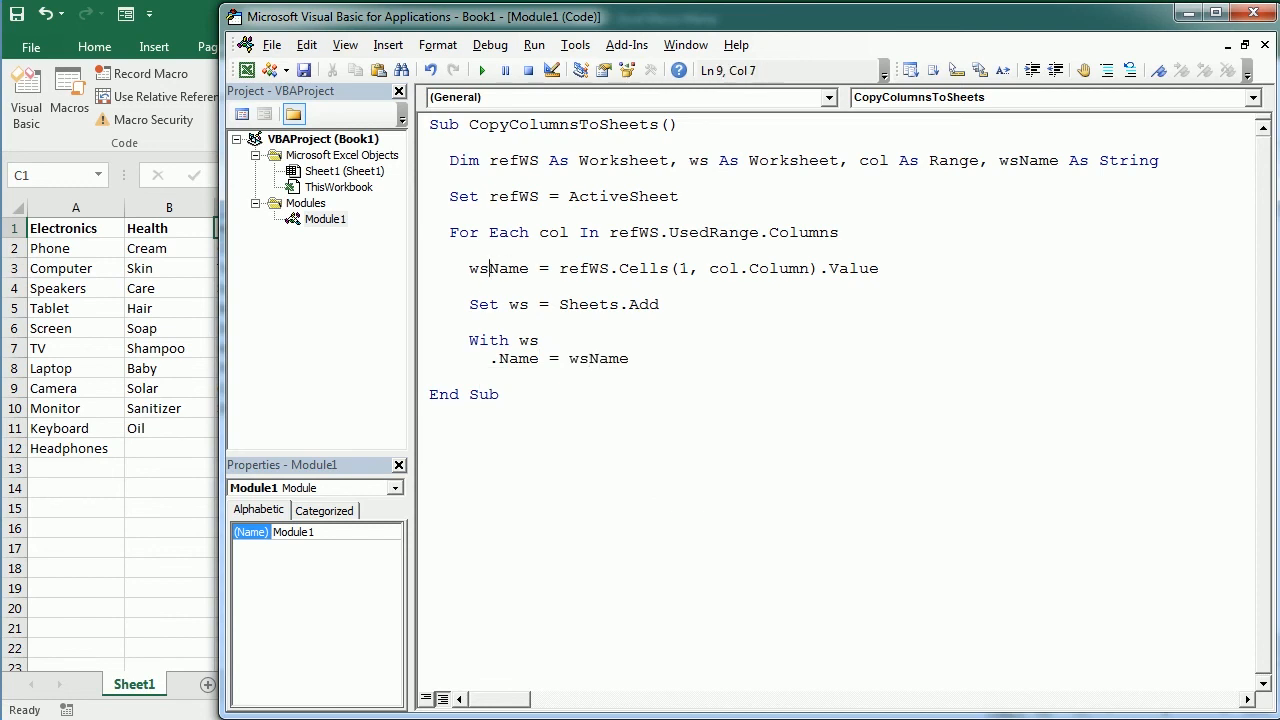
left_click(600, 358)
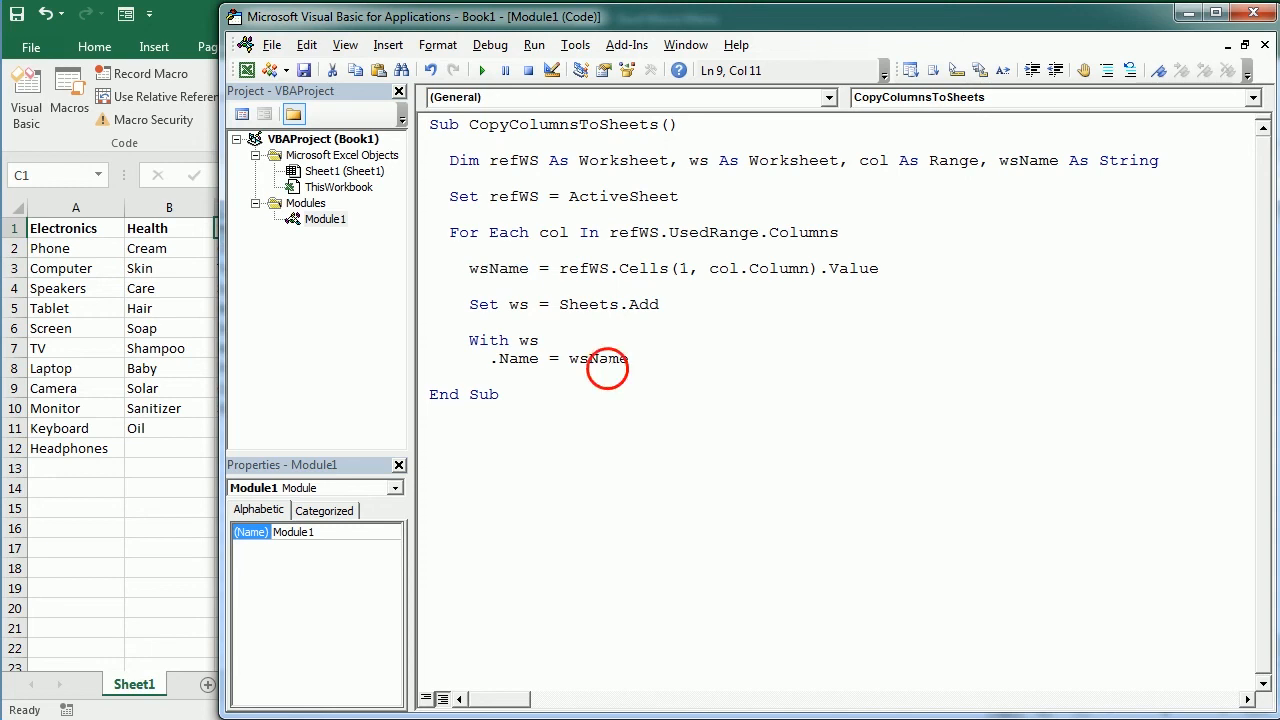
key("Return")
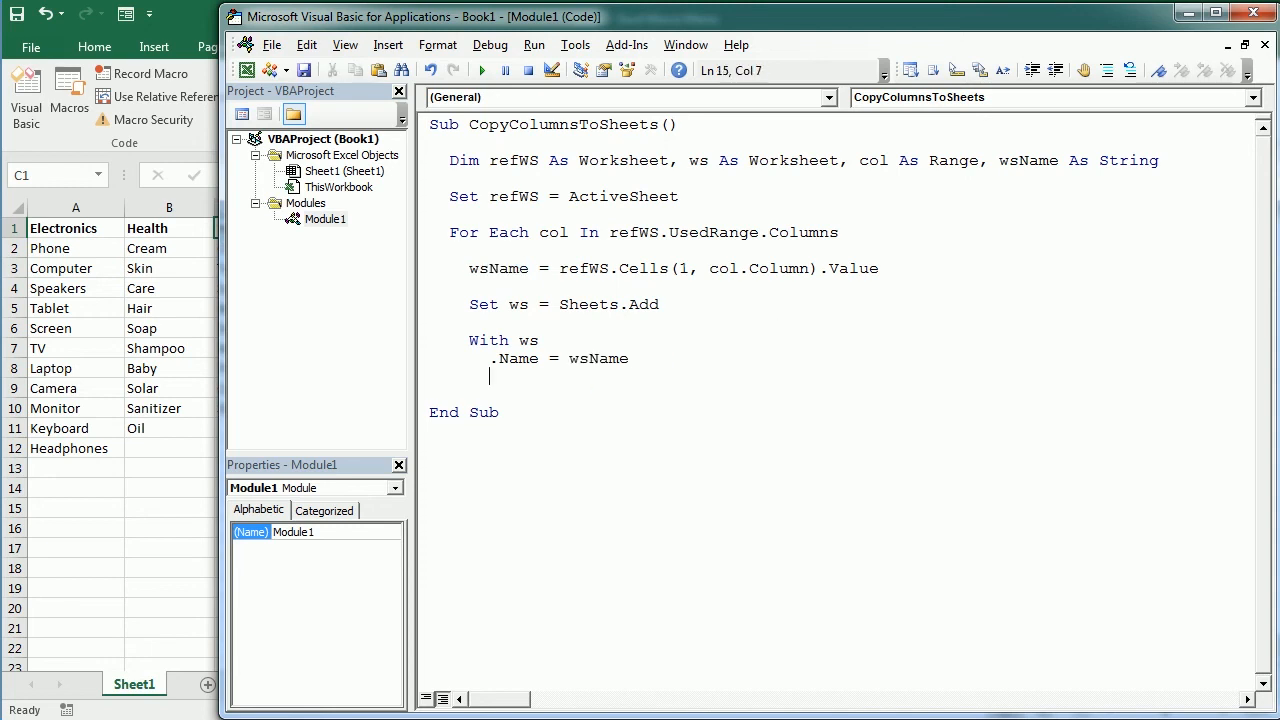
Step: Colour each sheet tab with .Tab.ColorIndex = col.Column + 3
type(".ta")
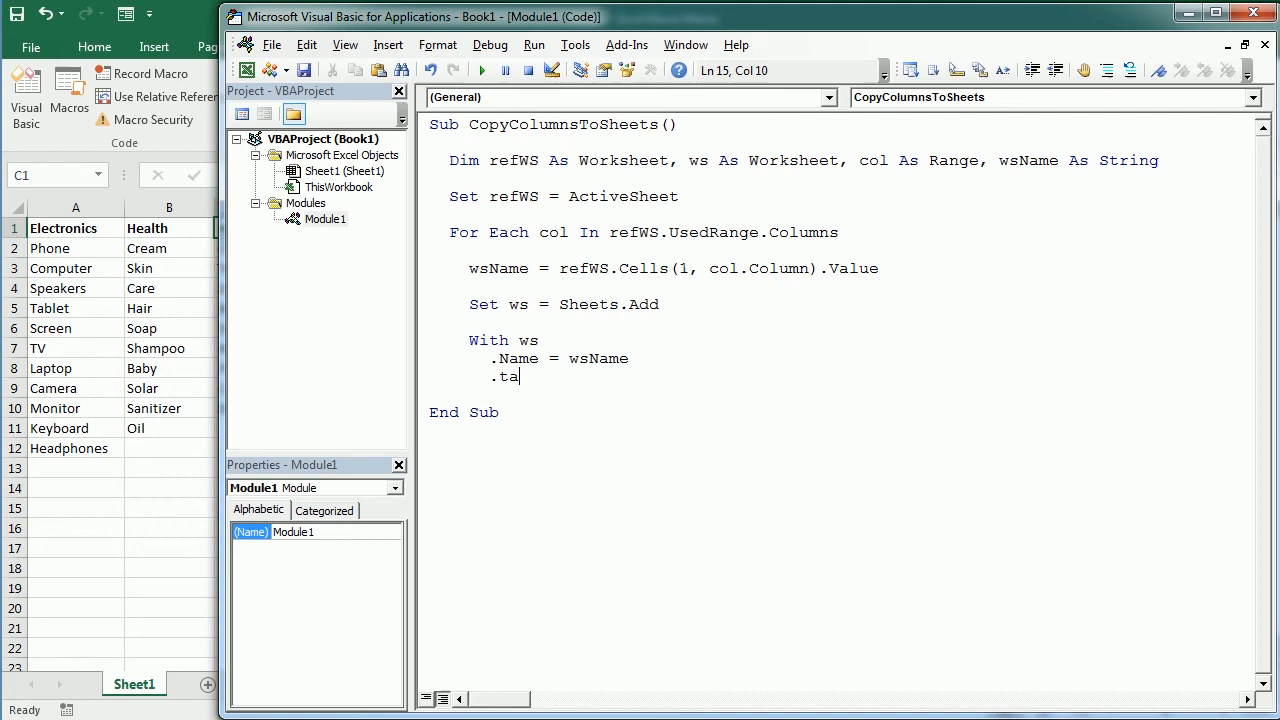
type("b.Color =")
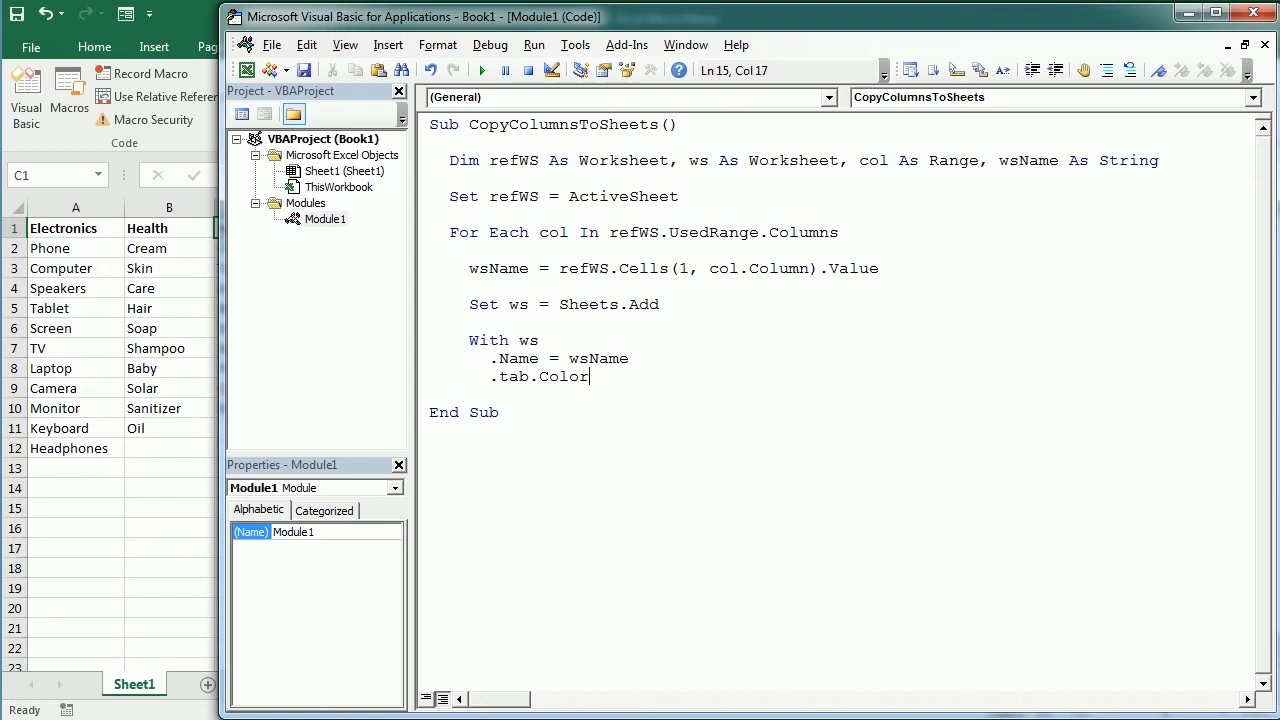
type("Index")
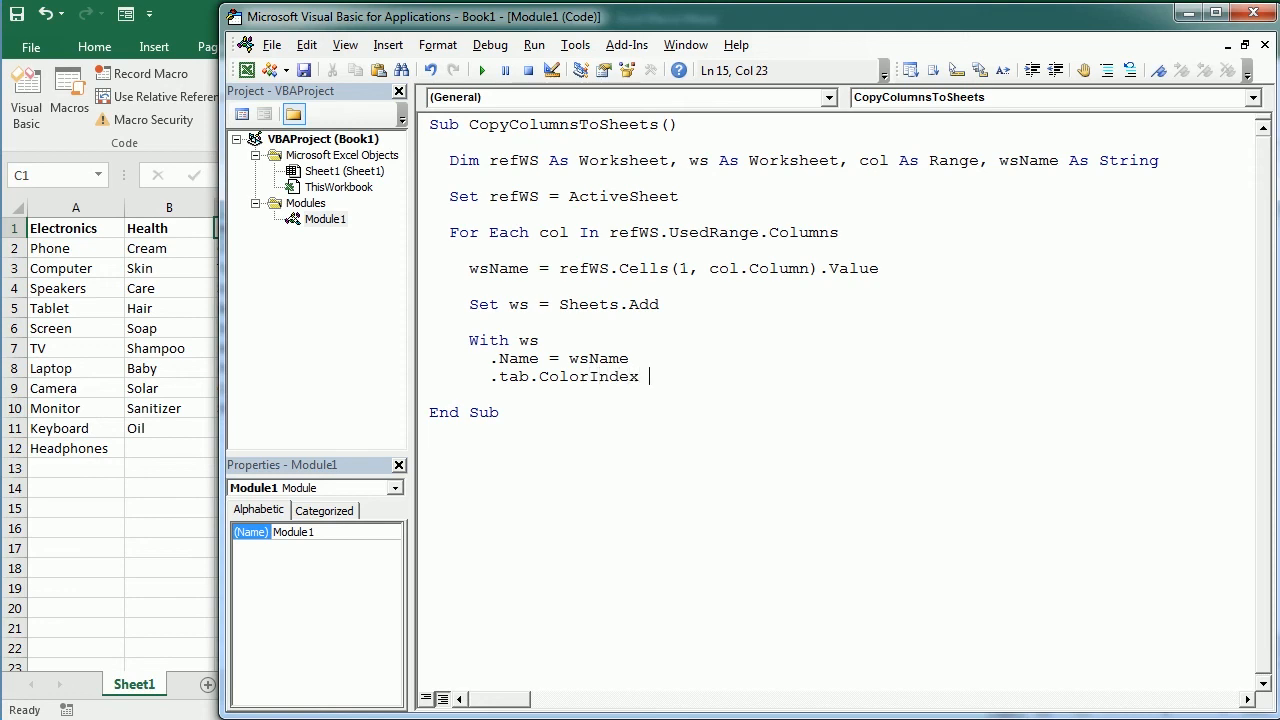
type("=")
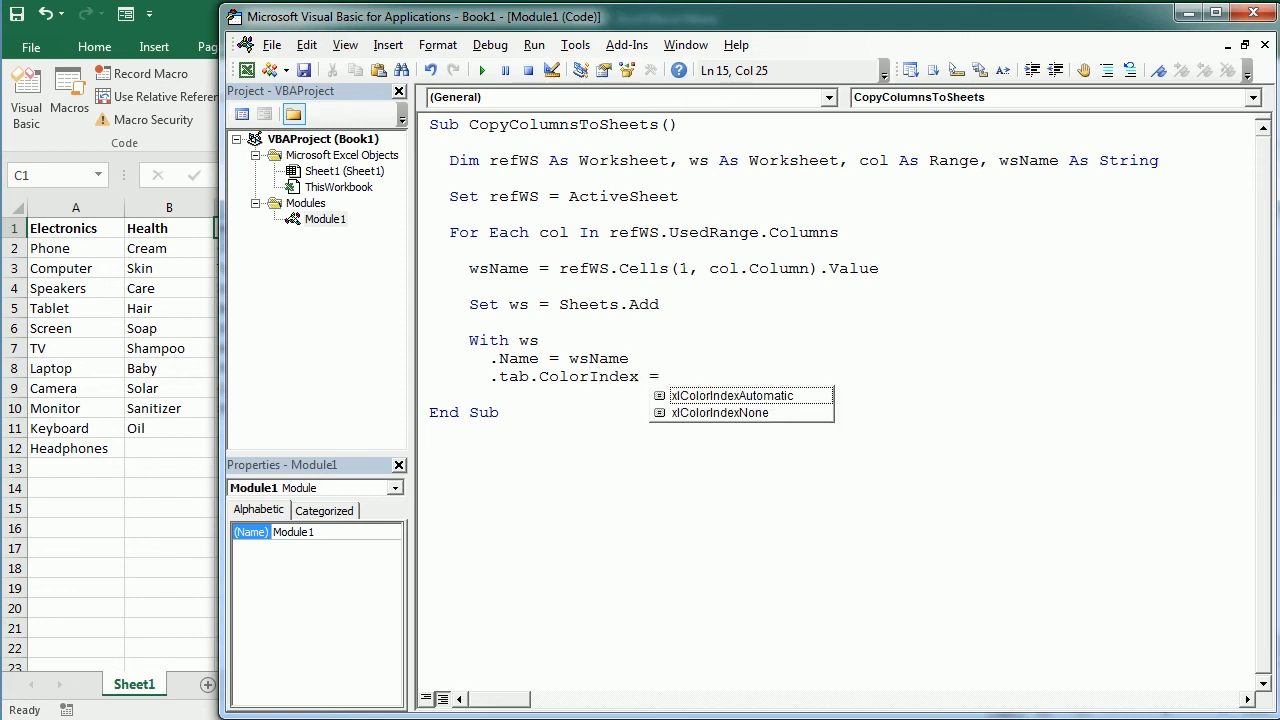
type("col.")
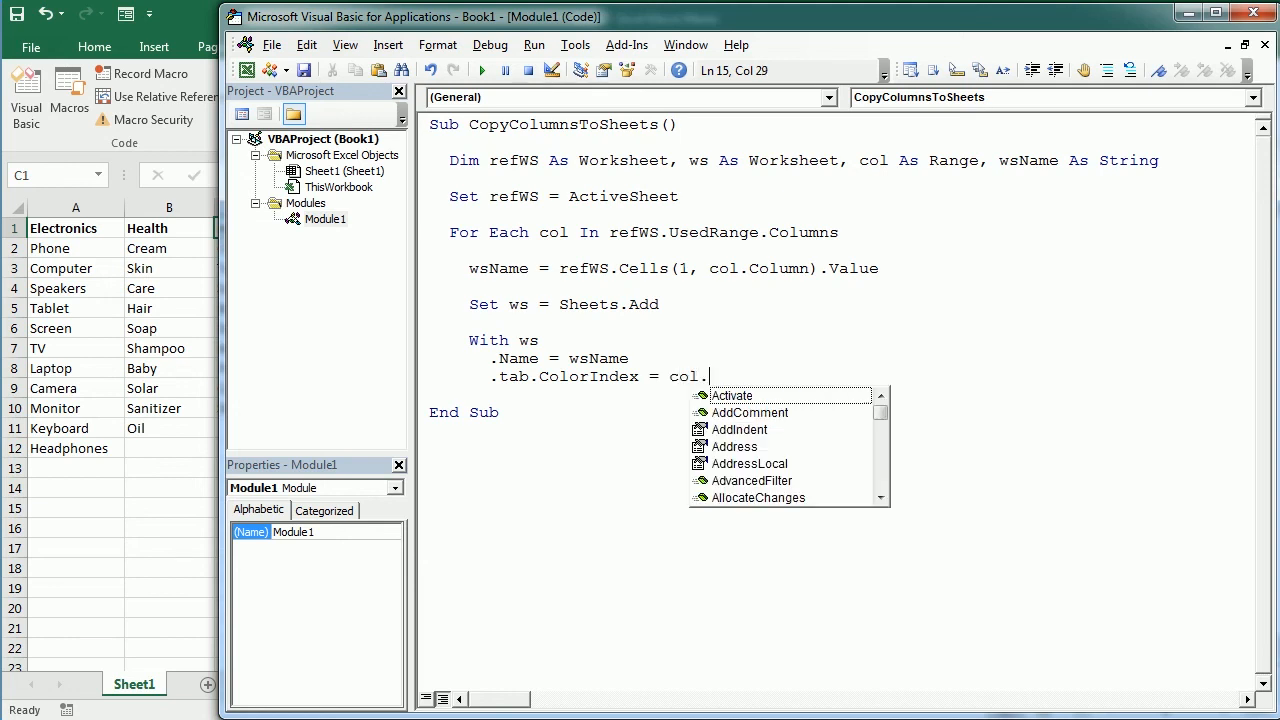
type("column +")
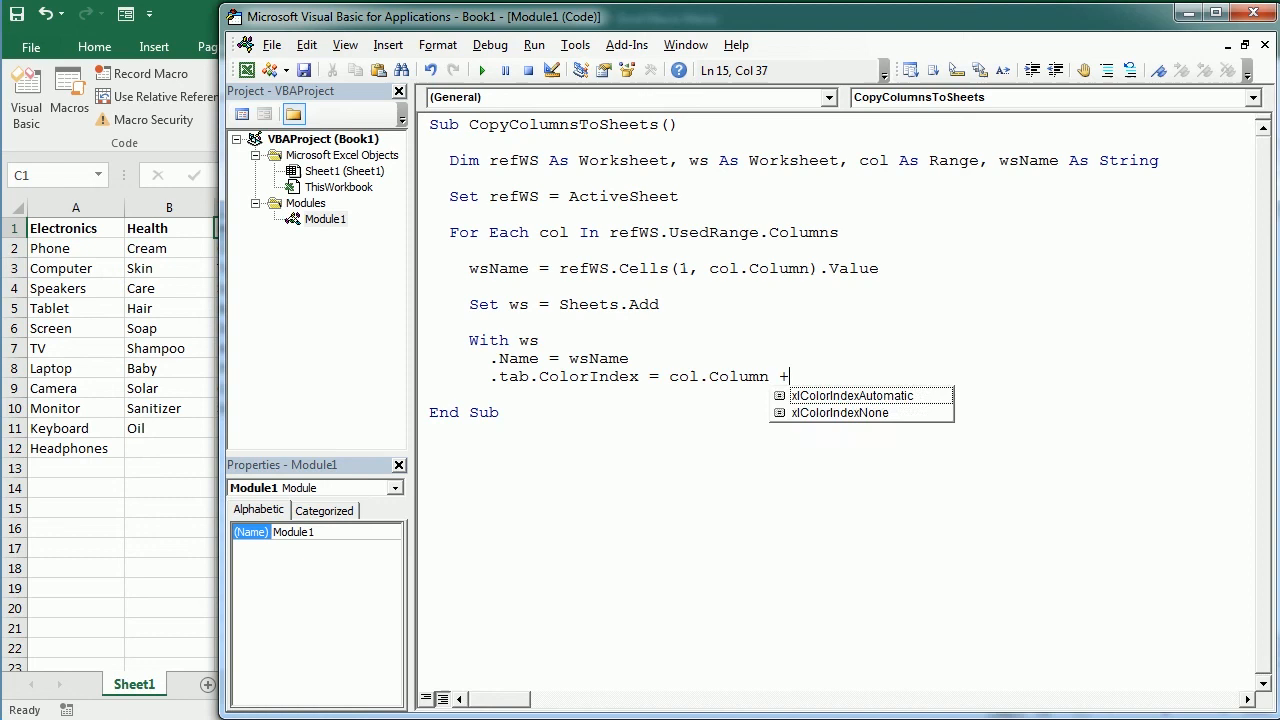
type("3")
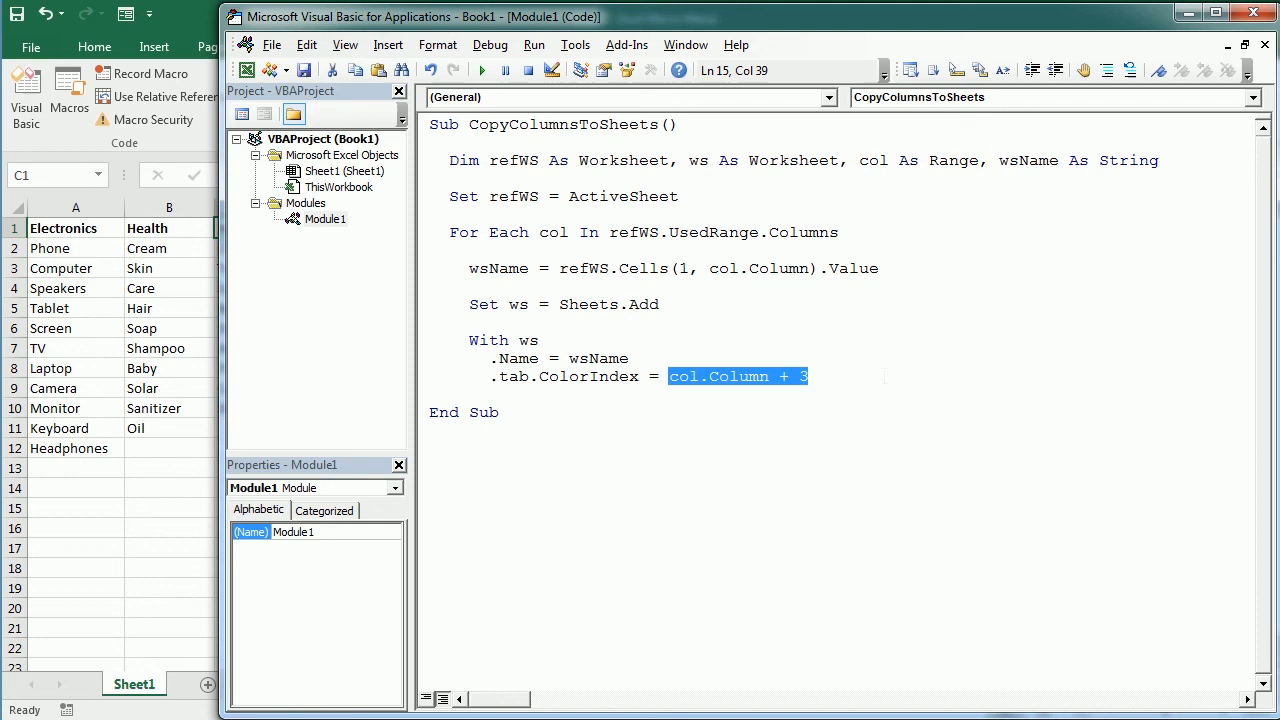
key("Return")
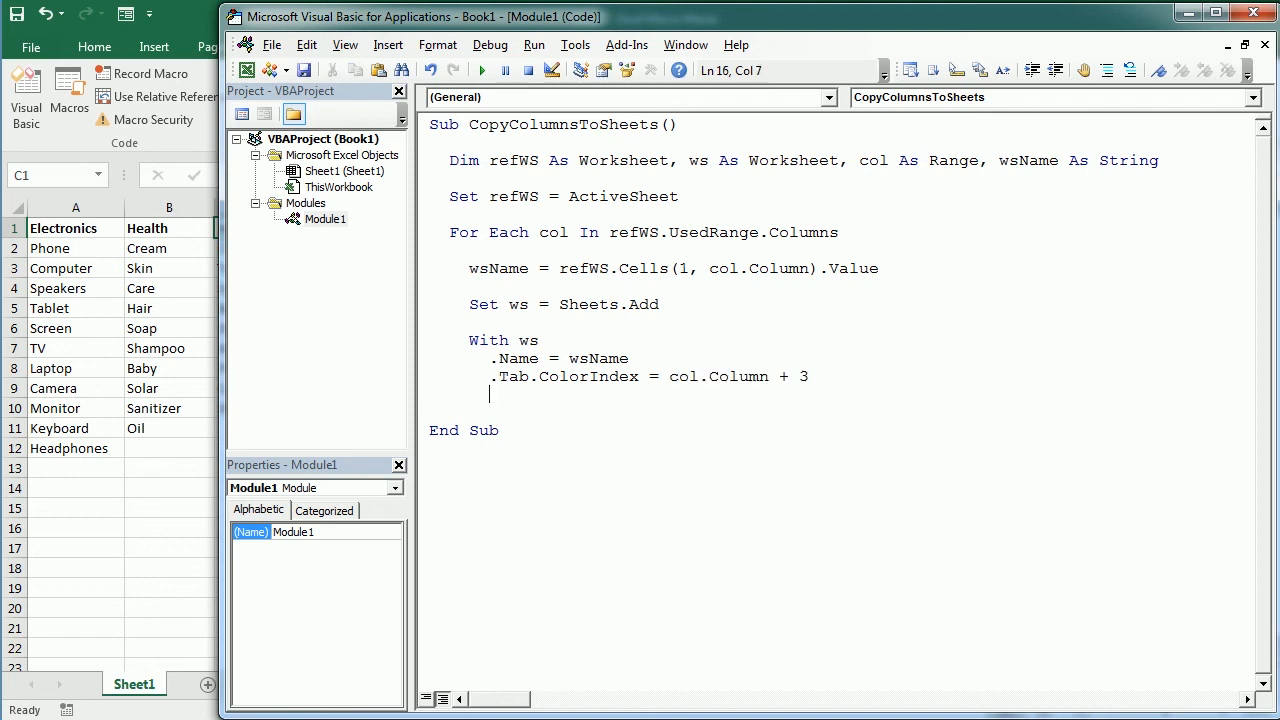
Step: Close the block with End With and select the Electronics items below the header
type("End With")
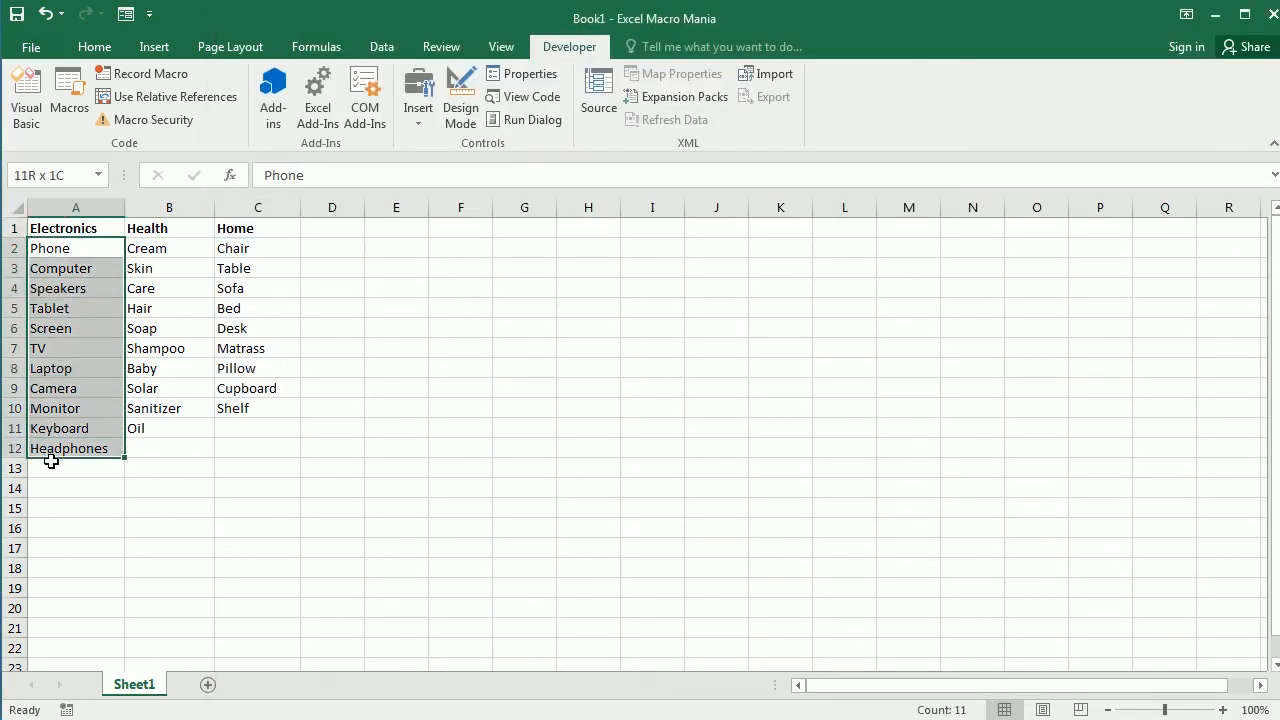
left_click(75, 248)
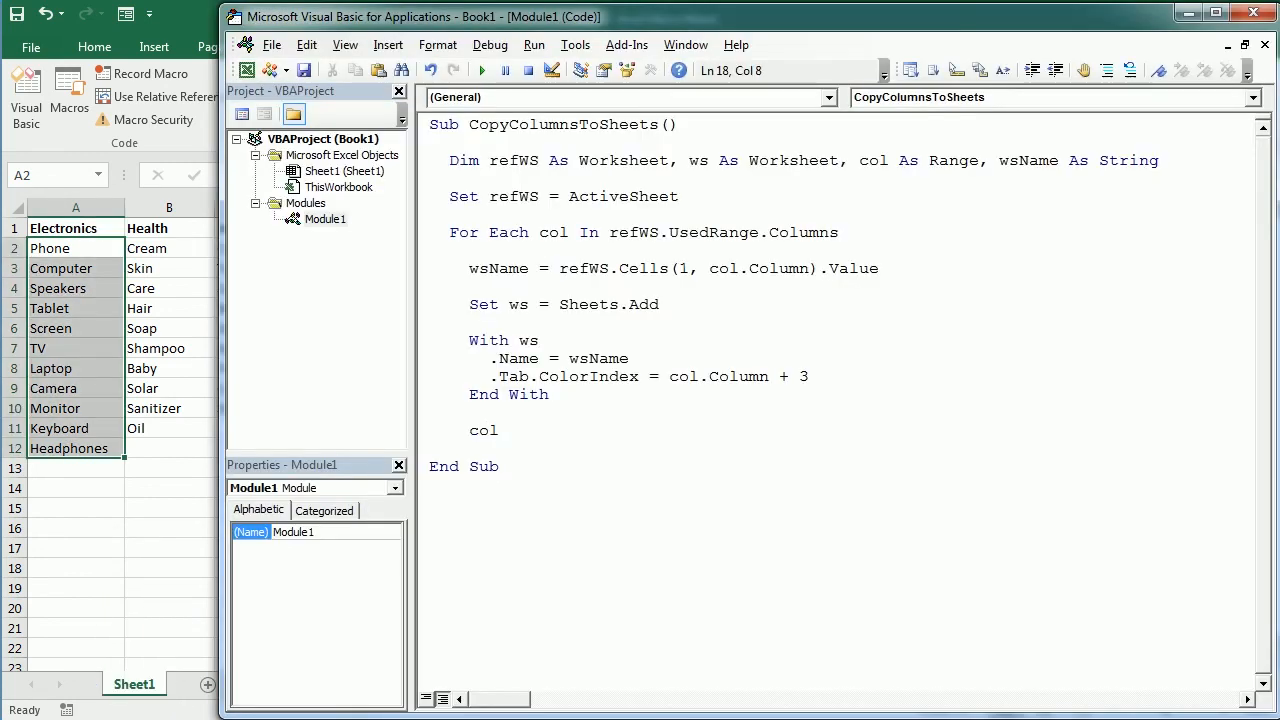
Step: Complete the line col.Offset(1, 0).Copy ws.Range("A1")
type(".offset(1")
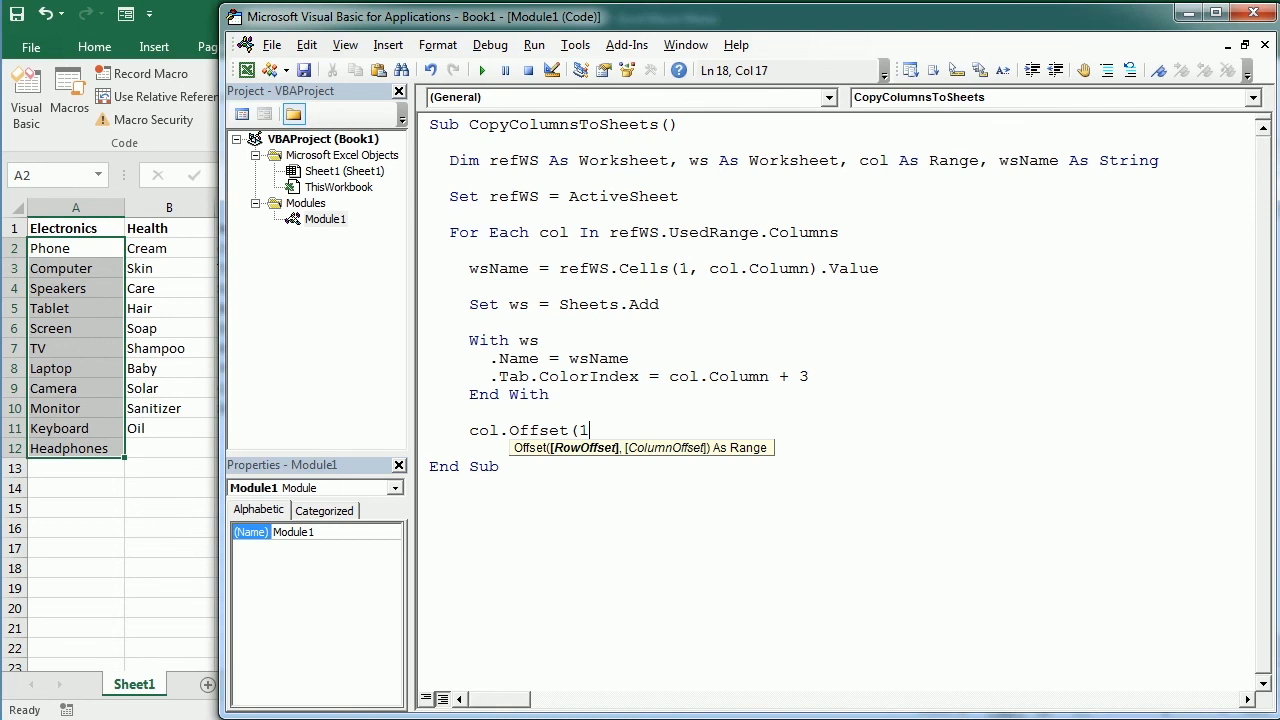
type(",")
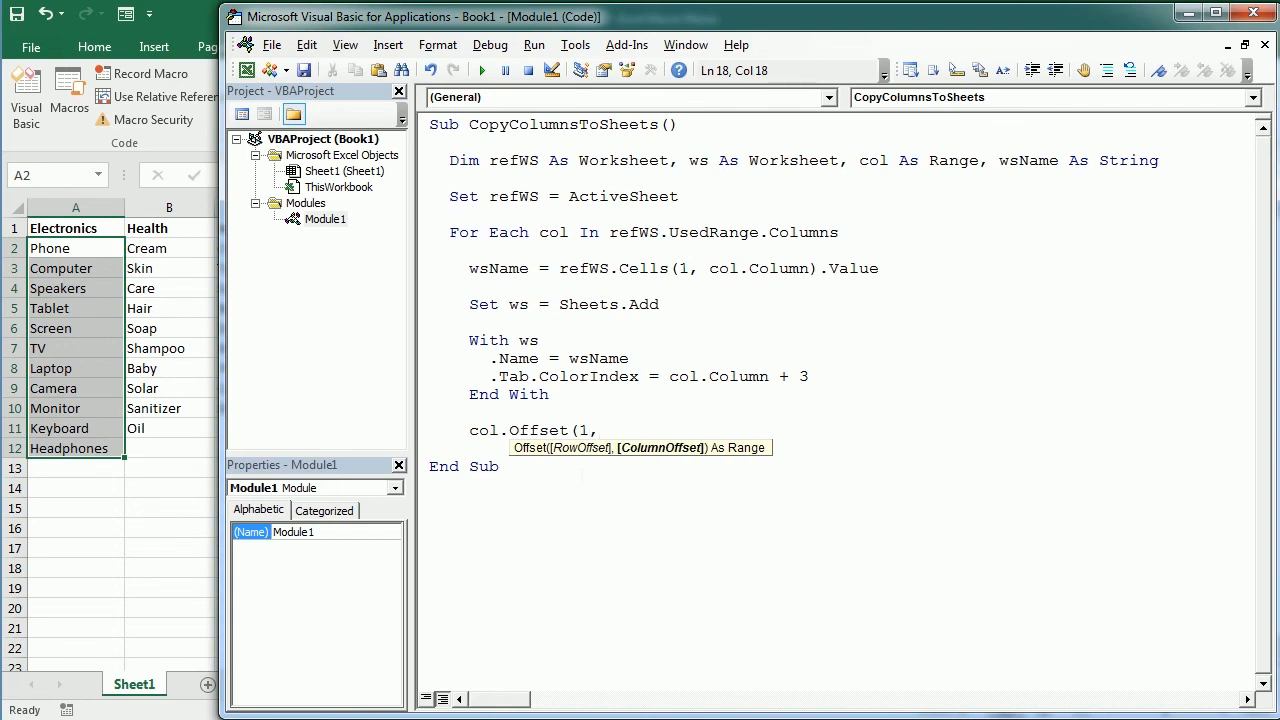
type("0).")
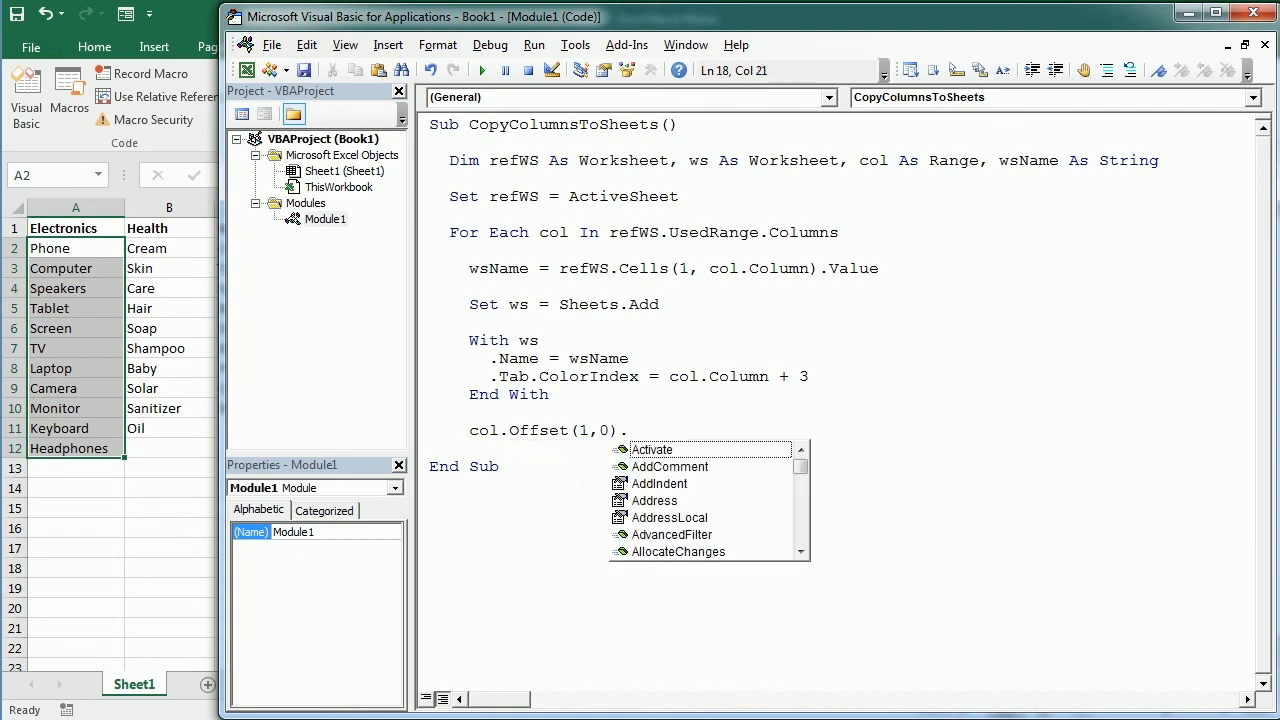
type("copy")
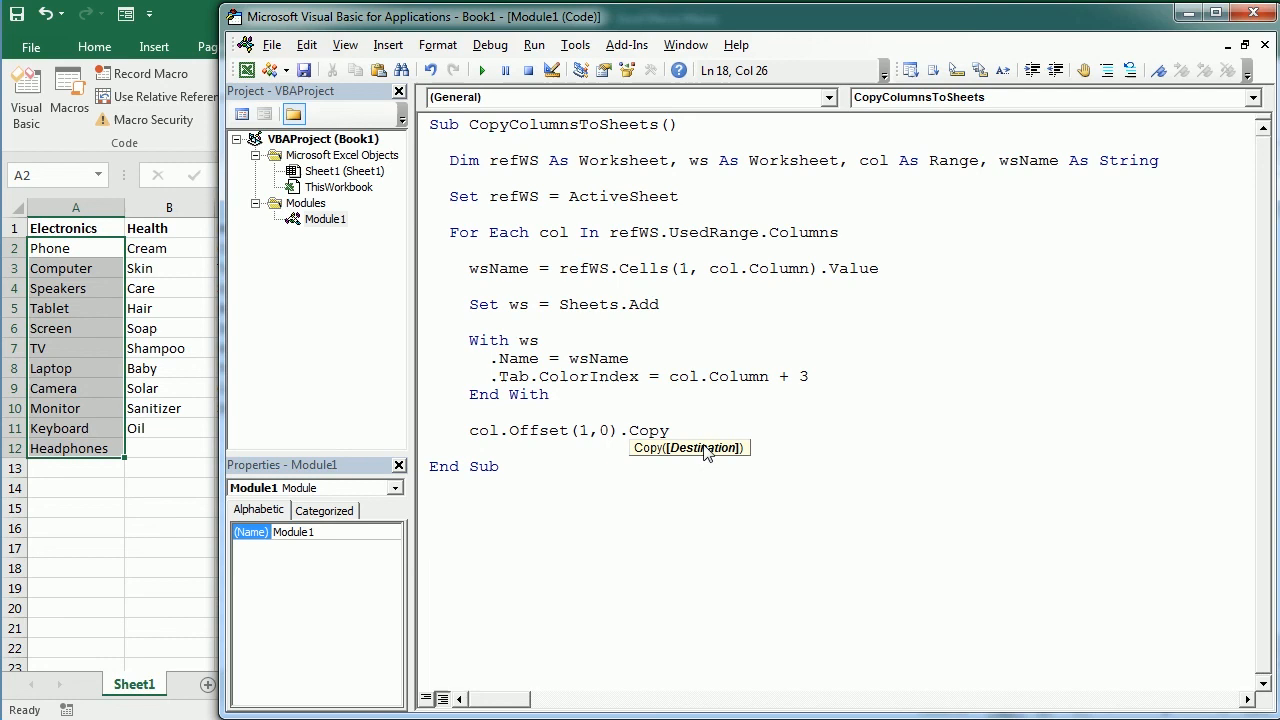
mouse_move(661, 453)
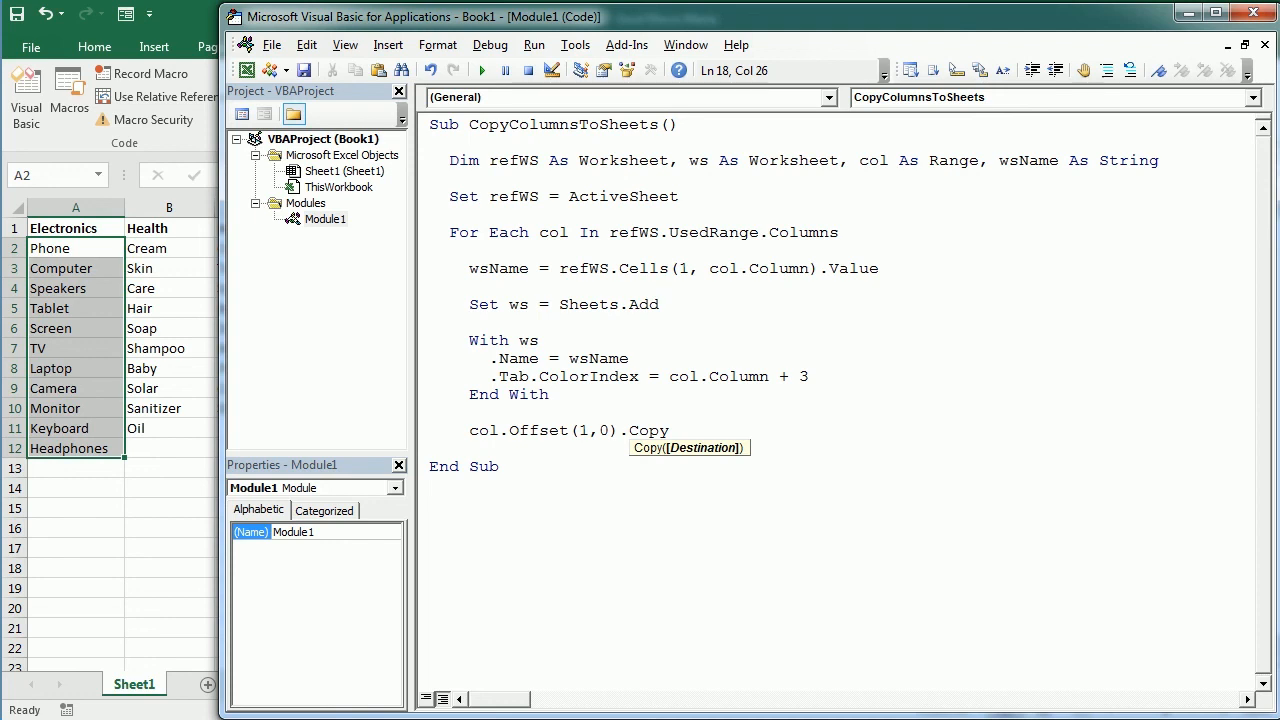
type("ws")
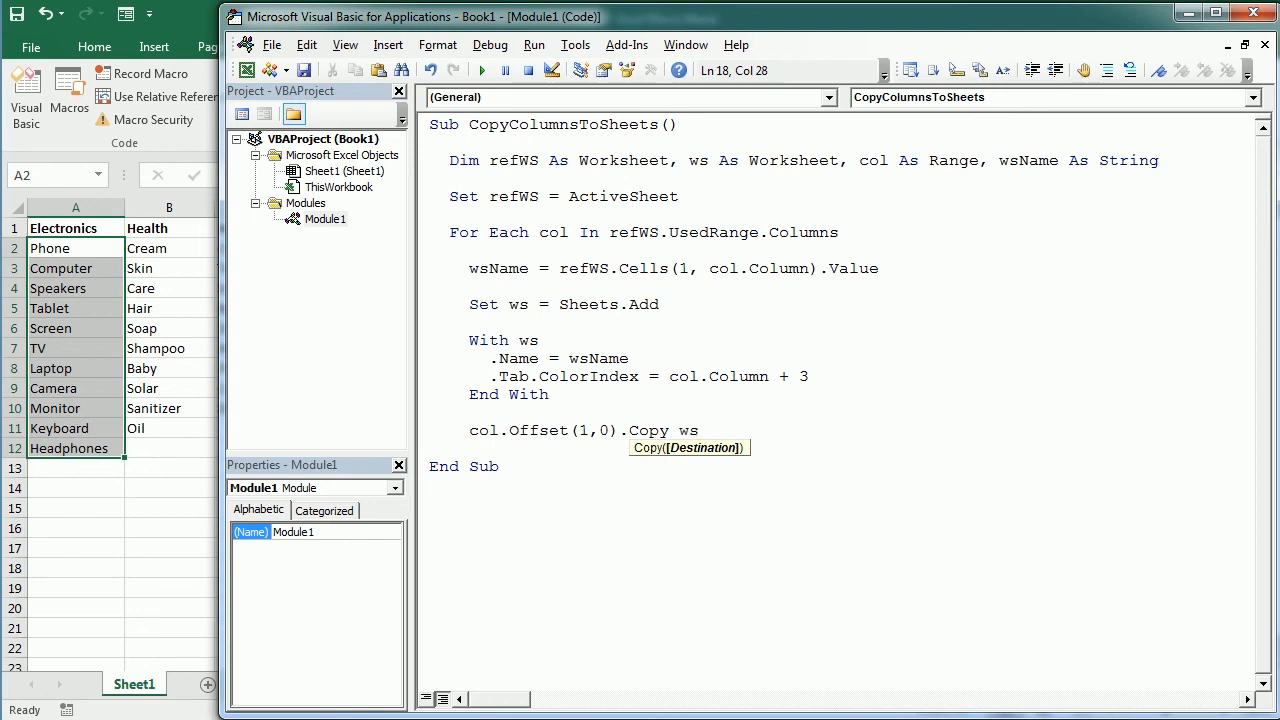
type(".r")
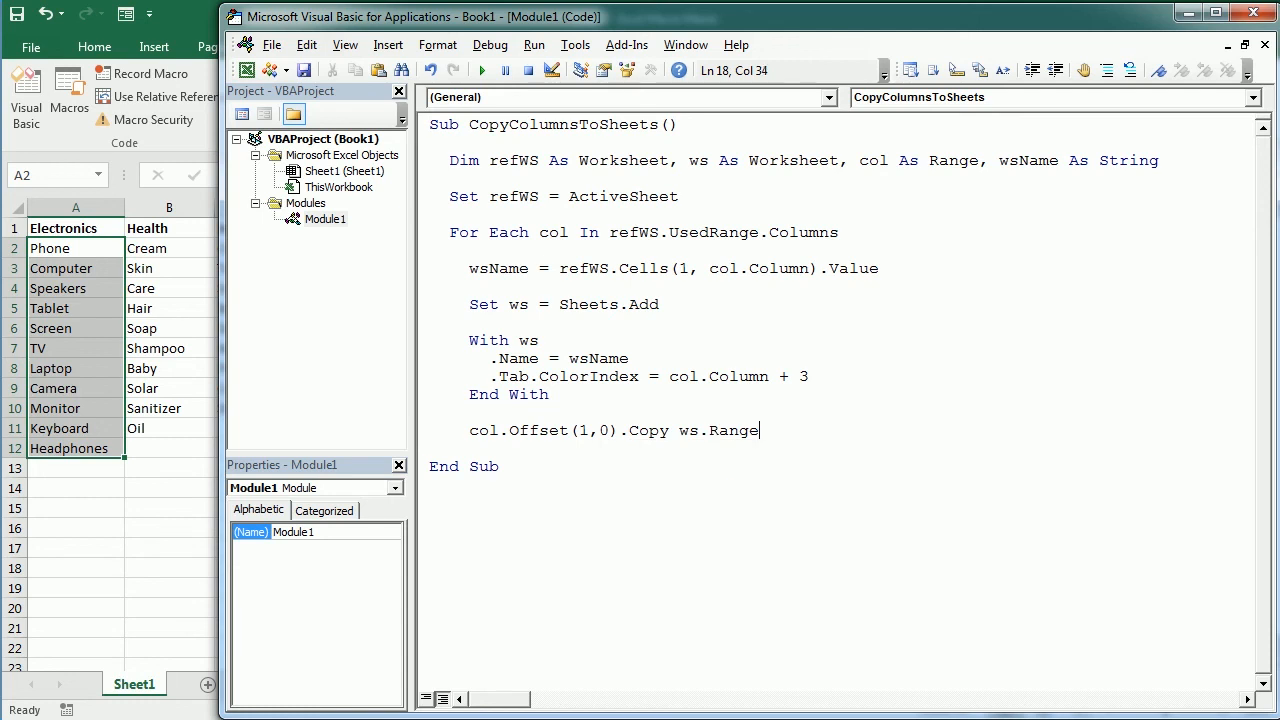
type("(\"A1")
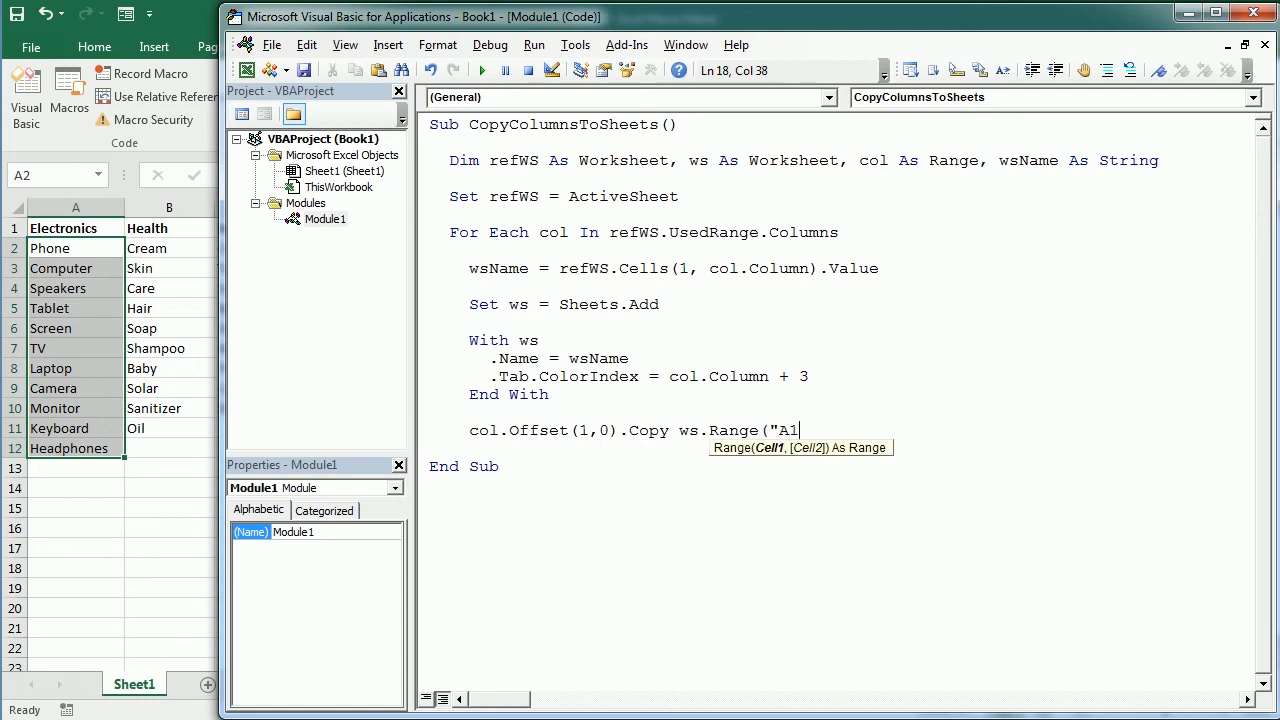
type("\")")
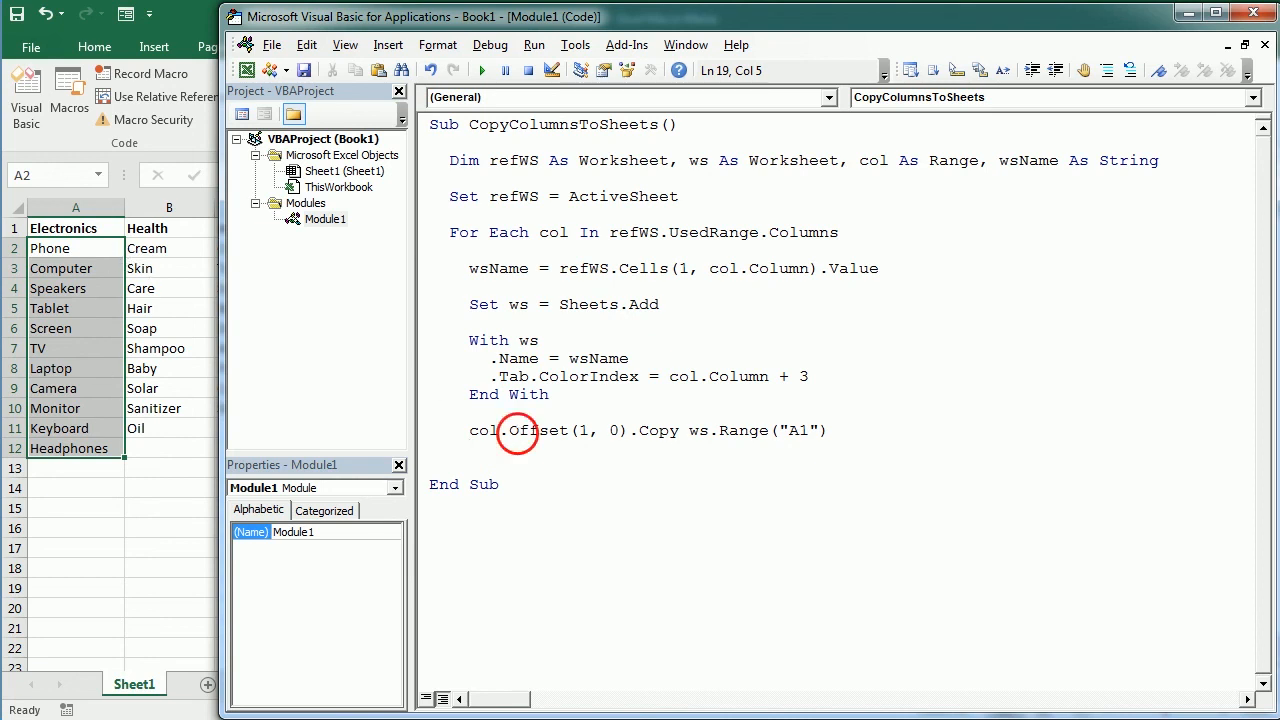
Step: Review the Offset call's row offset of 1, then close the column loop with Next col
double_click(540, 430)
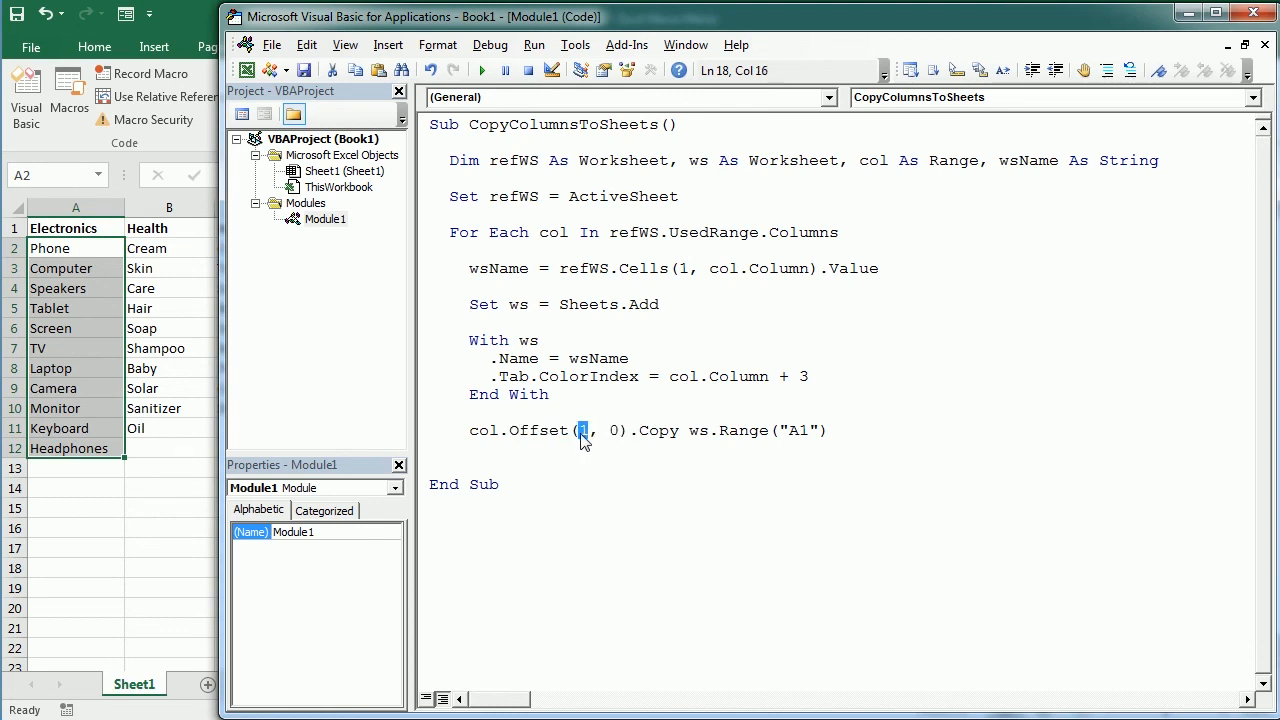
left_click(510, 430)
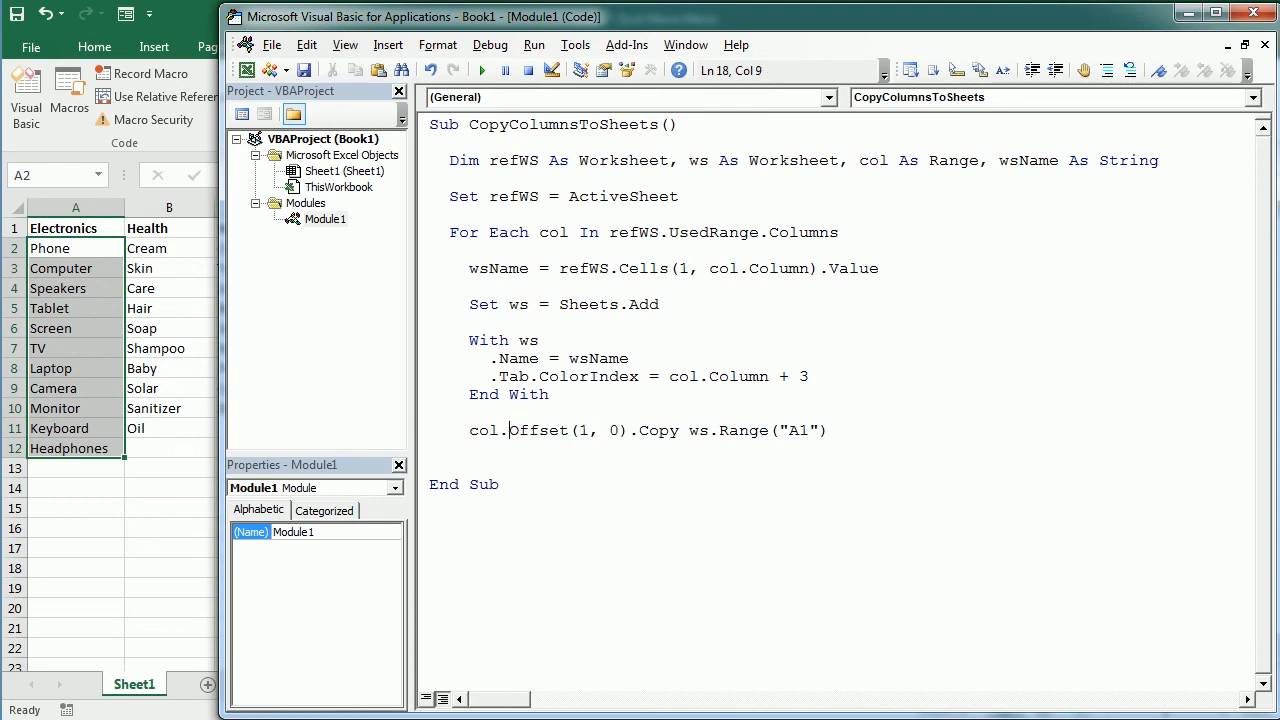
double_click(535, 430)
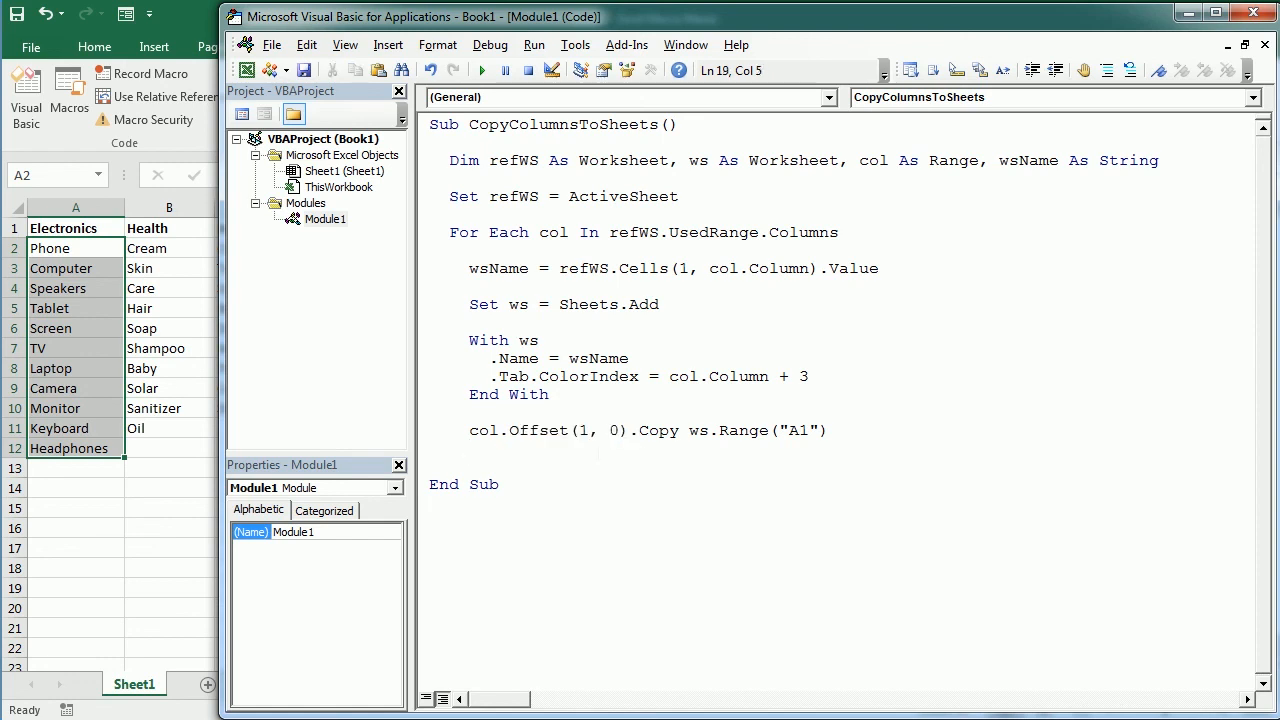
type("next")
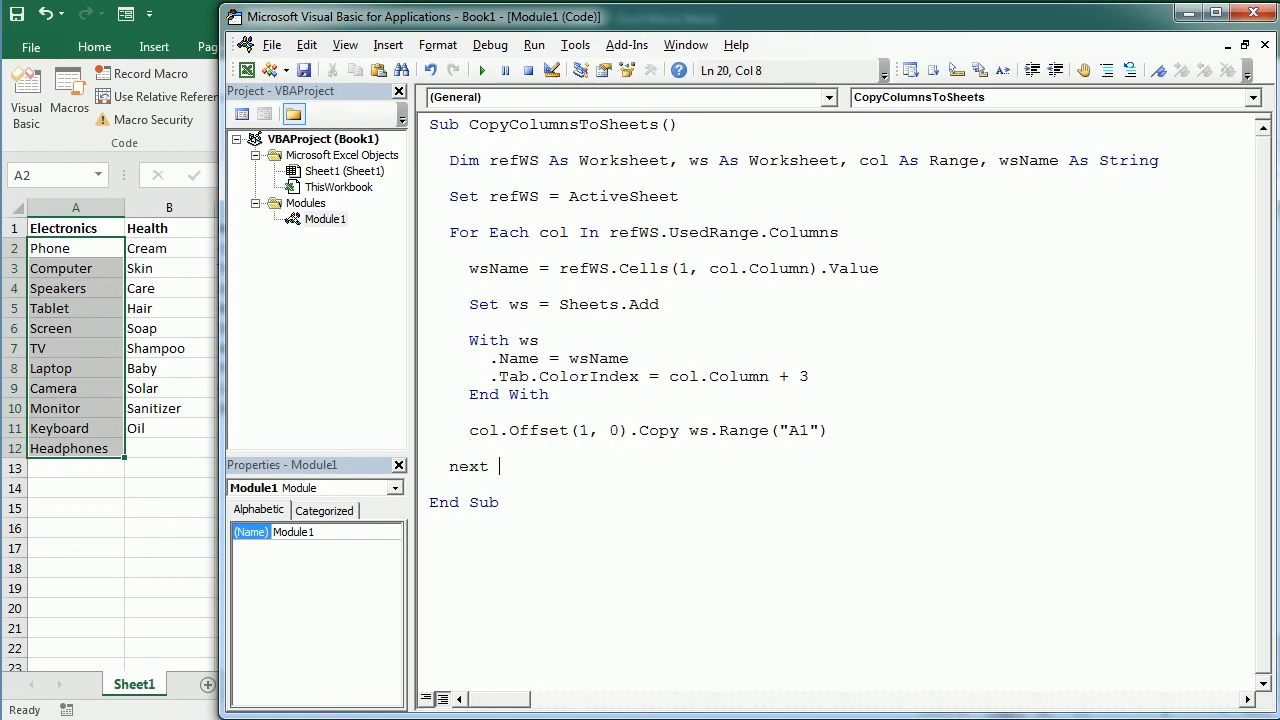
type("col")
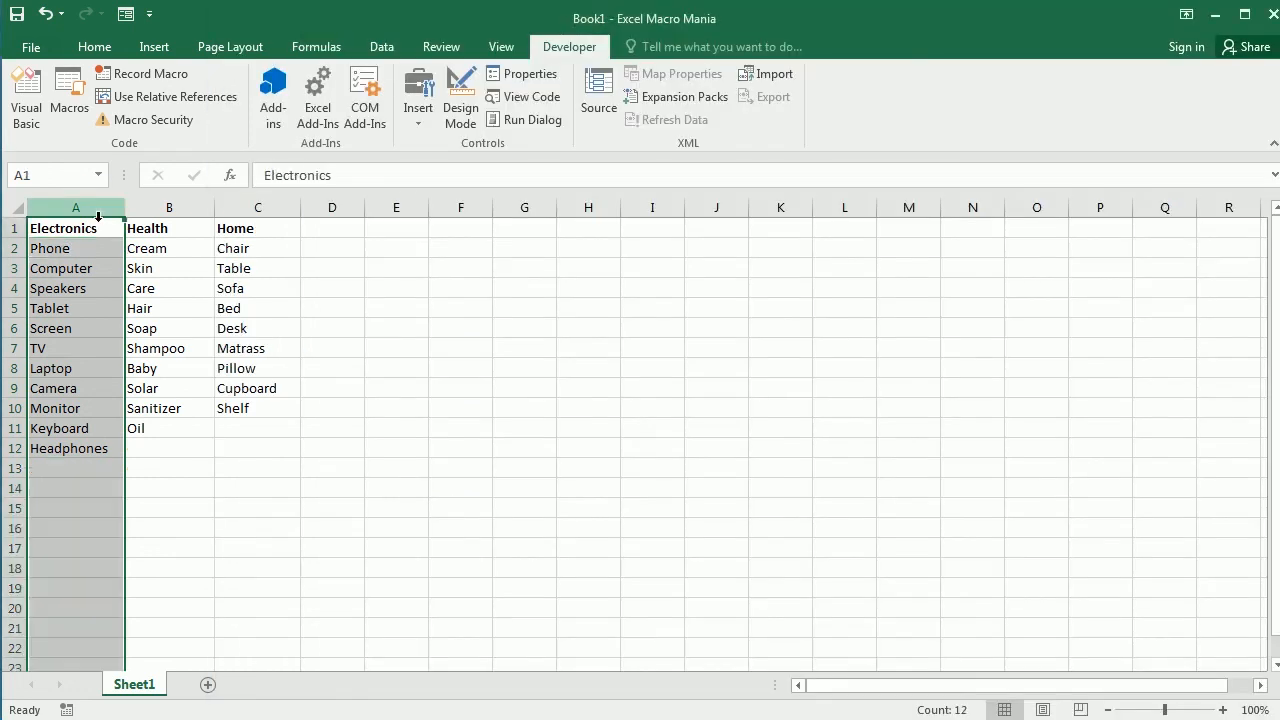
Step: Select A1 holding Electronics and run CopyColumnsToSheets to create the coloured category sheets
left_click(257, 207)
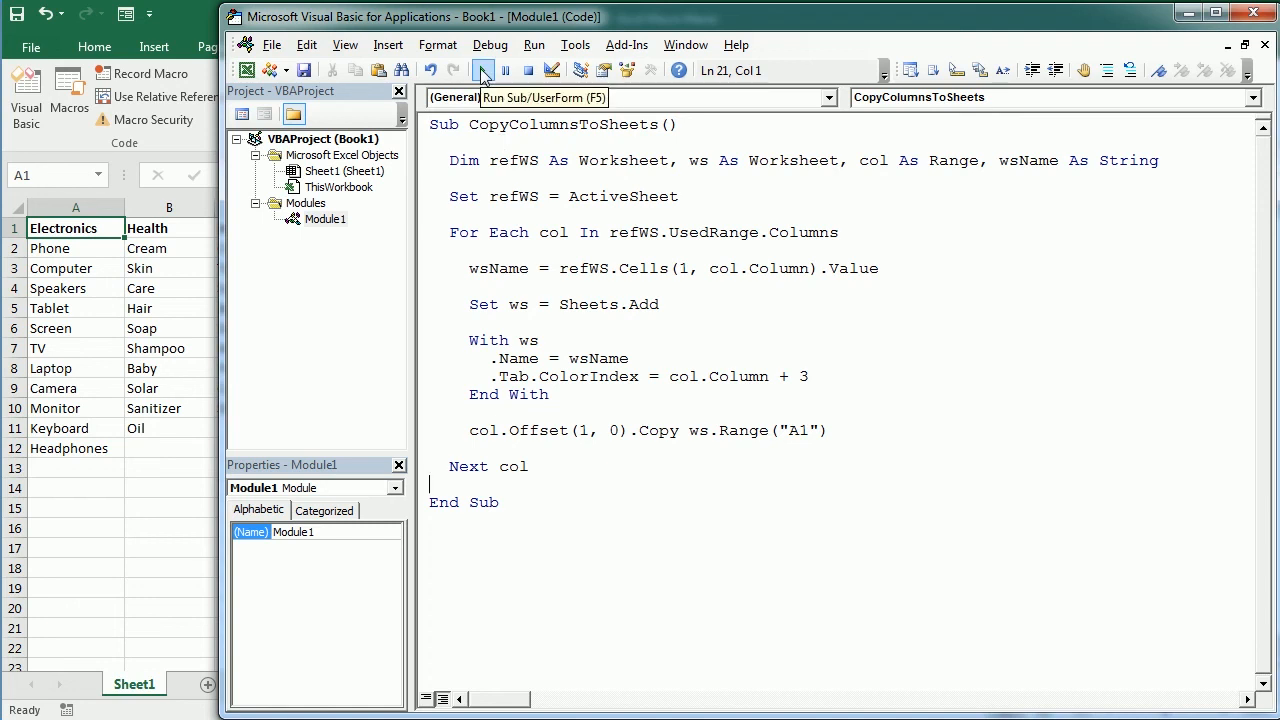
left_click(482, 70)
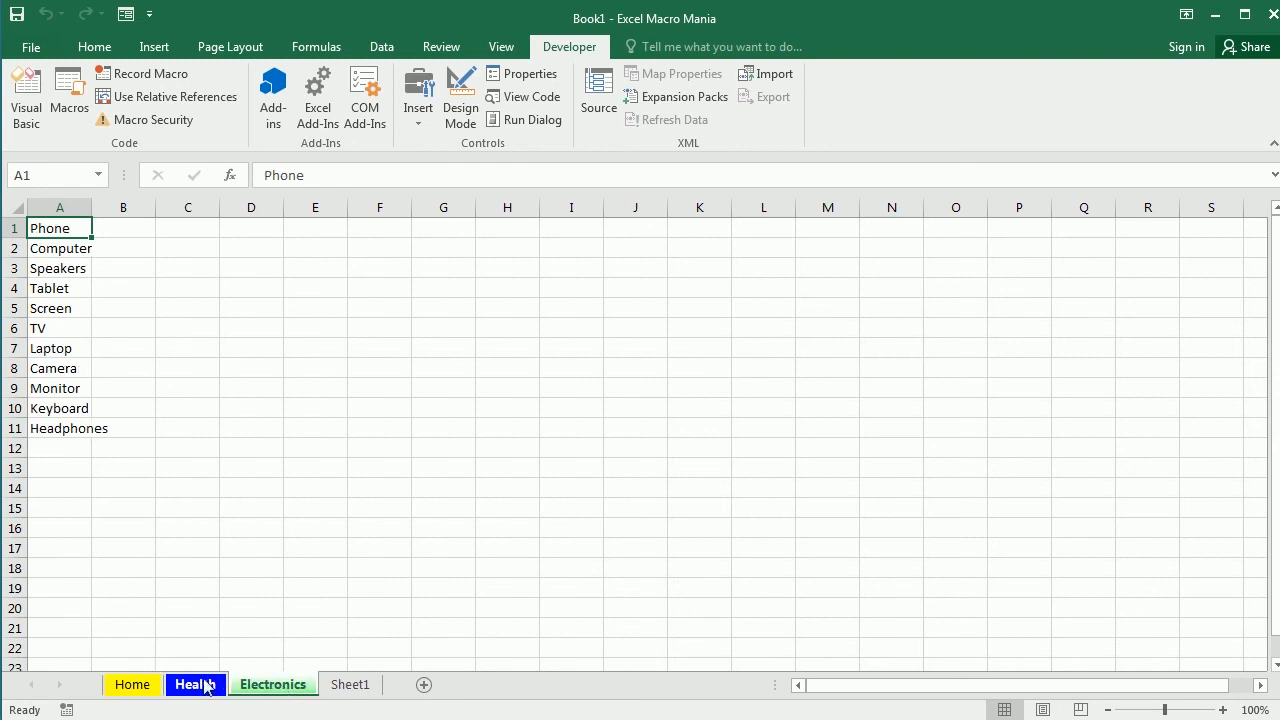
Step: Inspect the original data and the Electronics sheet's copied items, ending back on Sheet1
left_click(272, 684)
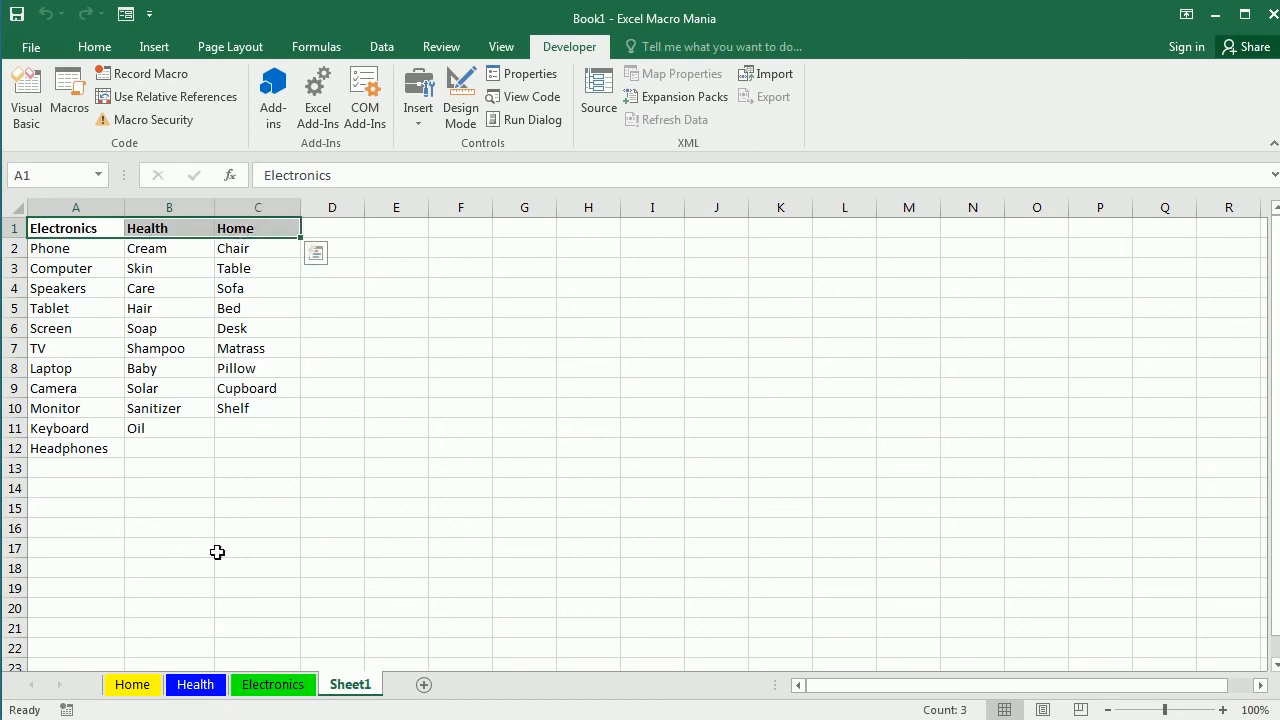
left_click(272, 684)
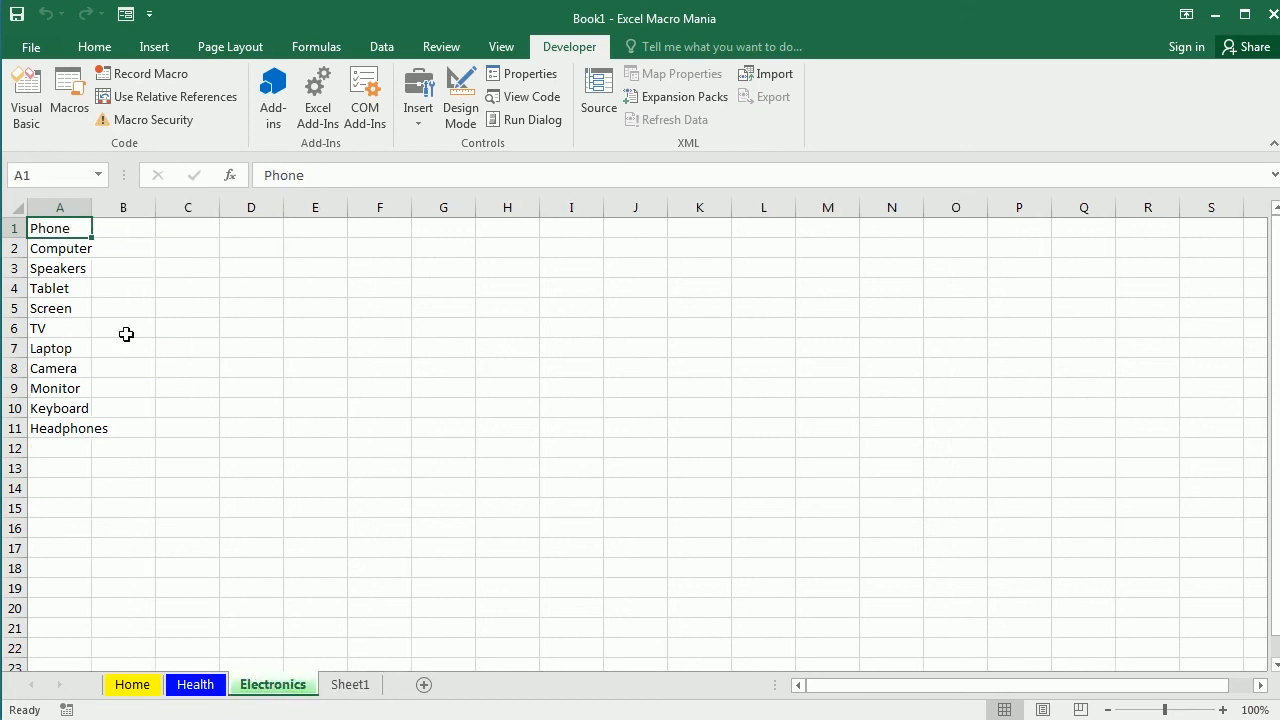
mouse_move(78, 241)
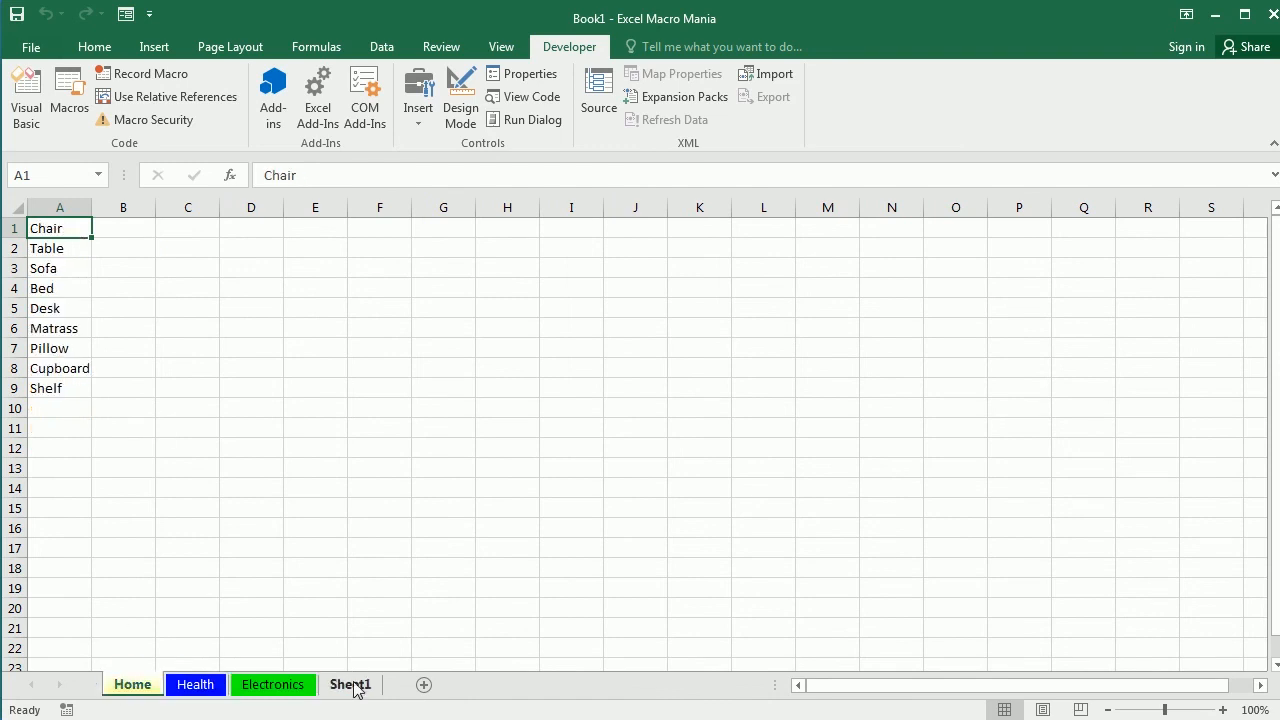
left_click(349, 684)
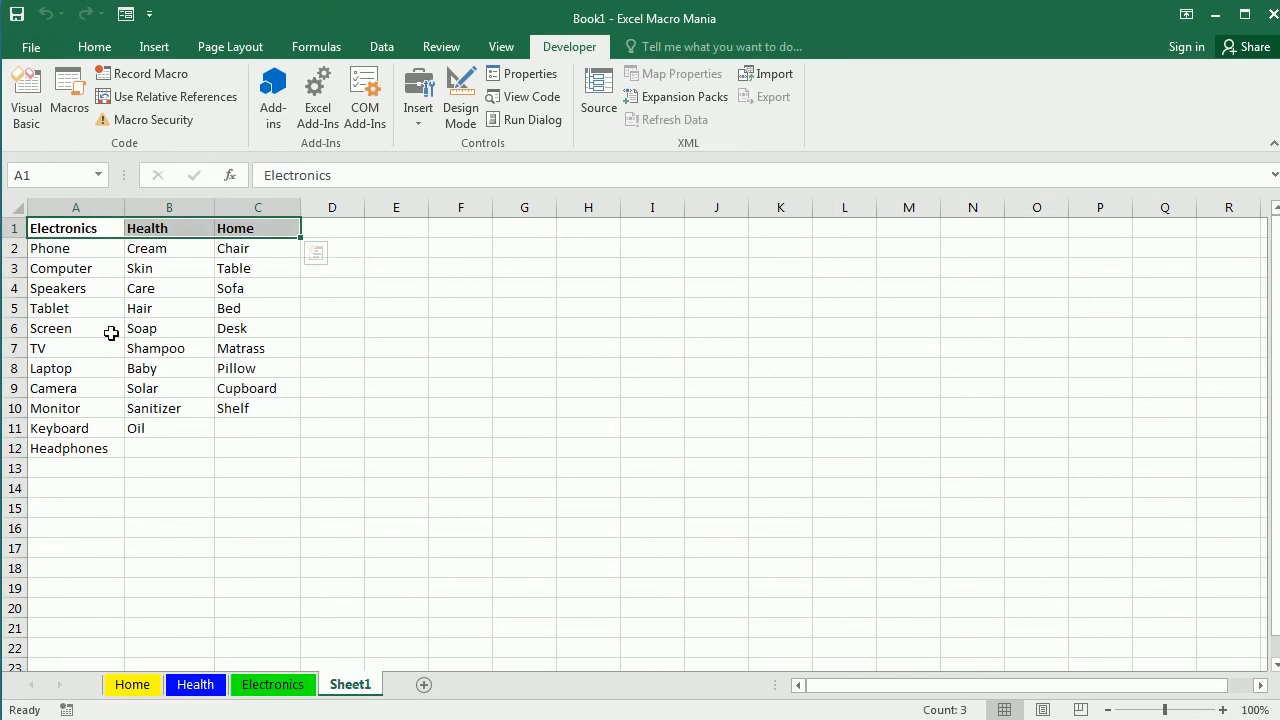